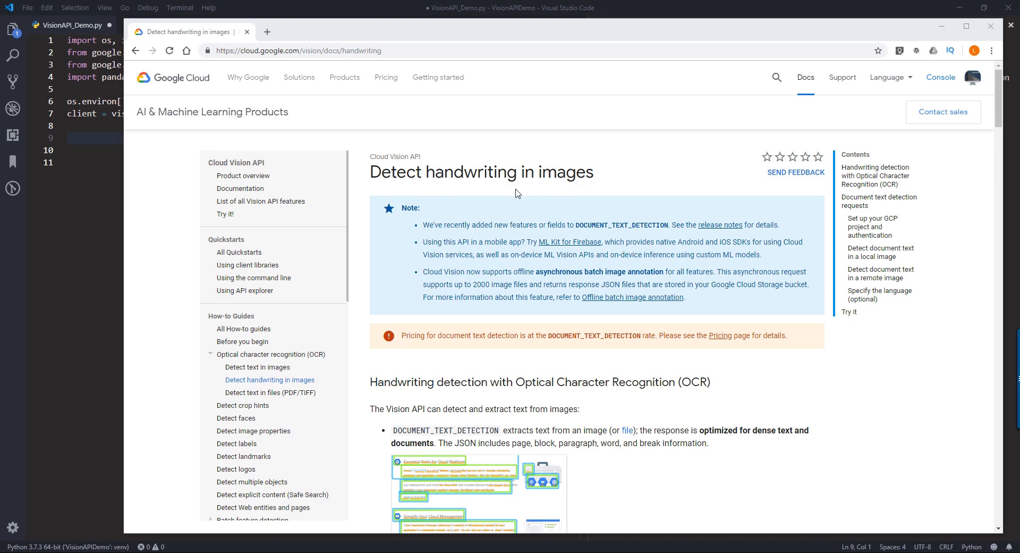
Scroll the handwriting detection docs and show the Images folder's three pictures as large icons.
scroll(down, 3)
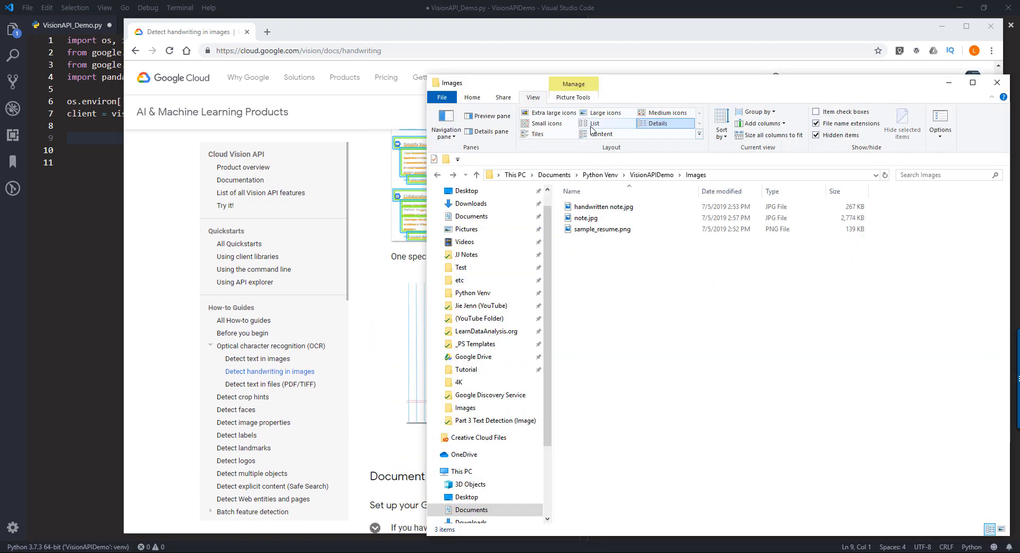
click(605, 113)
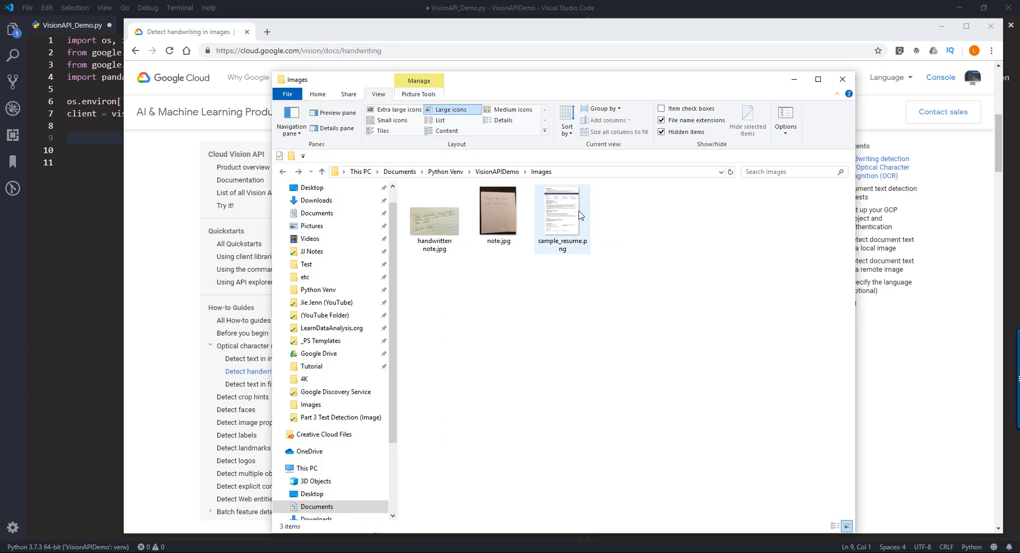
Preview sample_resume.png, the thank-you note, and handwritten note.jpg in Photos.
double_click(562, 209)
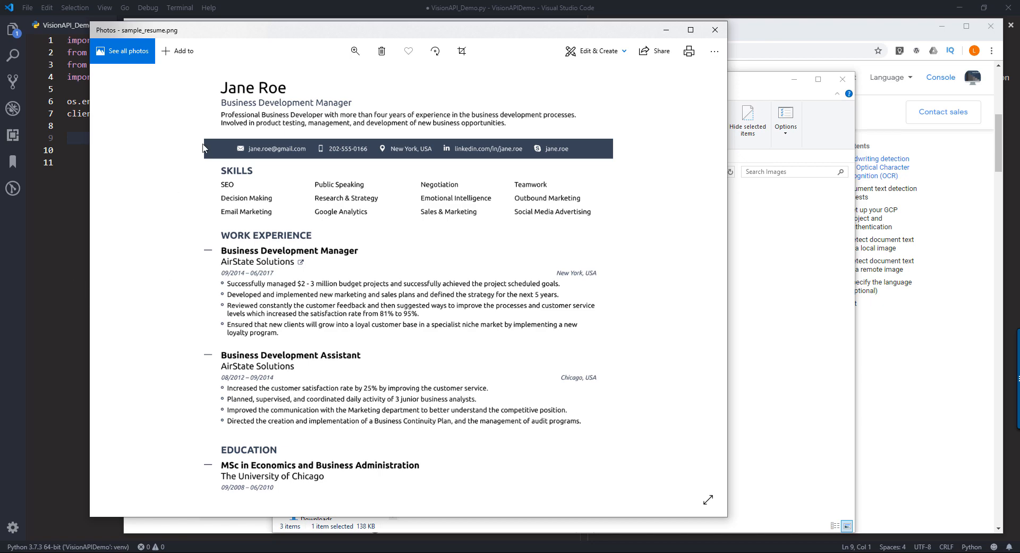
mouse_move(249, 196)
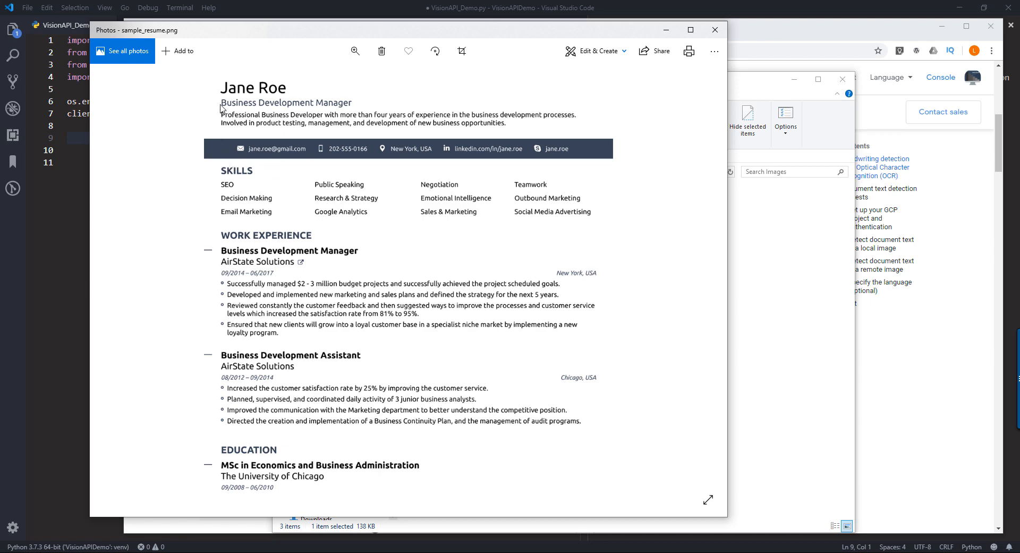
mouse_move(314, 107)
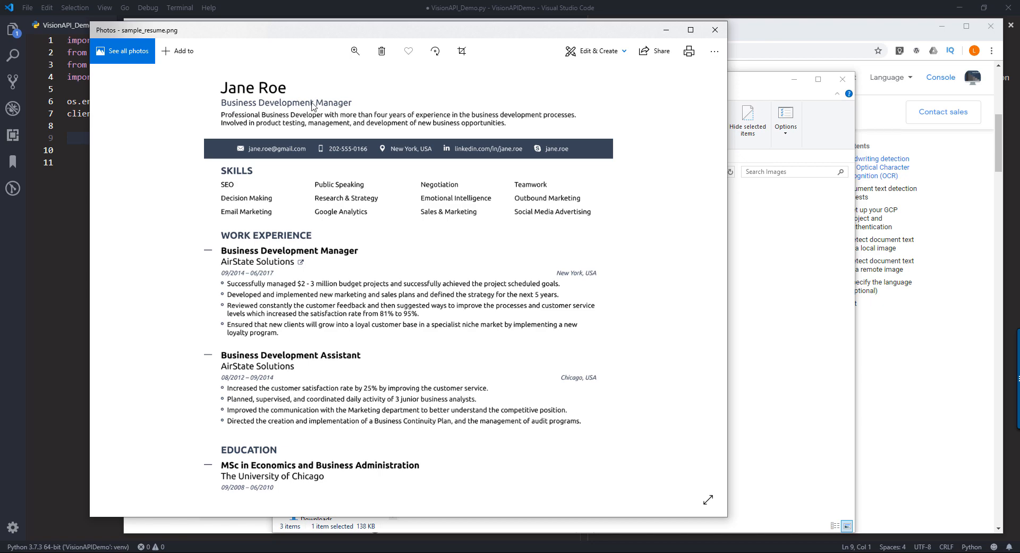
mouse_move(376, 160)
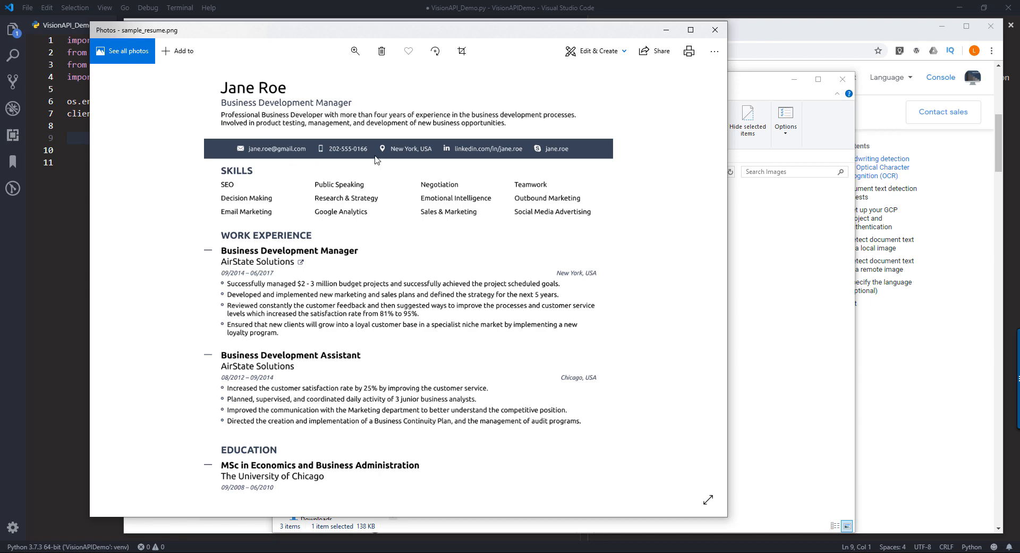
mouse_move(286, 275)
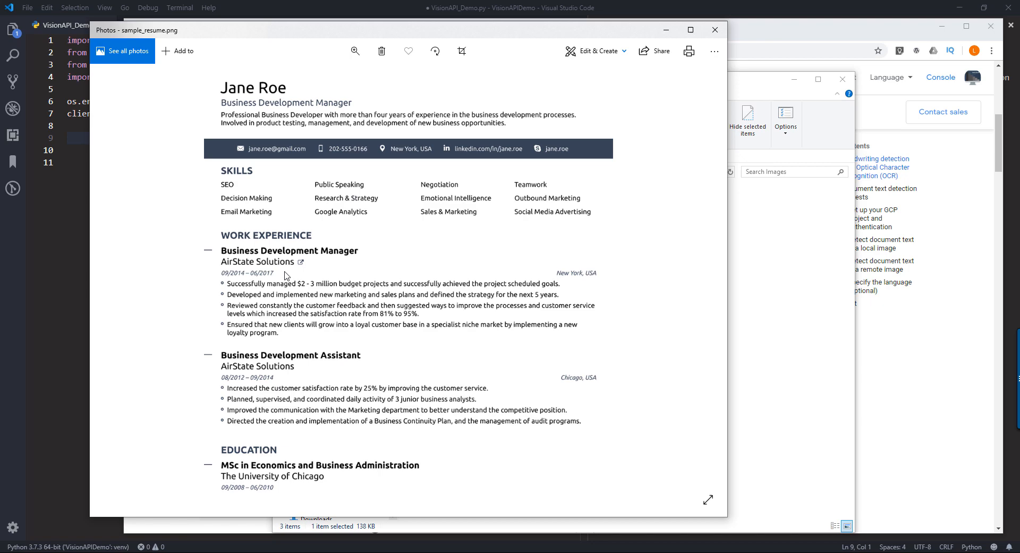
mouse_move(728, 38)
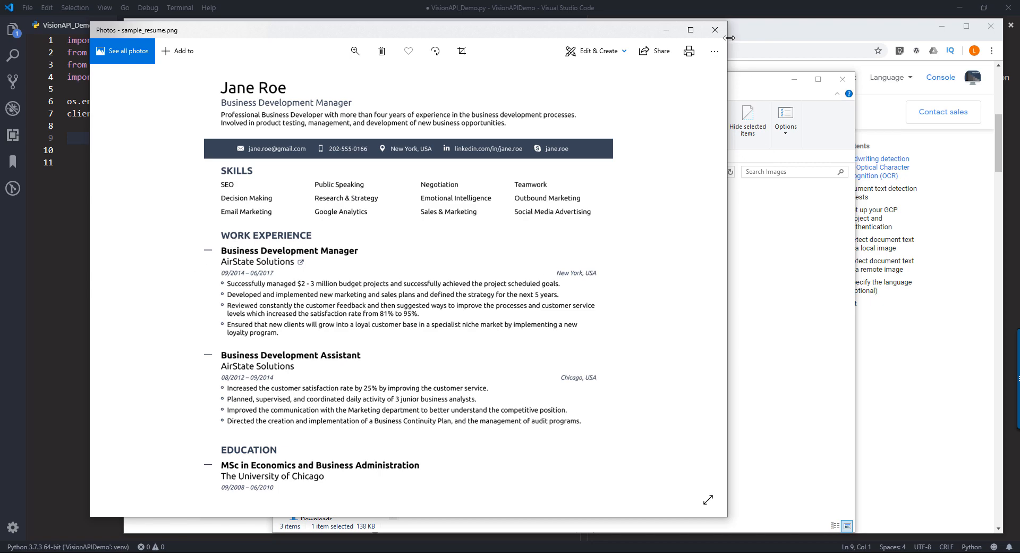
mouse_move(629, 236)
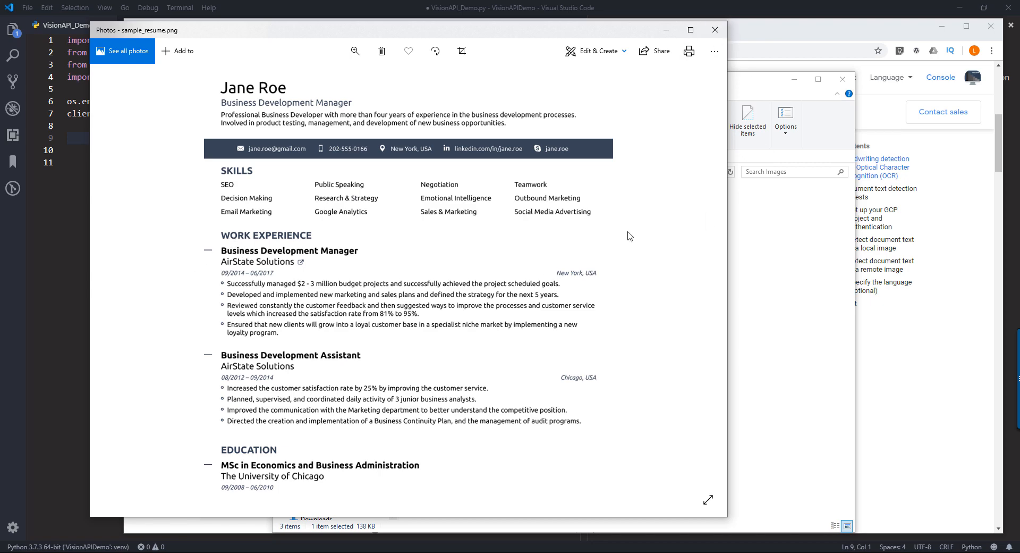
click(636, 292)
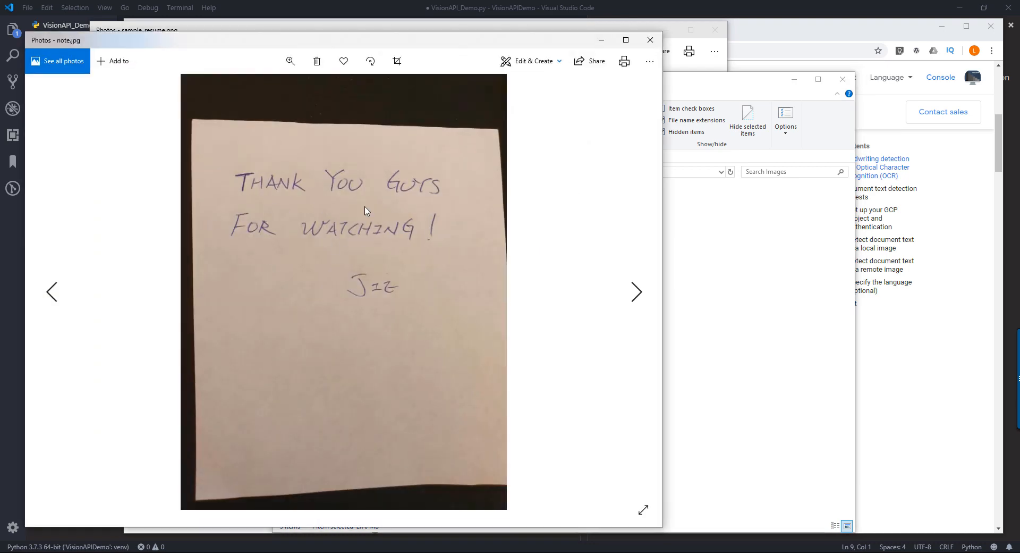
mouse_move(419, 307)
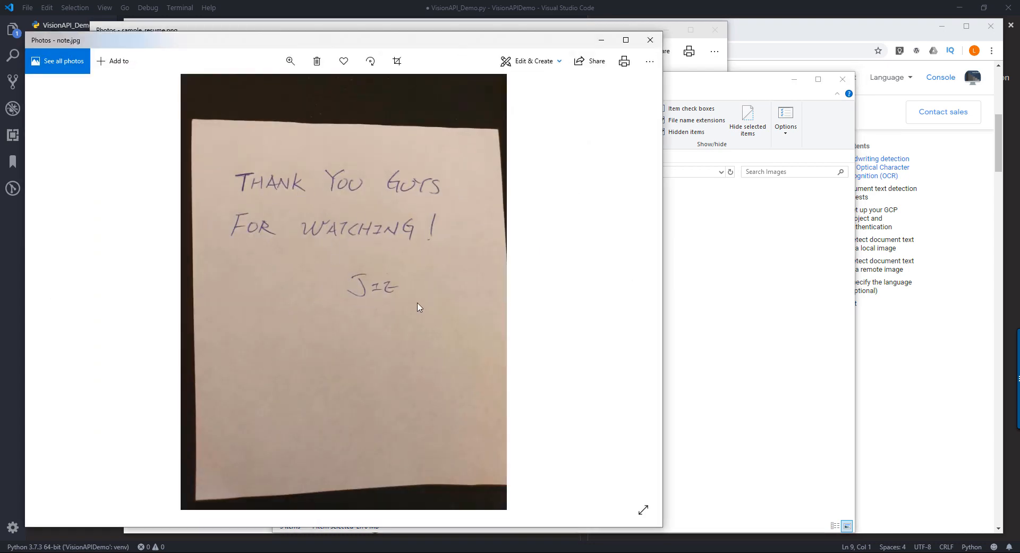
click(434, 208)
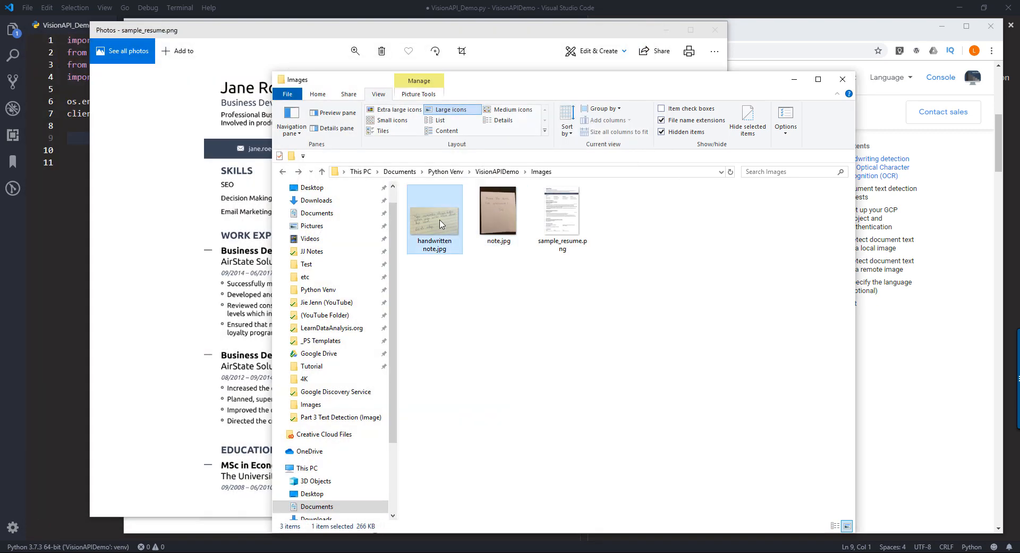
double_click(435, 208)
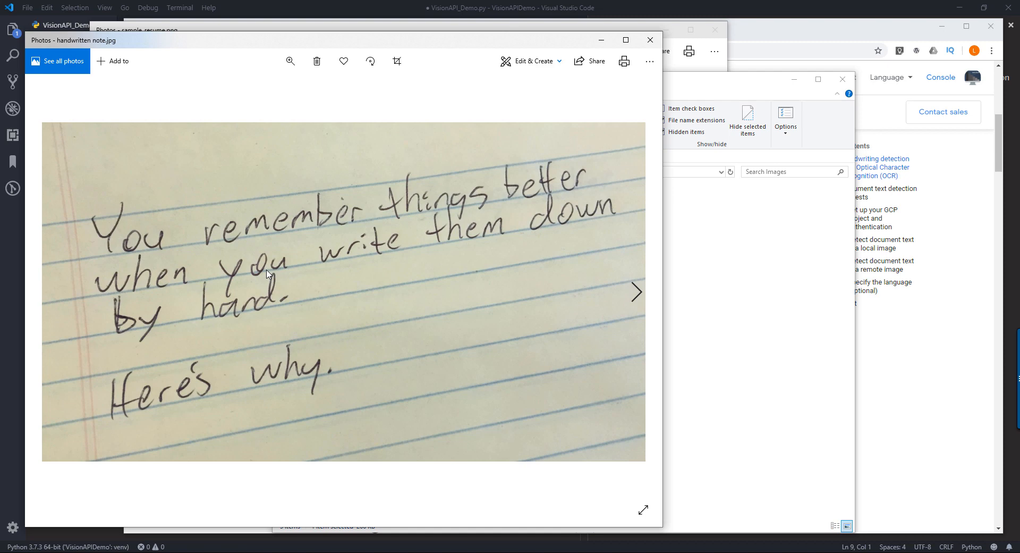
mouse_move(154, 264)
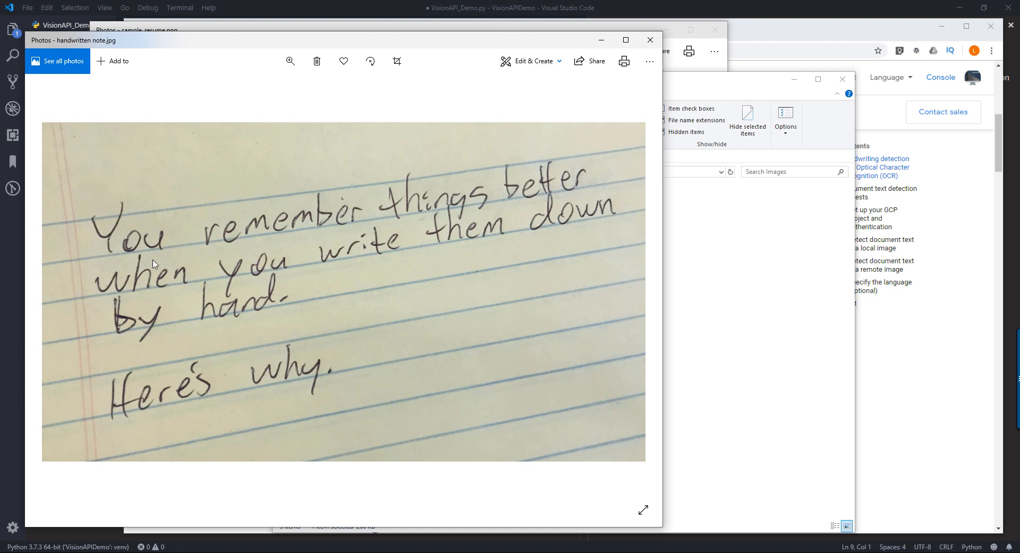
mouse_move(122, 307)
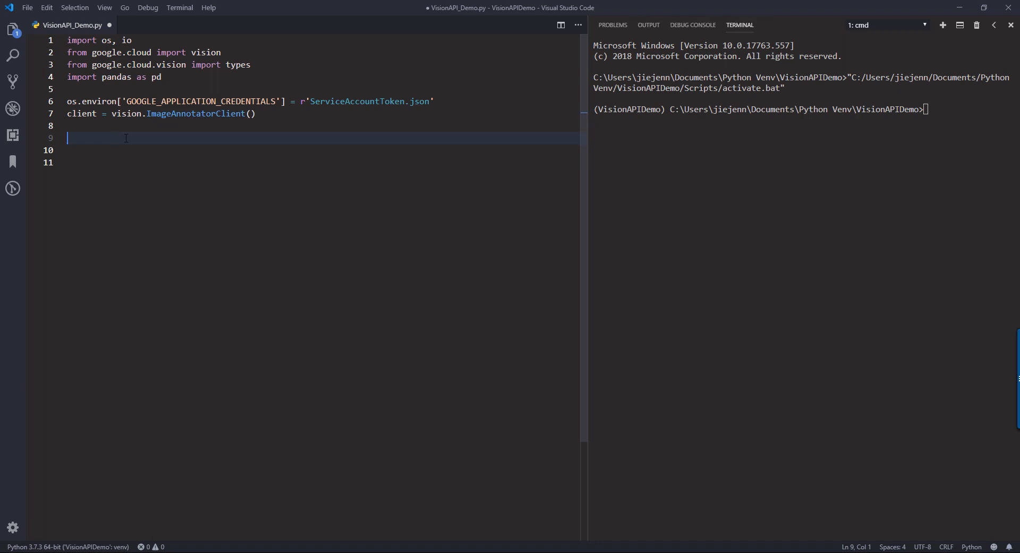
Define FOLDER_PATH as the VisionAPIDemo Images folder and IMAGE_FILE as 'sample_resume.png'.
text(FOLDER_PAT)
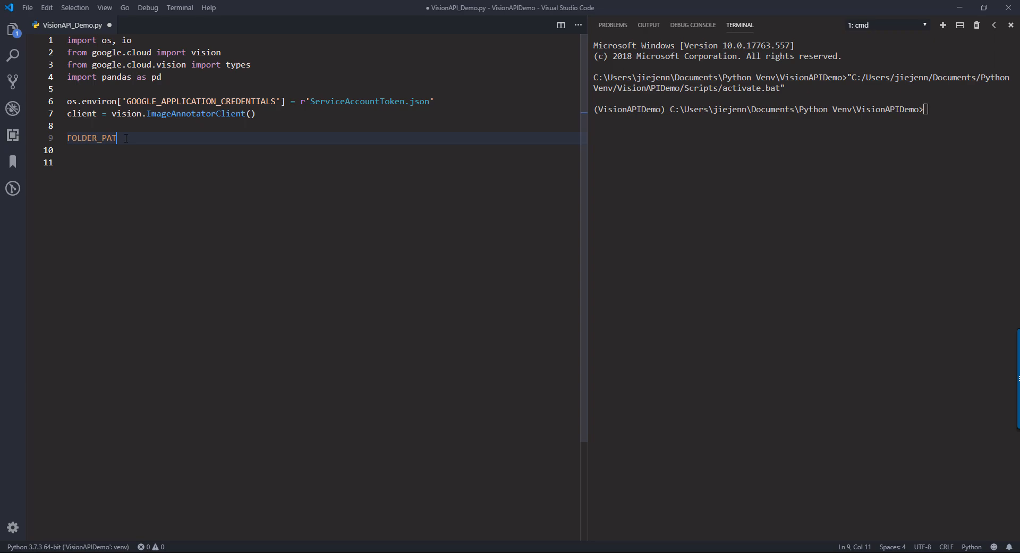
text(H = r')
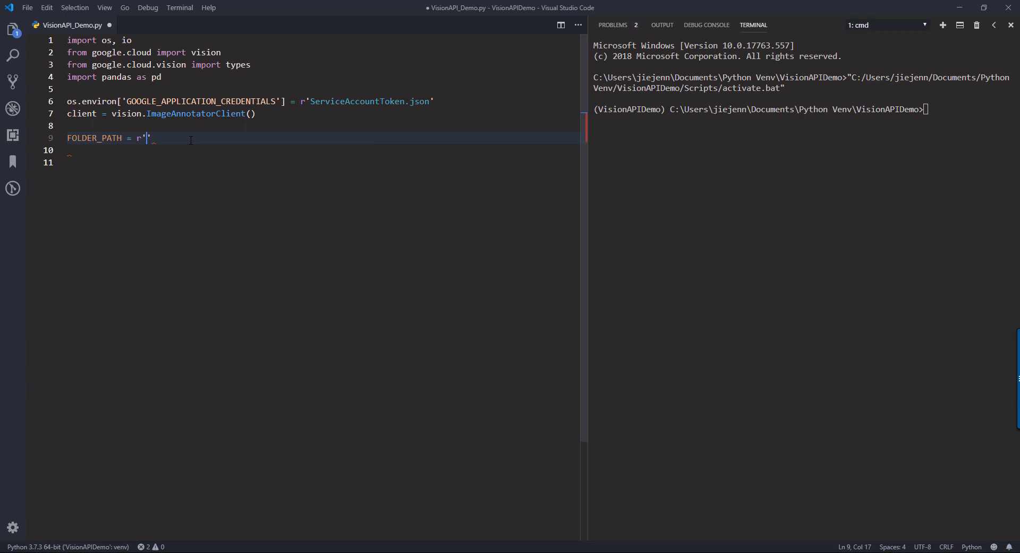
text(C:\Users\jiejenn\Documents\Python Venv\VisionAPIDemo\Images)
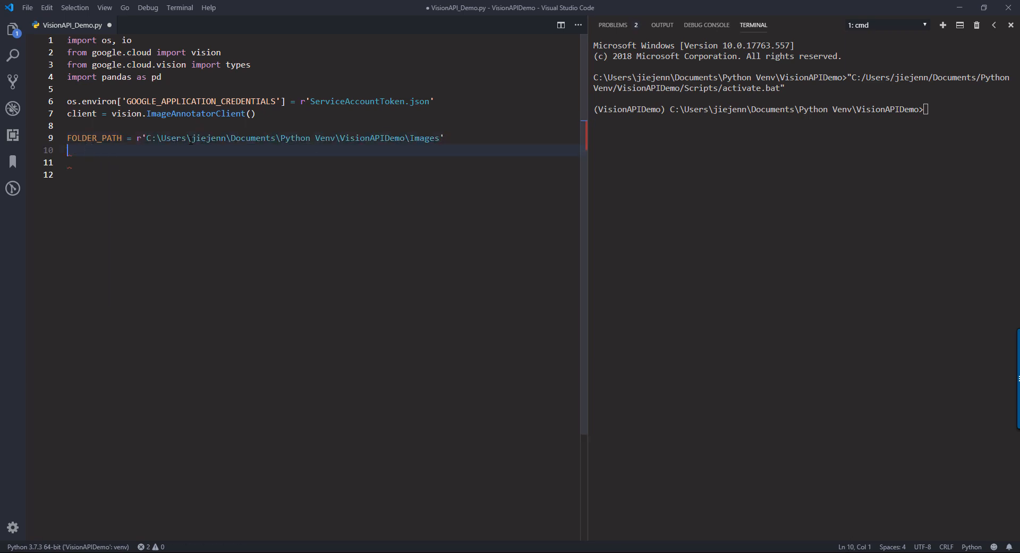
text(IMAGE_FI)
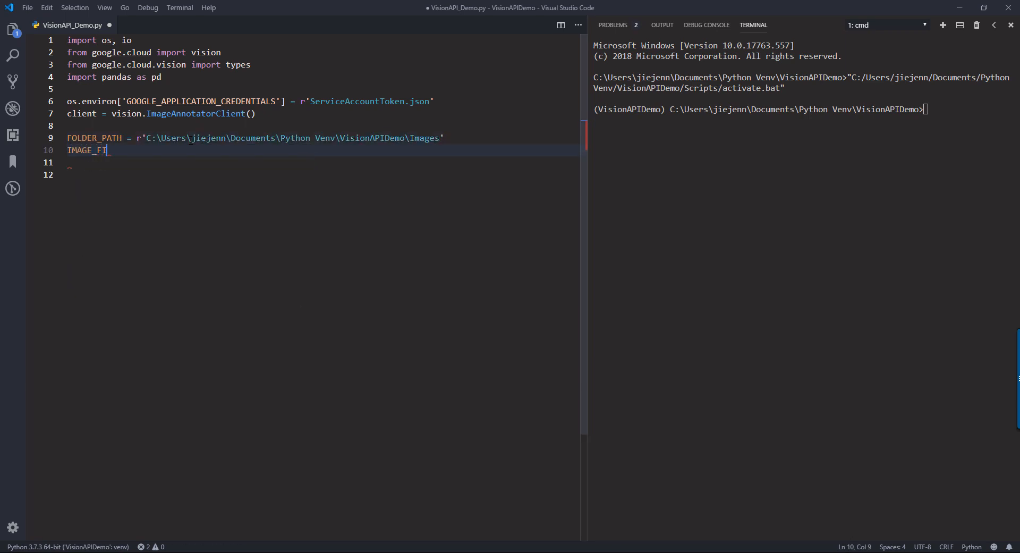
text(LE = '')
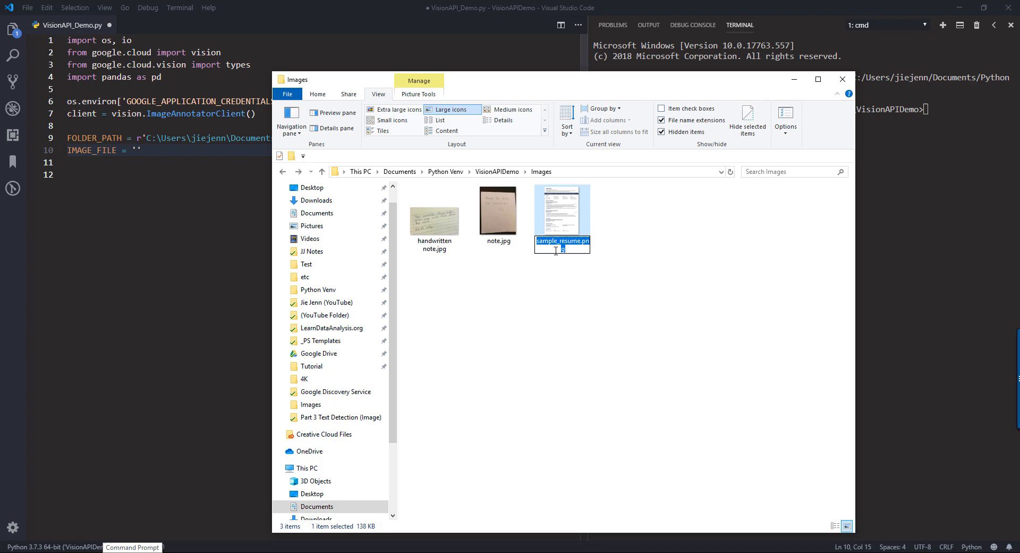
mouse_move(563, 257)
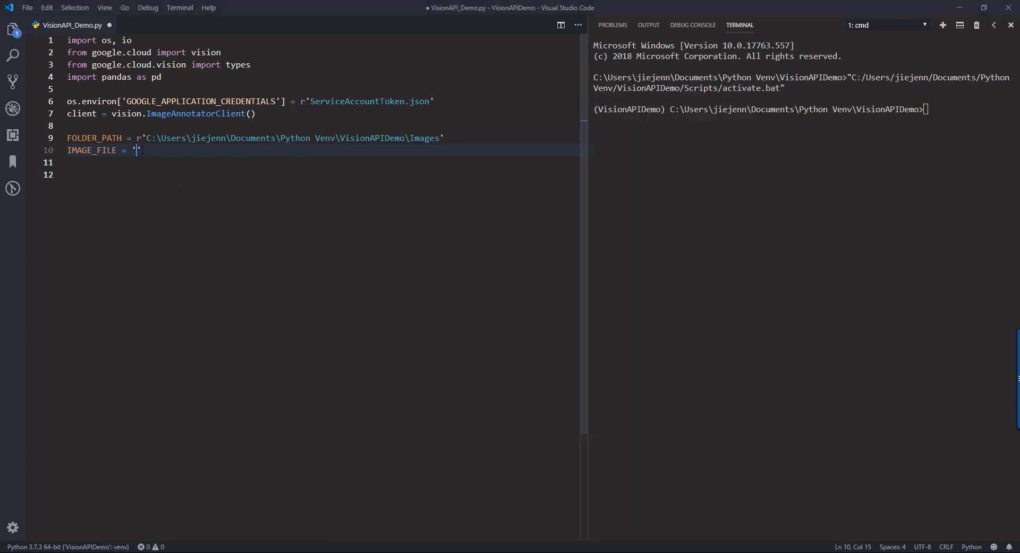
text(sample_resume.png)
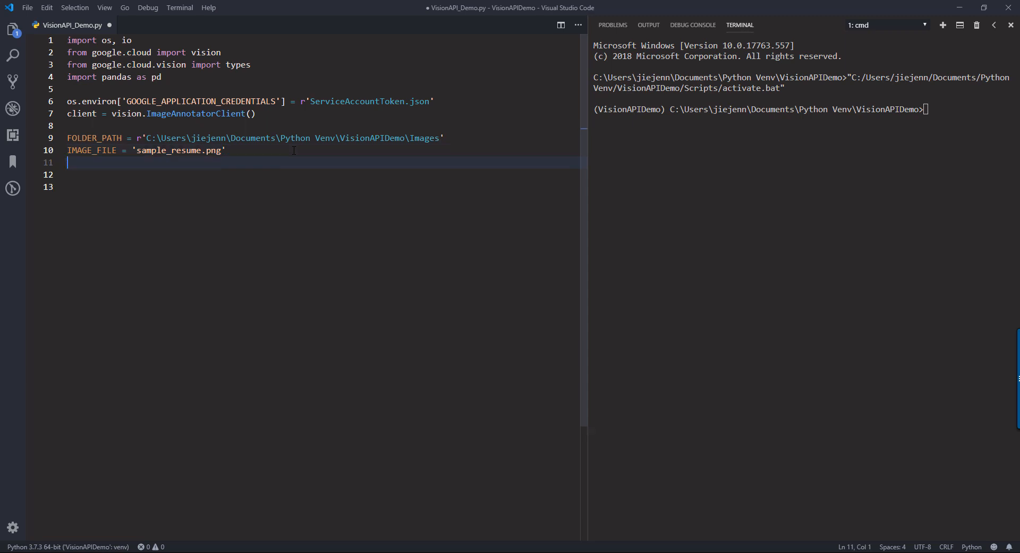
Set FILE_PATH to os.path.join(FOLDER_PATH, IMAGE_FILE).
text(FILE_PATH =)
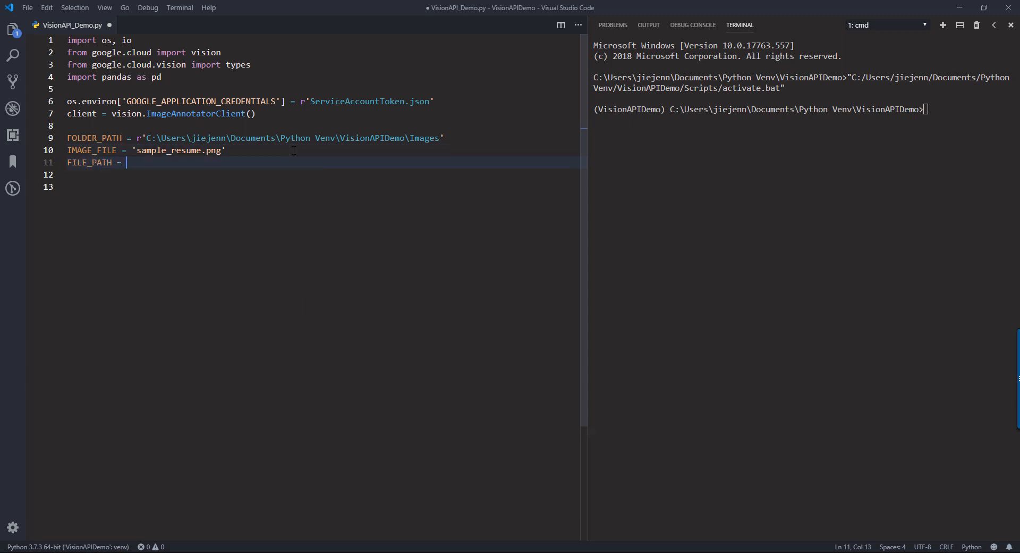
text(os)
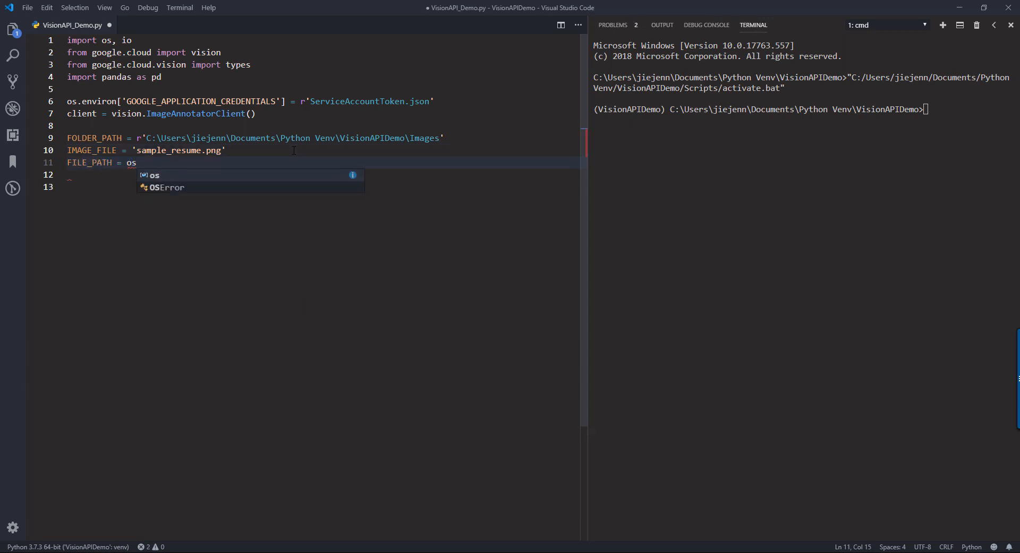
text(.path)
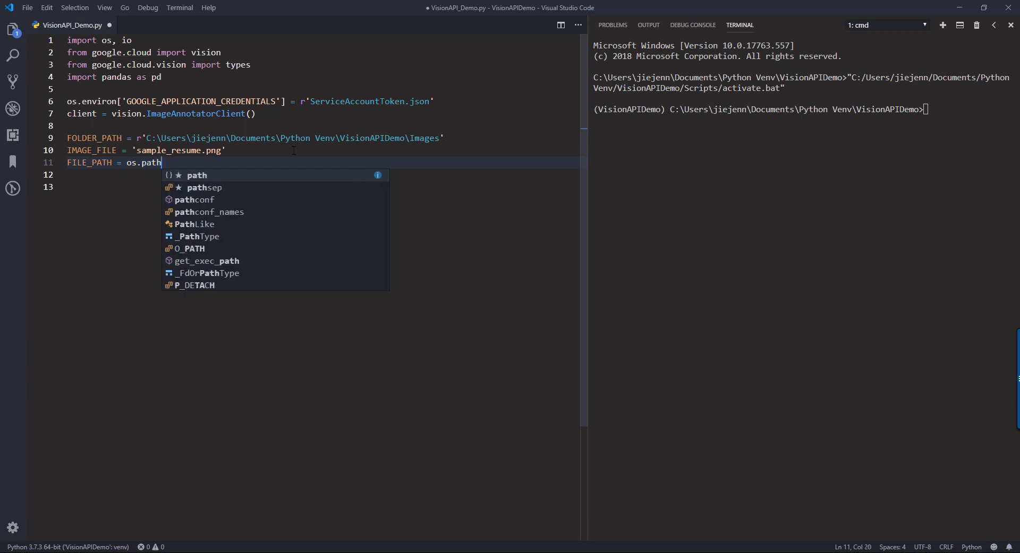
text(join())
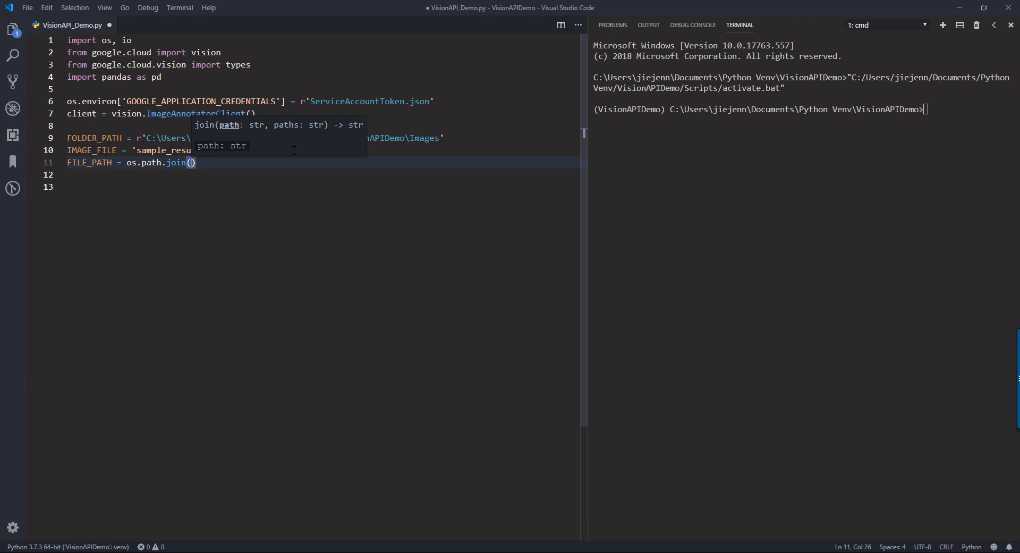
text(FOLDER_PATH,)
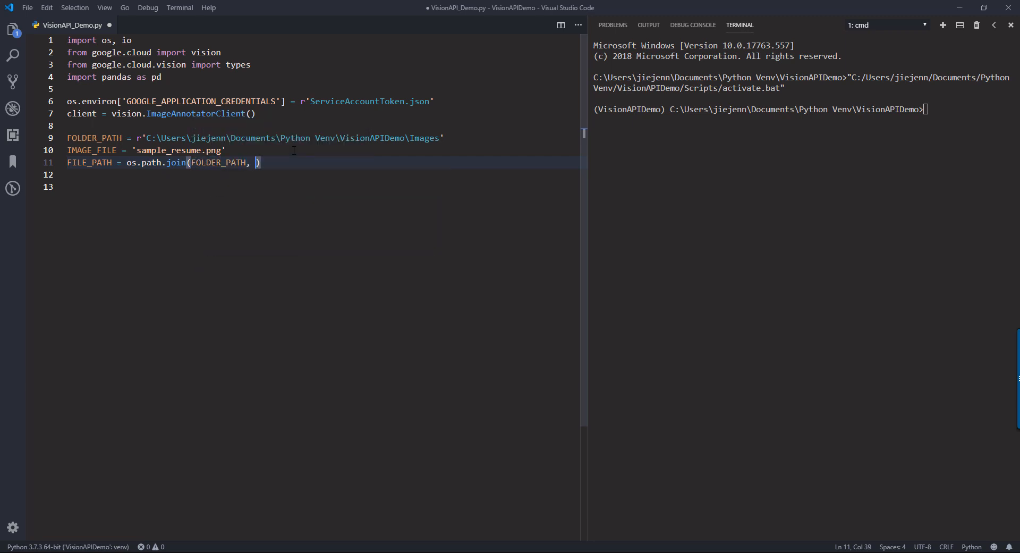
text(IMAGE_FILE)
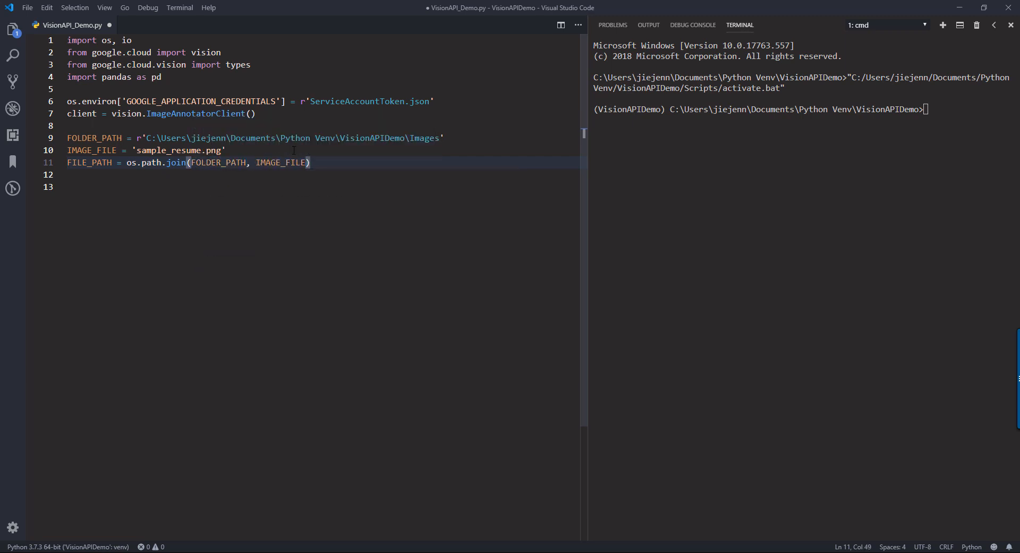
Add `with io.open(FILE_PATH, 'rb') as image_file:` and read its bytes into content.
text(with)
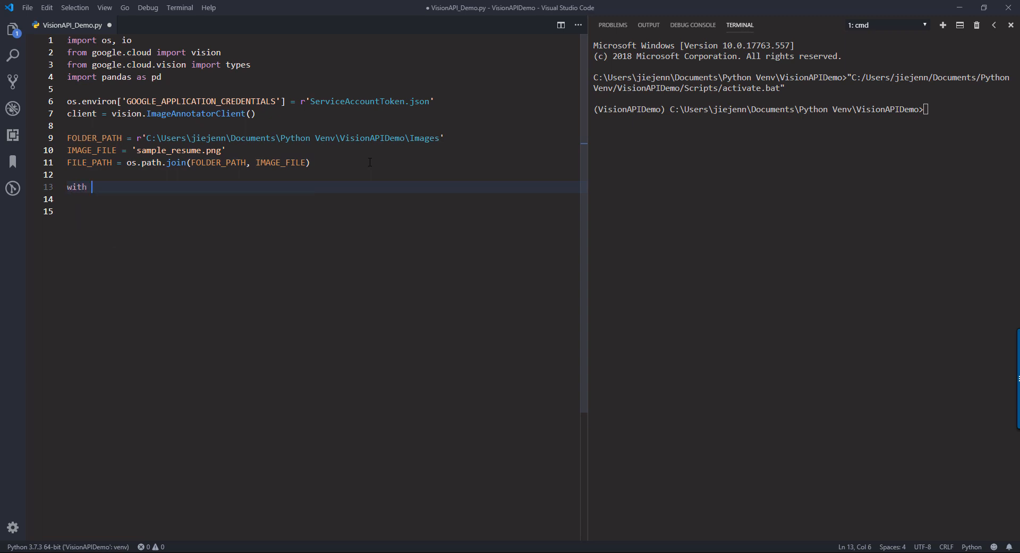
text(io)
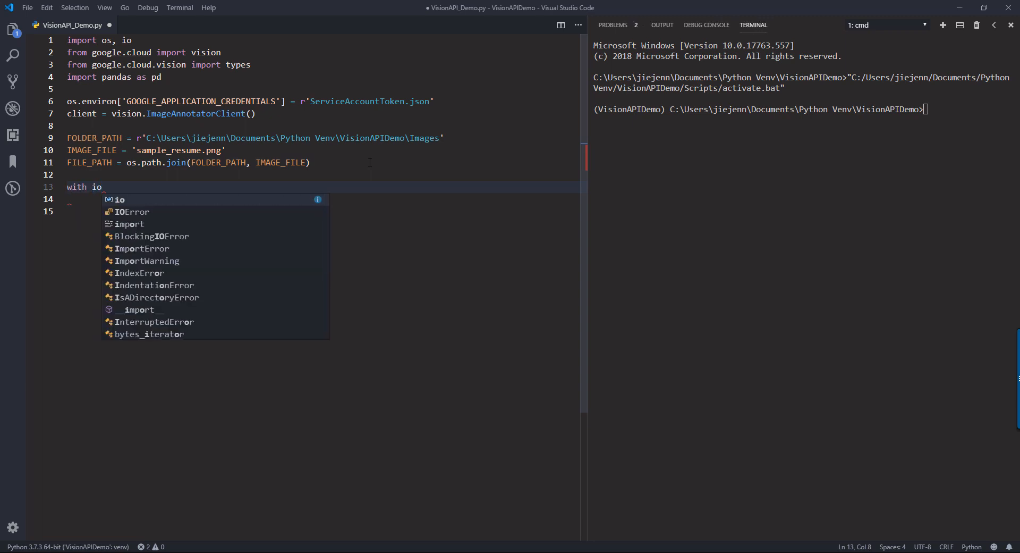
text(.open())
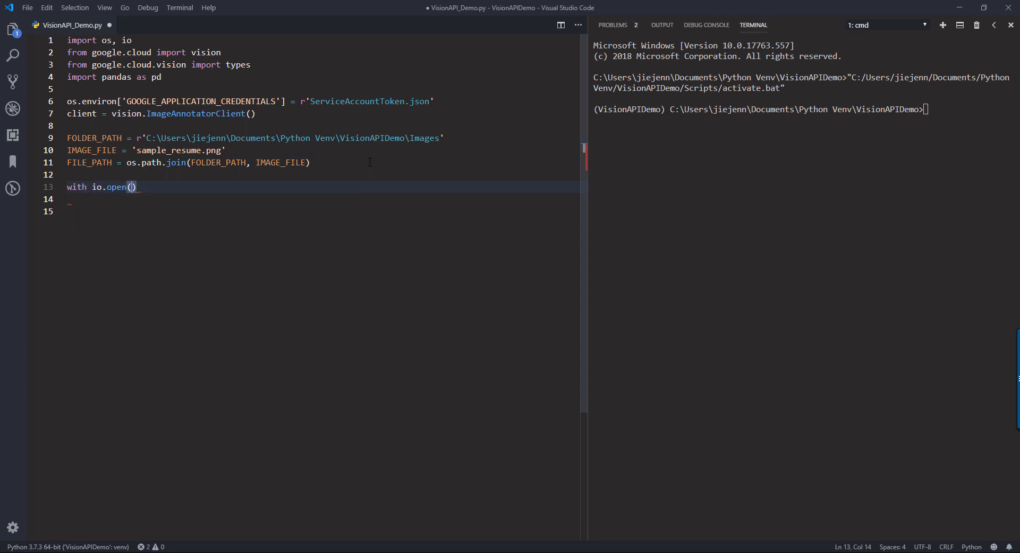
text(FILE_PATH)
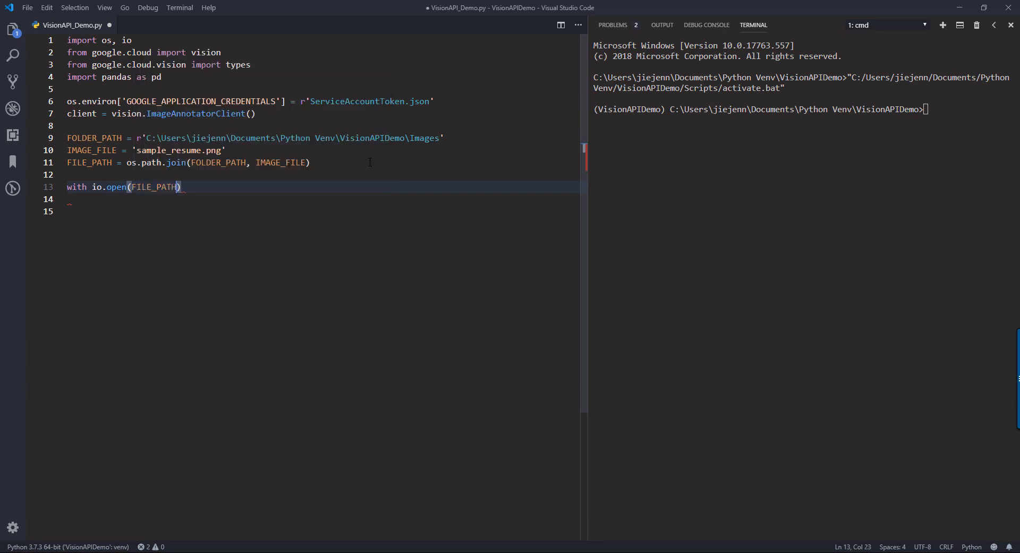
text(, 'rb')
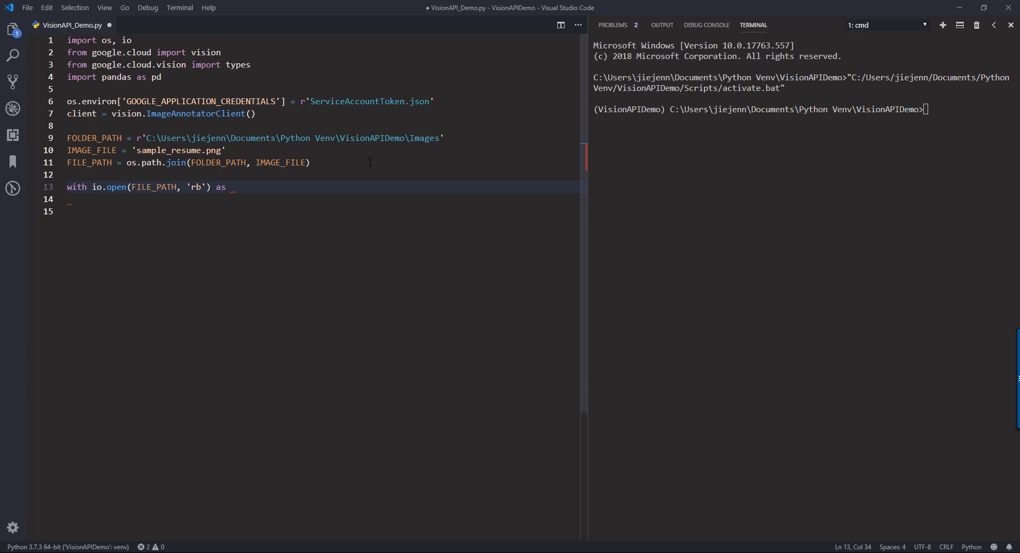
text(ima)
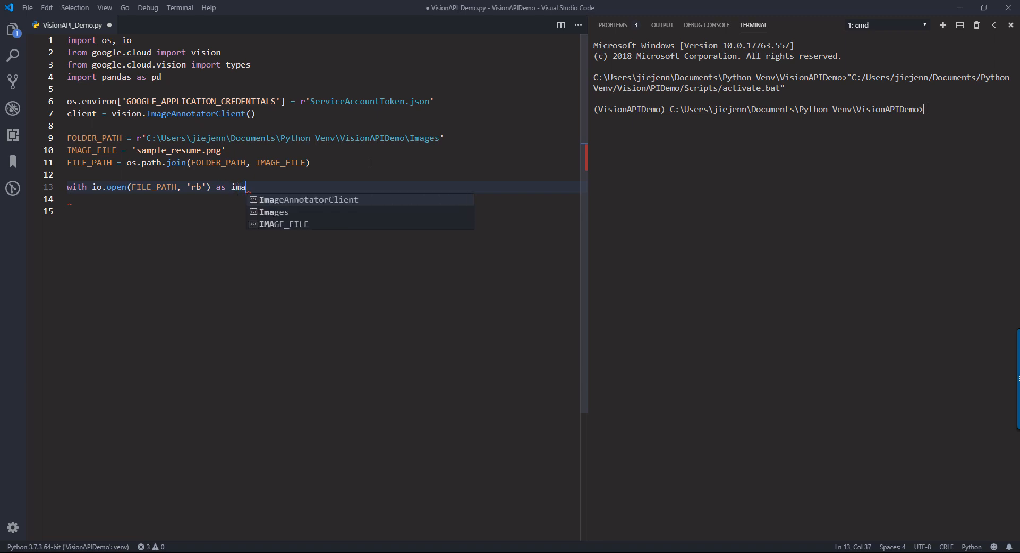
text(ge_file)
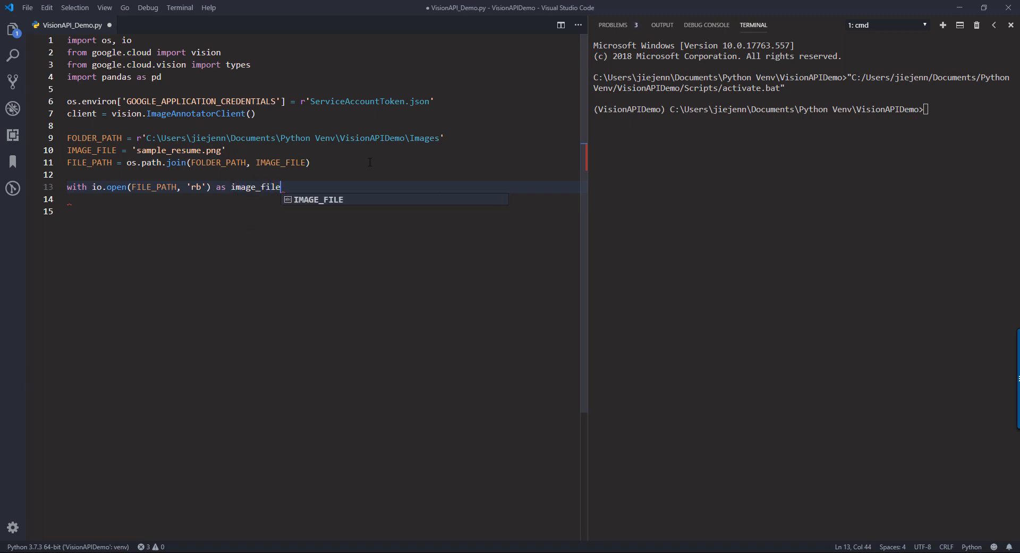
key(enter)
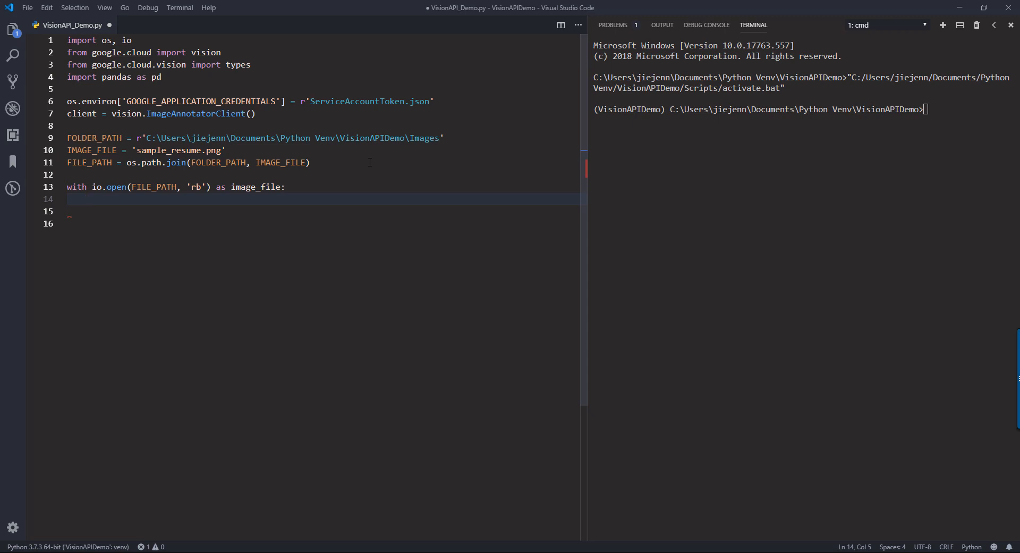
text(content =)
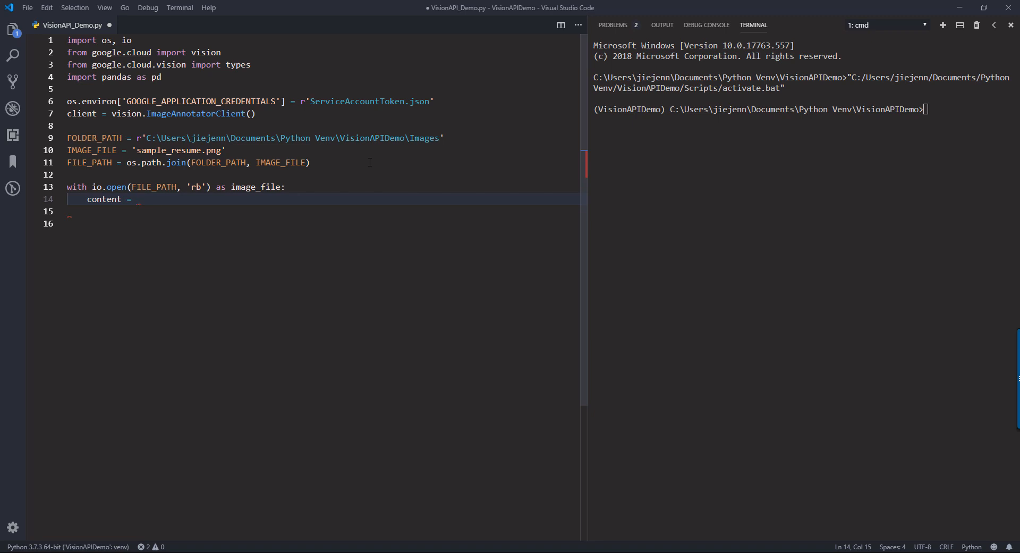
text(image_file)
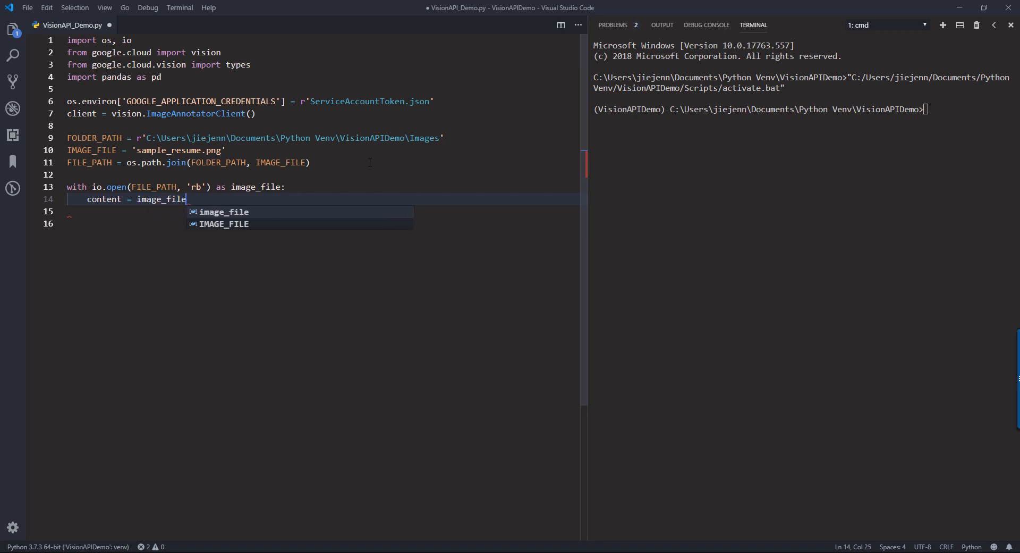
text(.read())
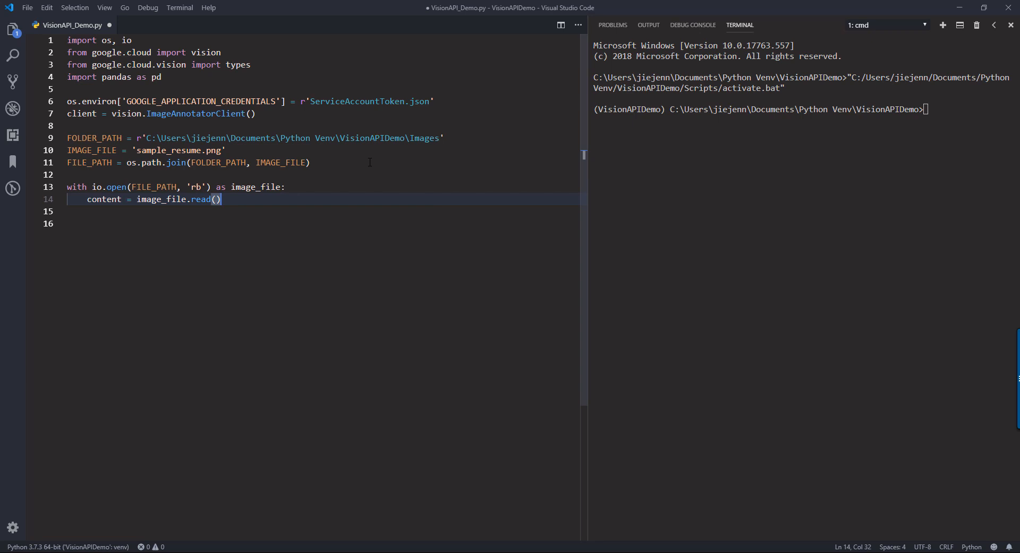
Create image = vision.types.Image(content=content).
key(Enter)
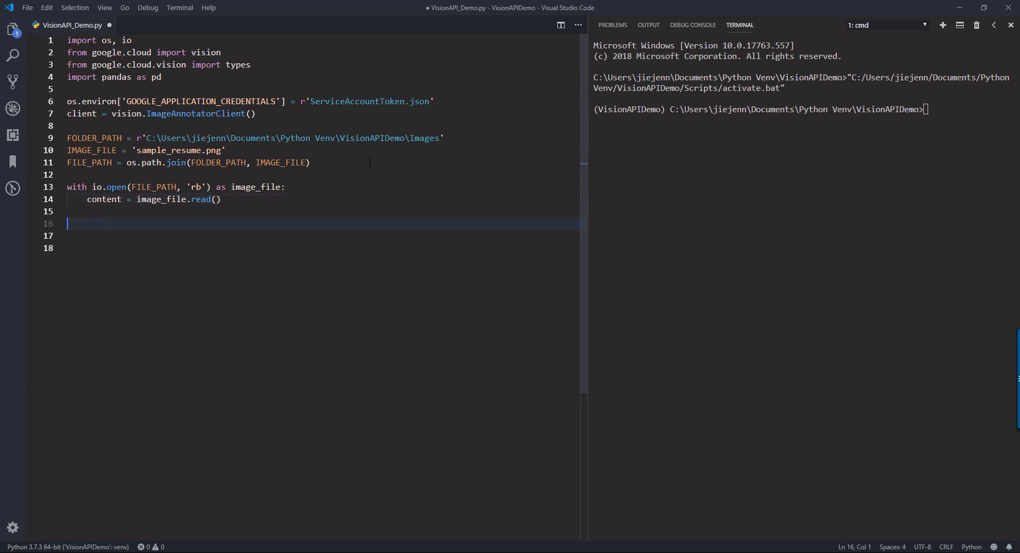
text(image =)
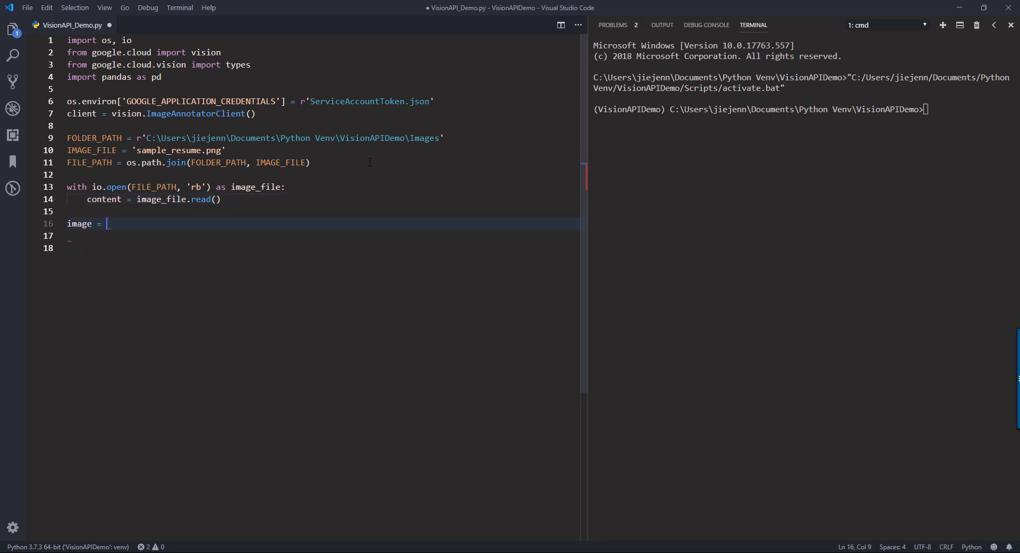
text(vision)
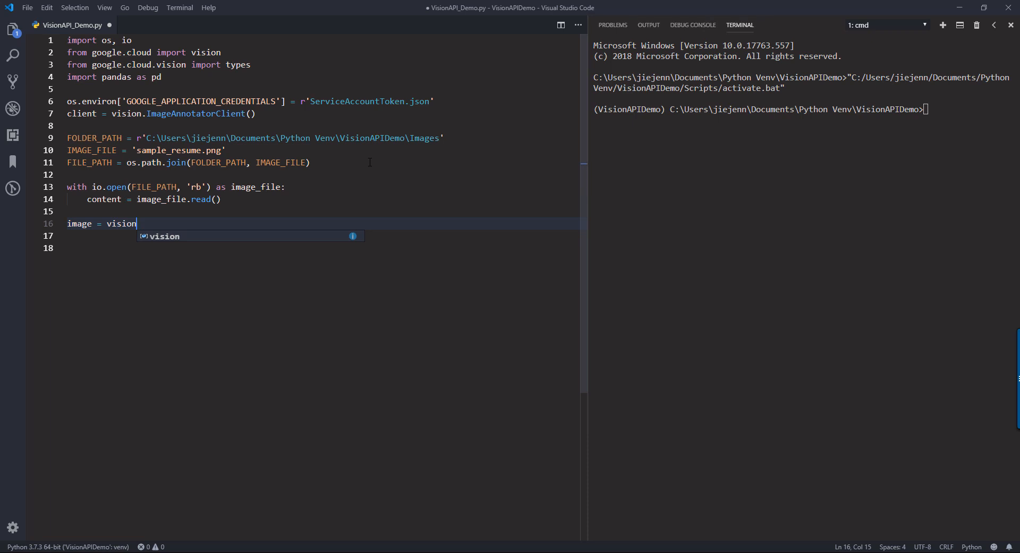
text(.t)
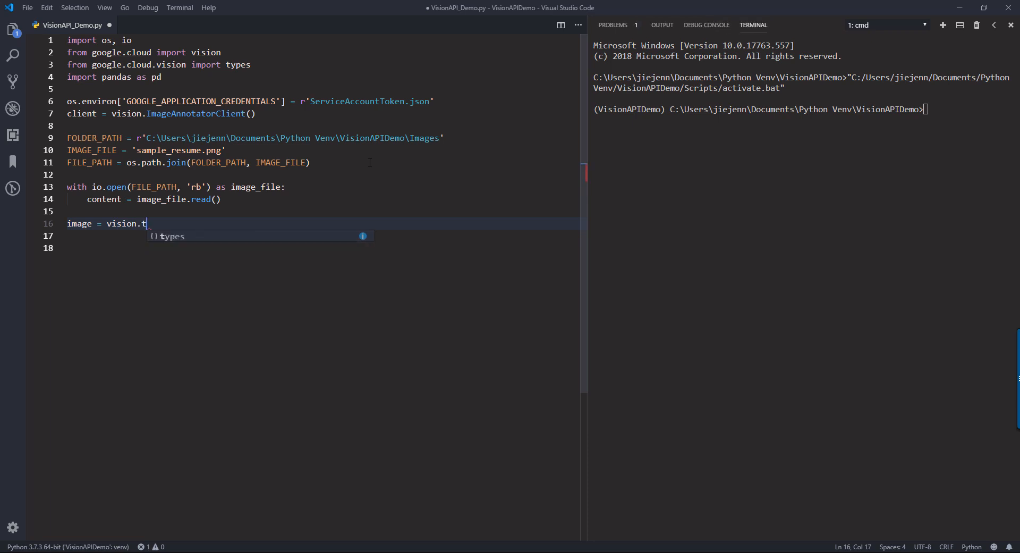
text(ypes.Image(content=)
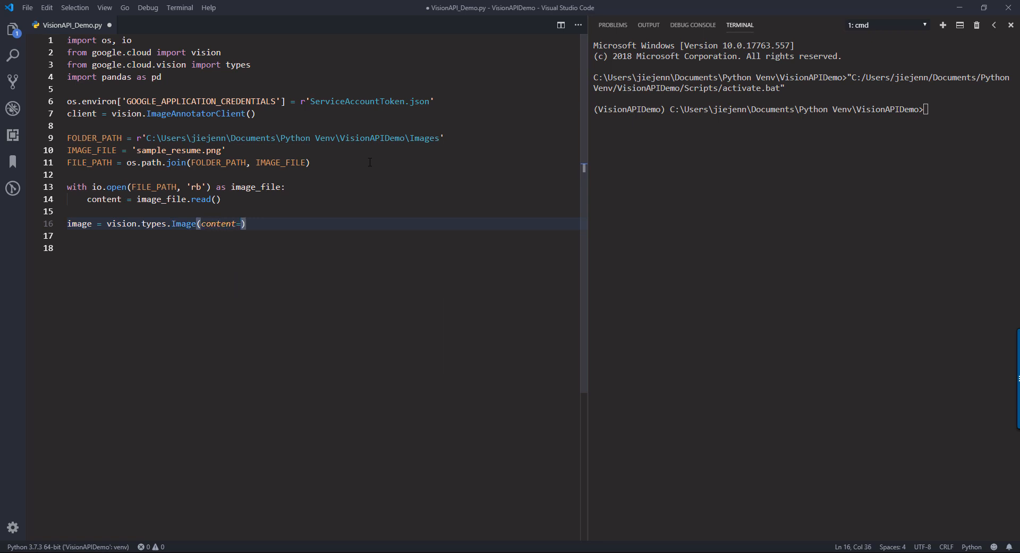
text(content)
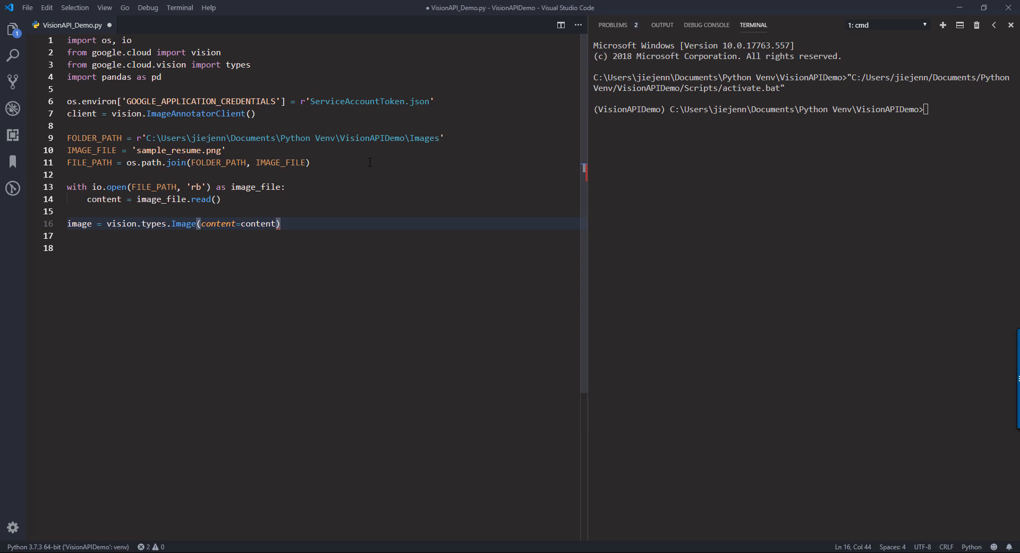
Store response = client.document_text_detection(image=image).
text(resp)
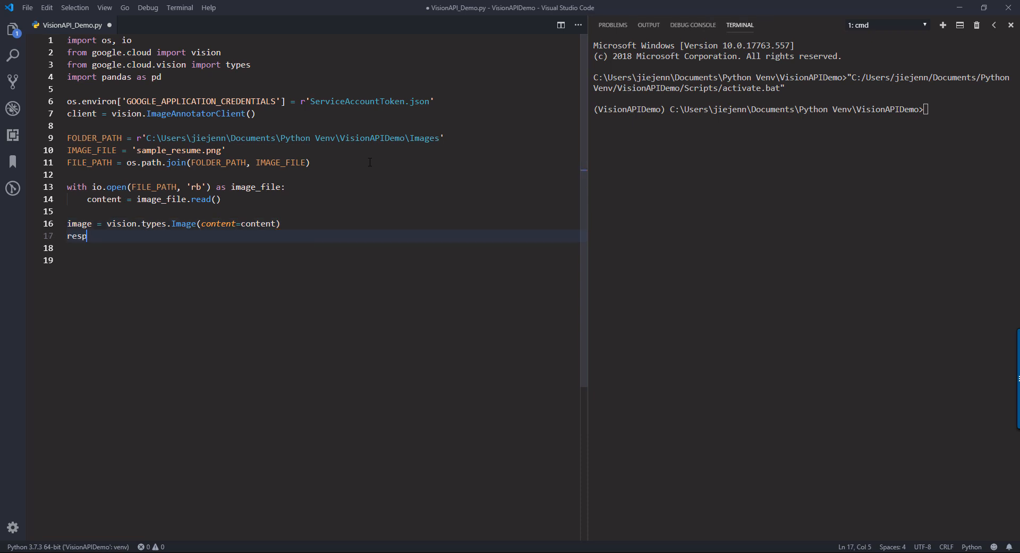
text(onse =)
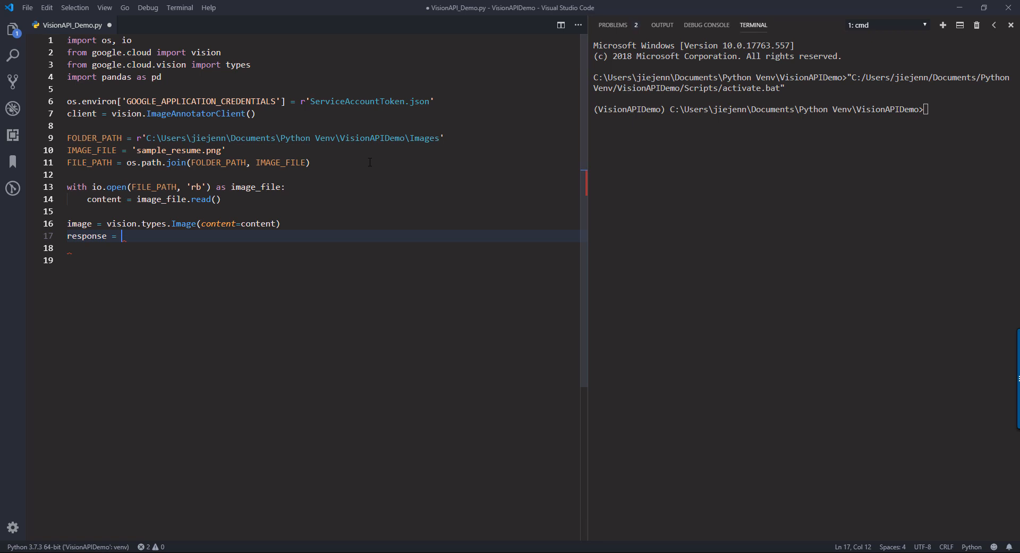
text(client.)
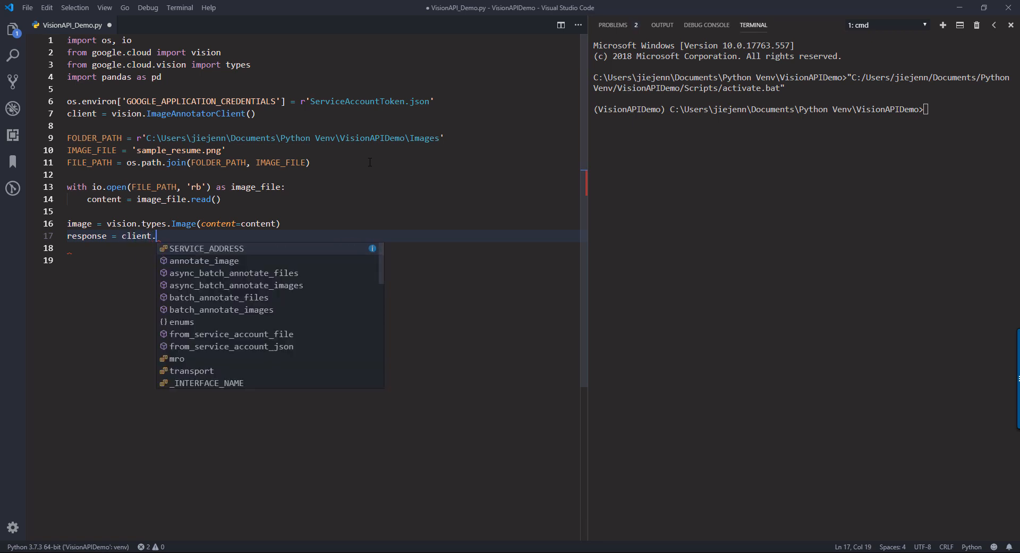
text(d)
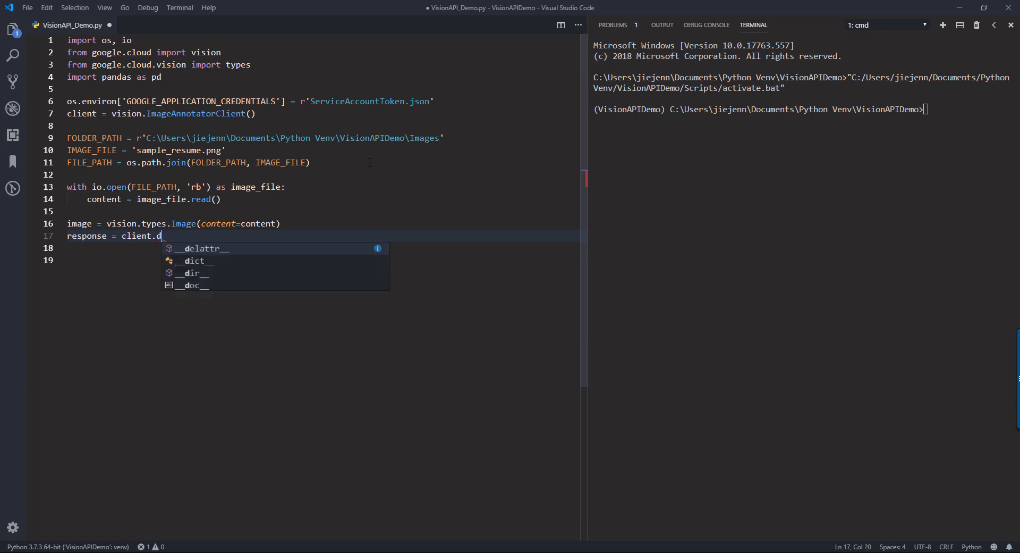
text(ocument)
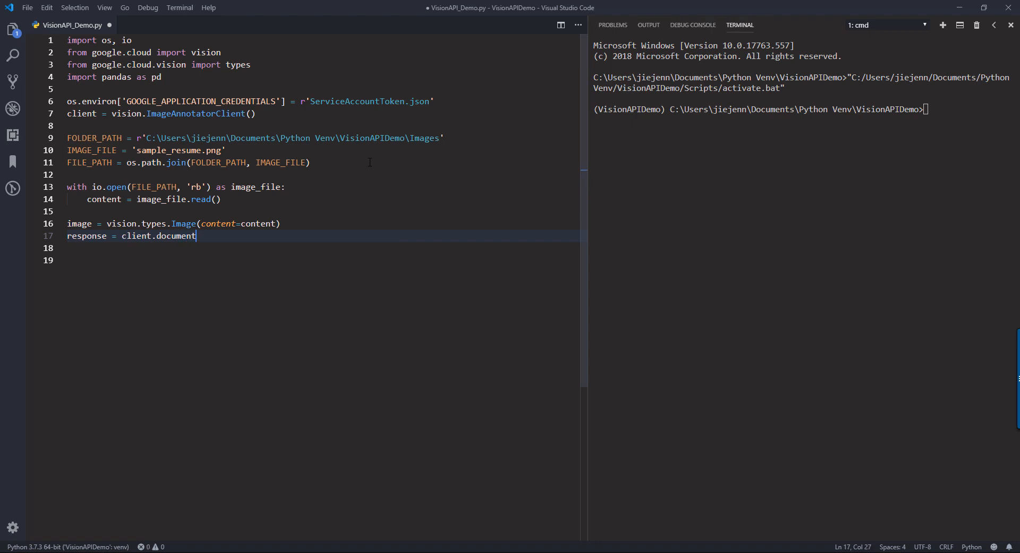
text(_text_)
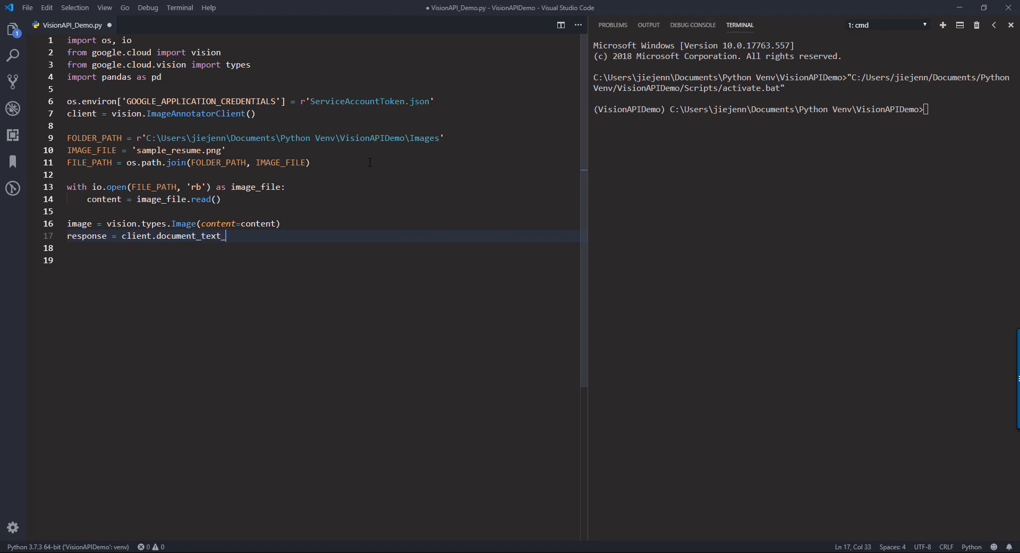
text(detection(i)
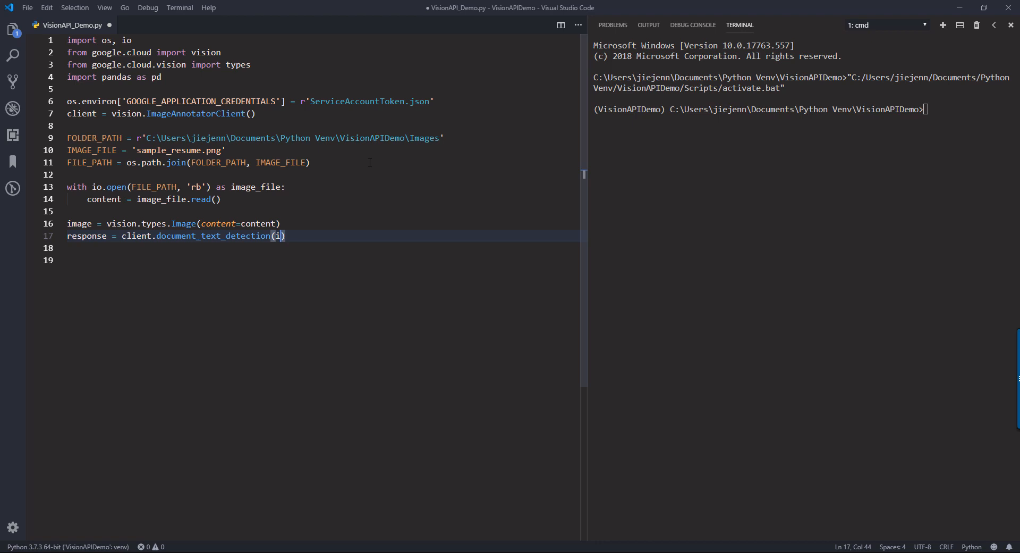
text(mage=image)
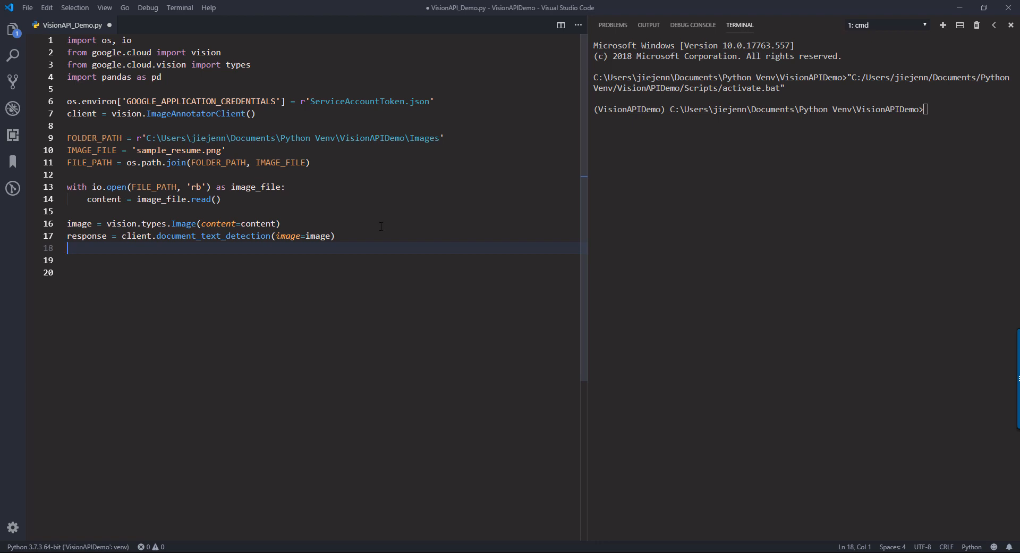
Run the whole script in the Python terminal and scroll through the detection response.
key(ctrl+a)
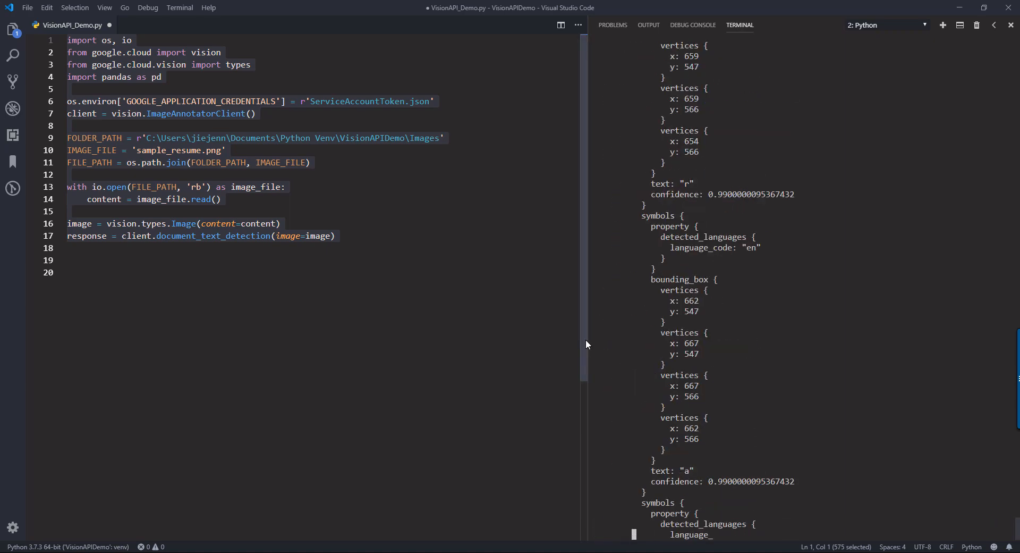
scroll(down, 3)
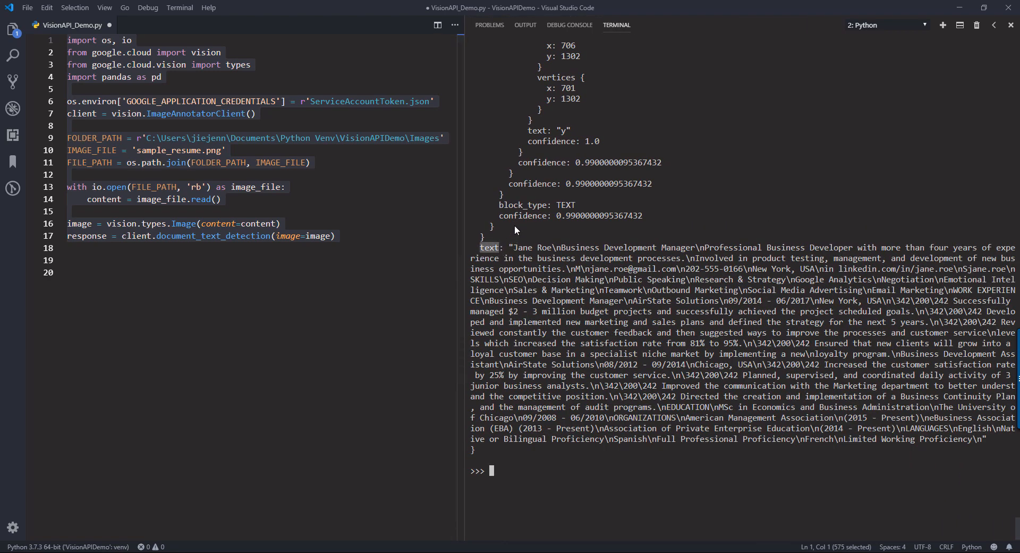
mouse_move(503, 219)
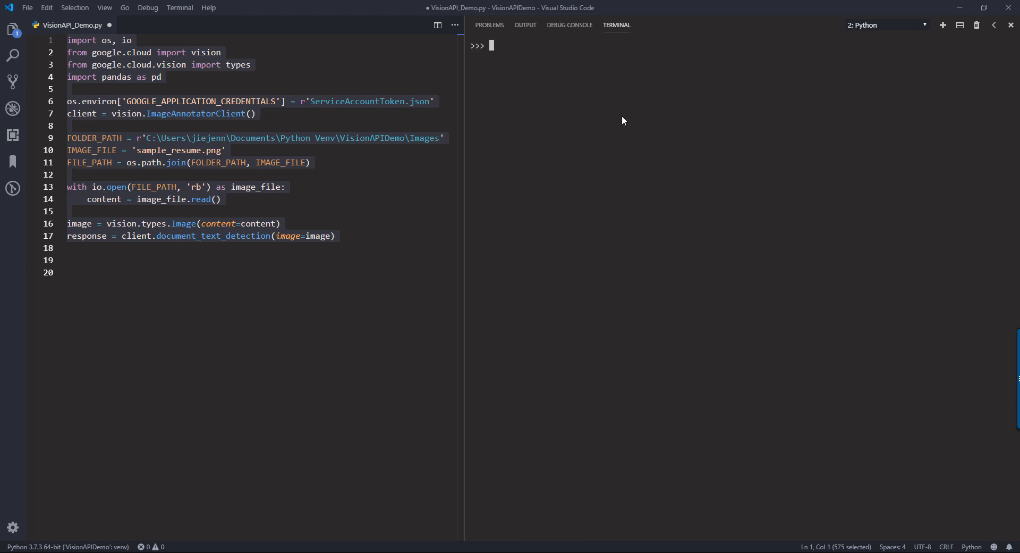
Add docText = response.full_text_annoation.text and print(docText), which raises an AttributeError.
click(357, 235)
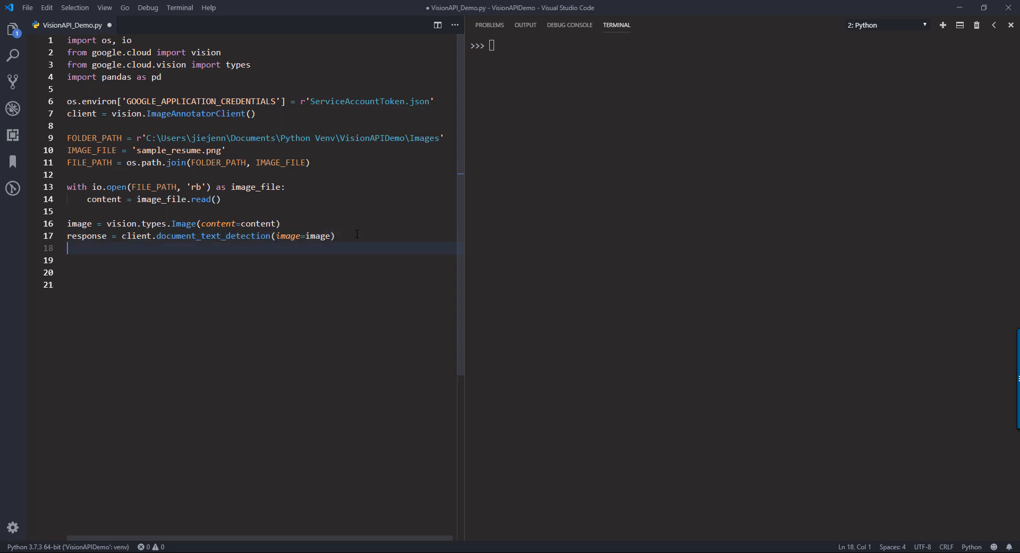
text(docText =)
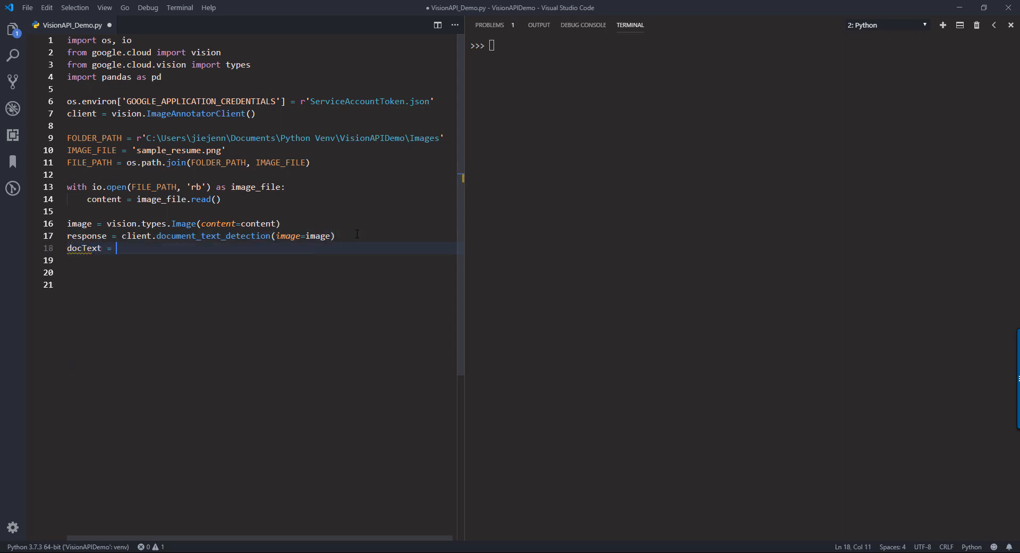
text(response.)
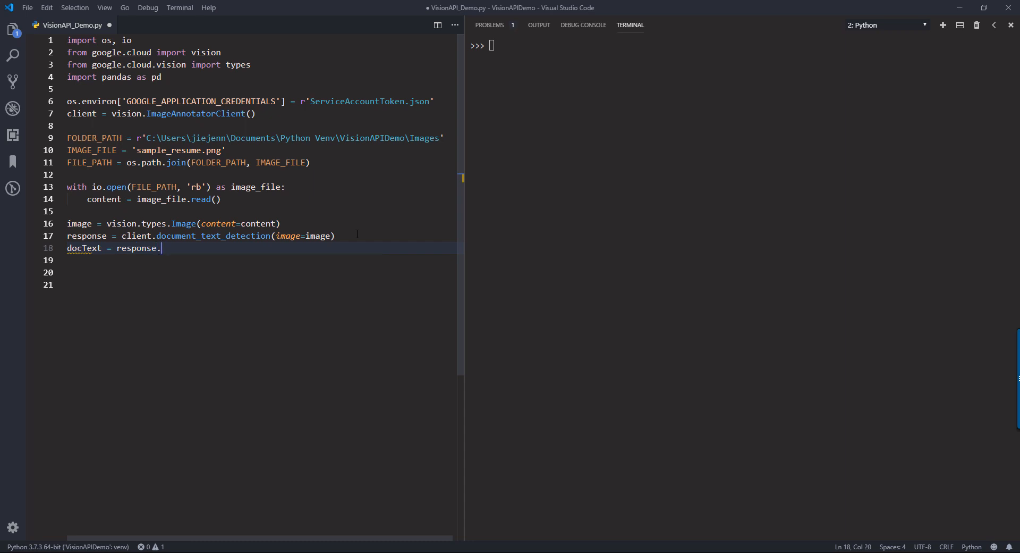
text(full_text_annoation.text)
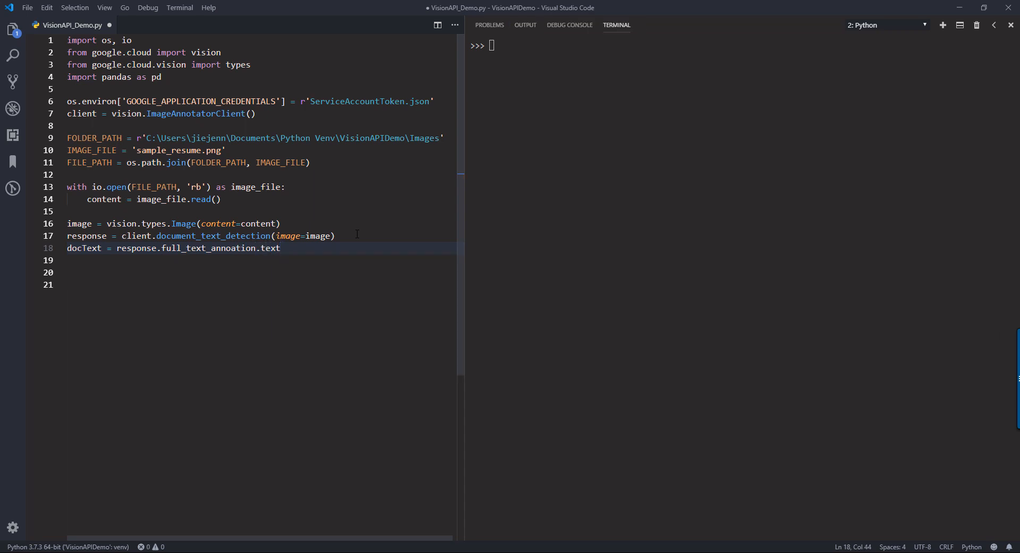
text(print)
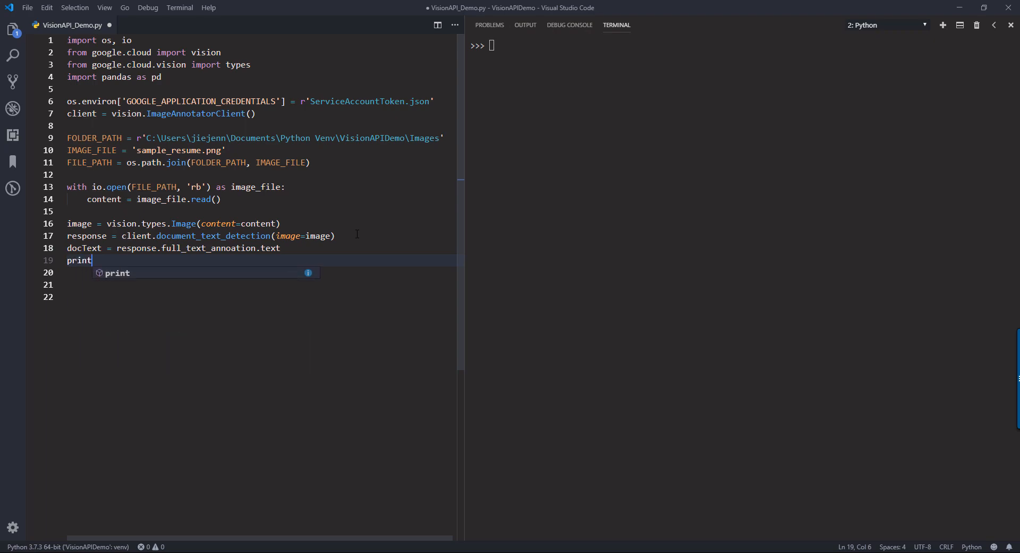
text((docText))
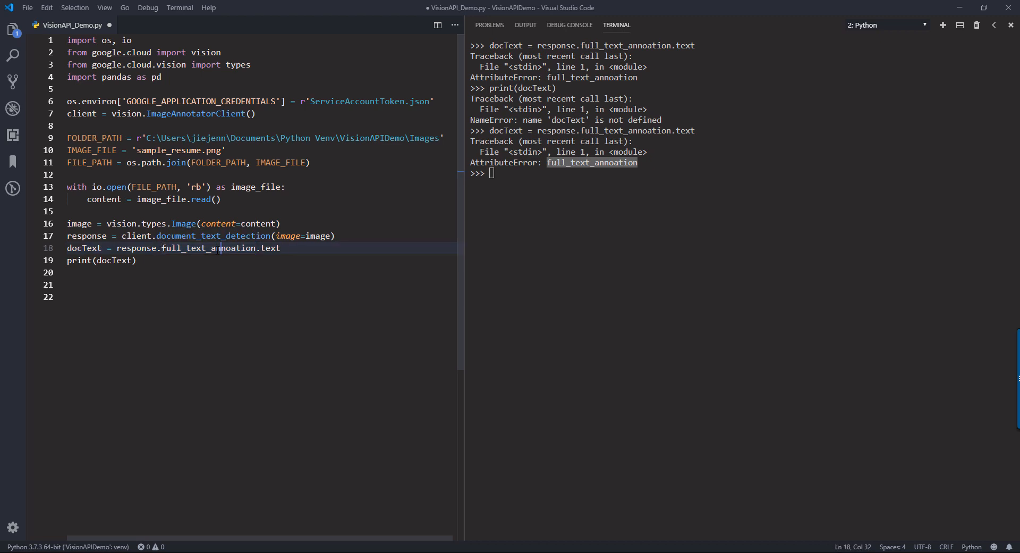
Fix 'annoation' to 'annotation' and rerun to print the resume's extracted text.
double_click(231, 247)
text(t)
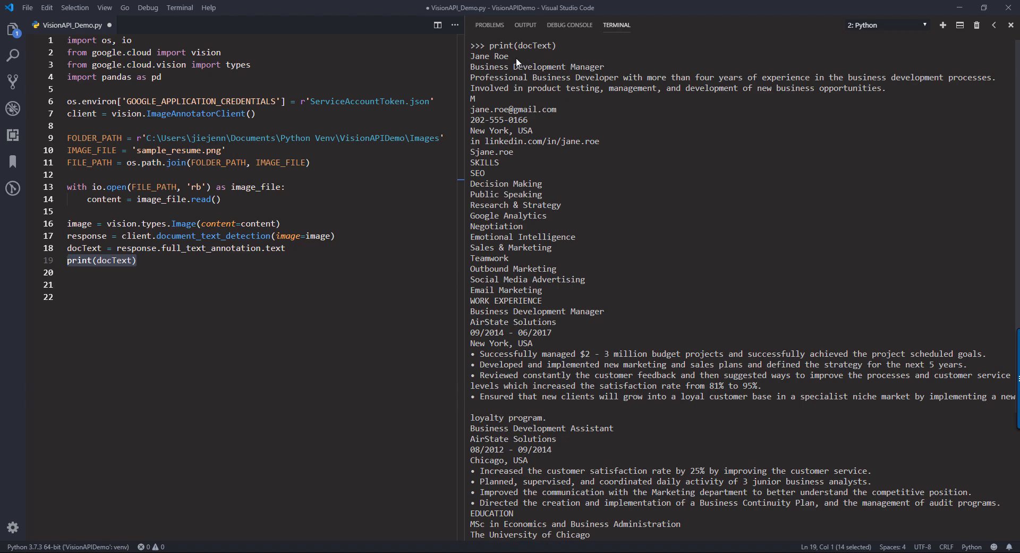
double_click(489, 56)
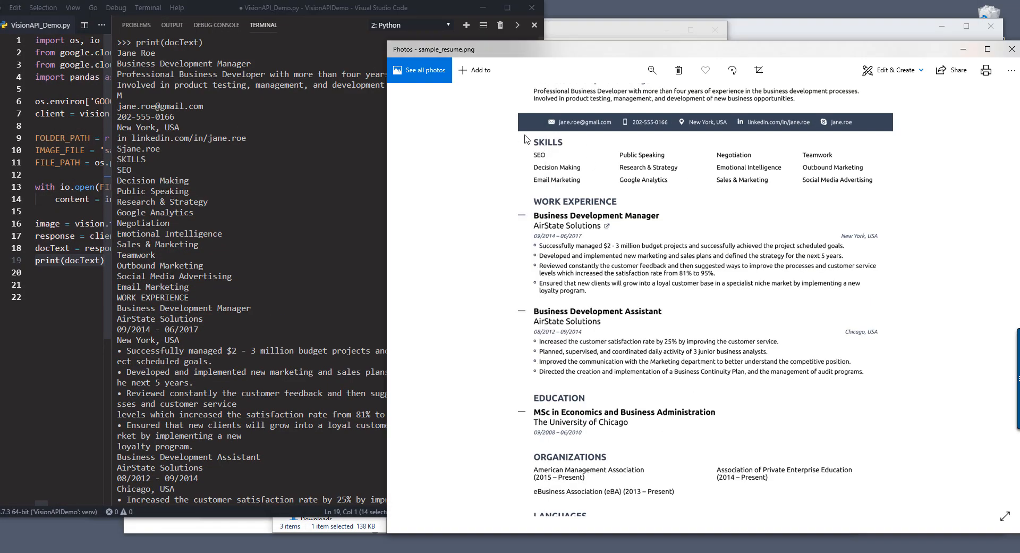
mouse_move(601, 197)
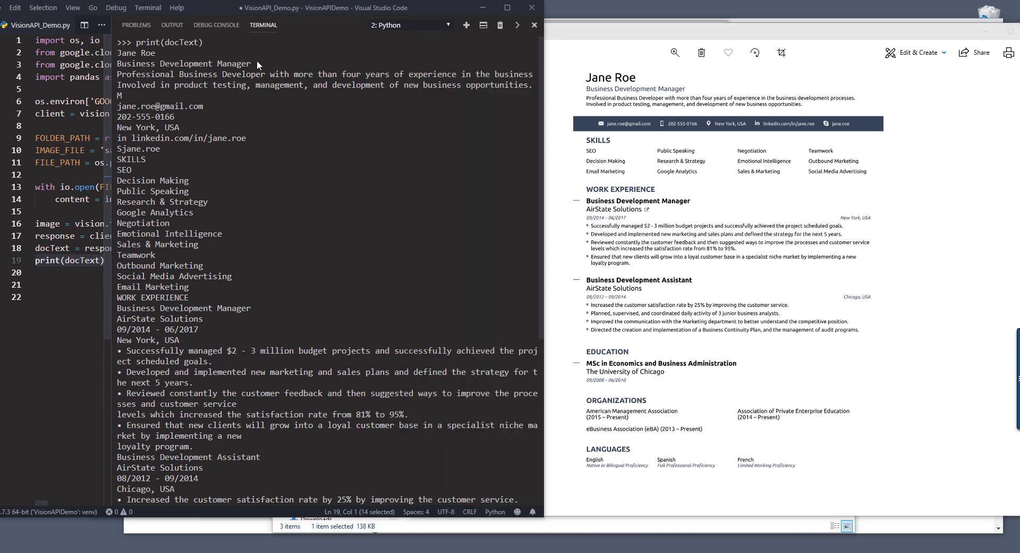
Highlight the detected summary, email, phone and location lines against the resume image.
double_click(185, 63)
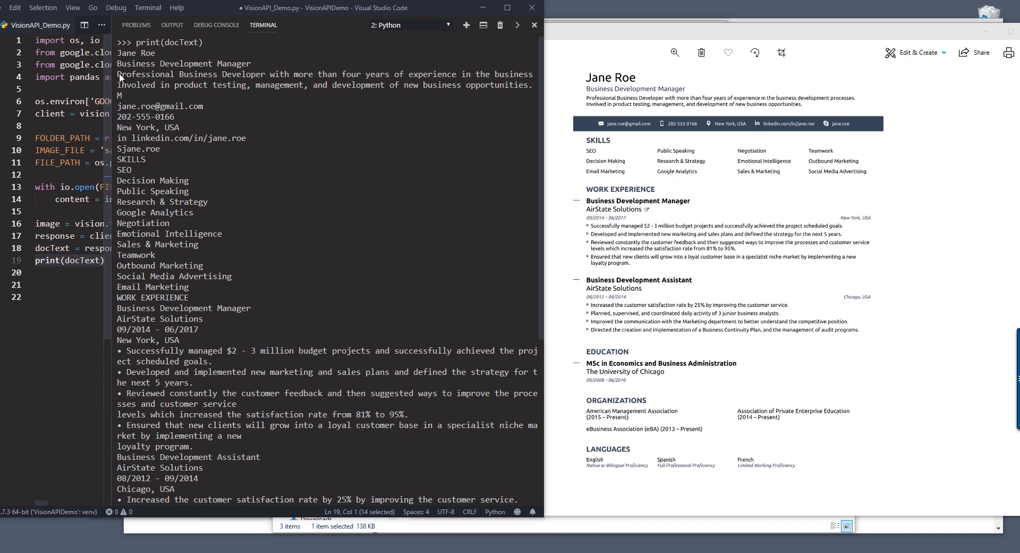
drag(118, 73, 527, 85)
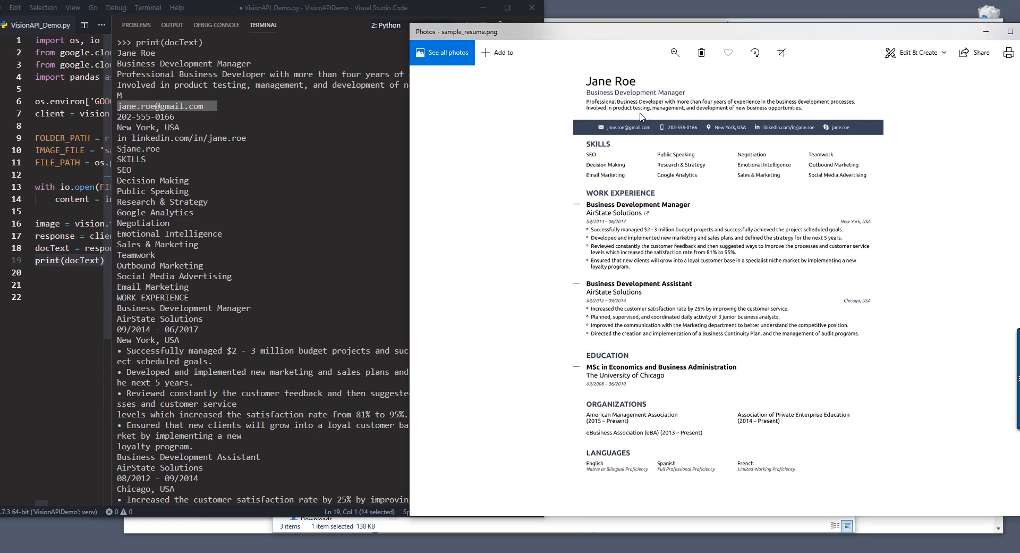
click(246, 117)
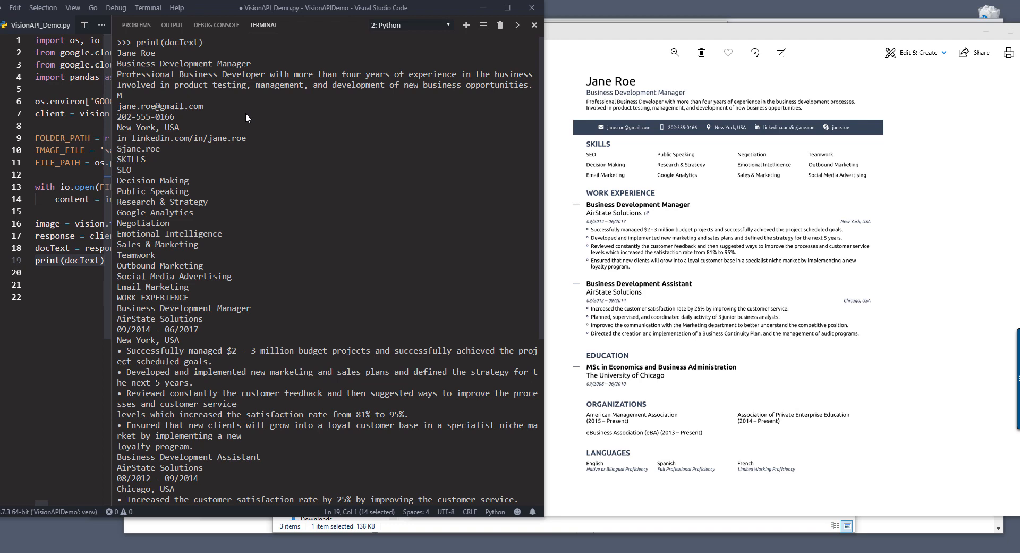
double_click(159, 105)
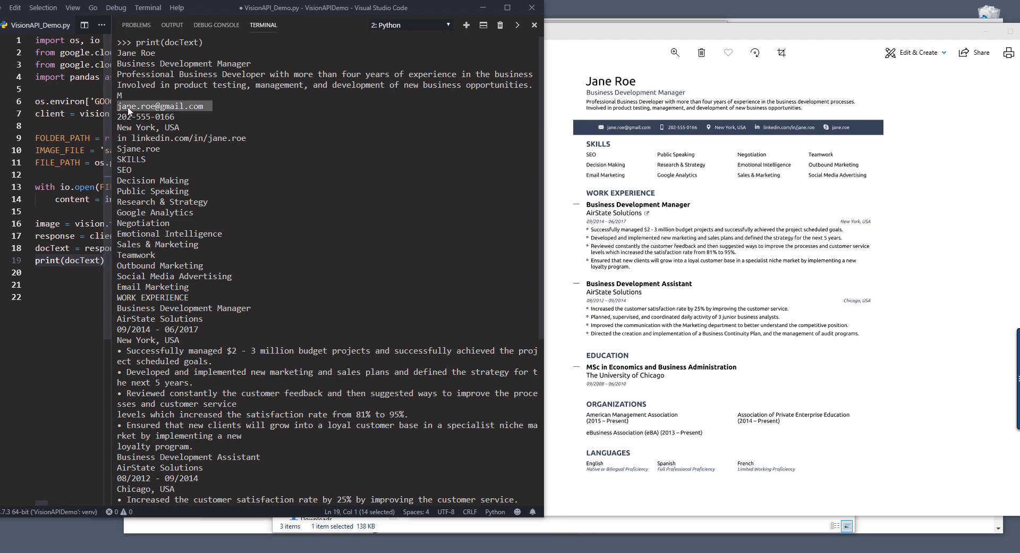
click(145, 117)
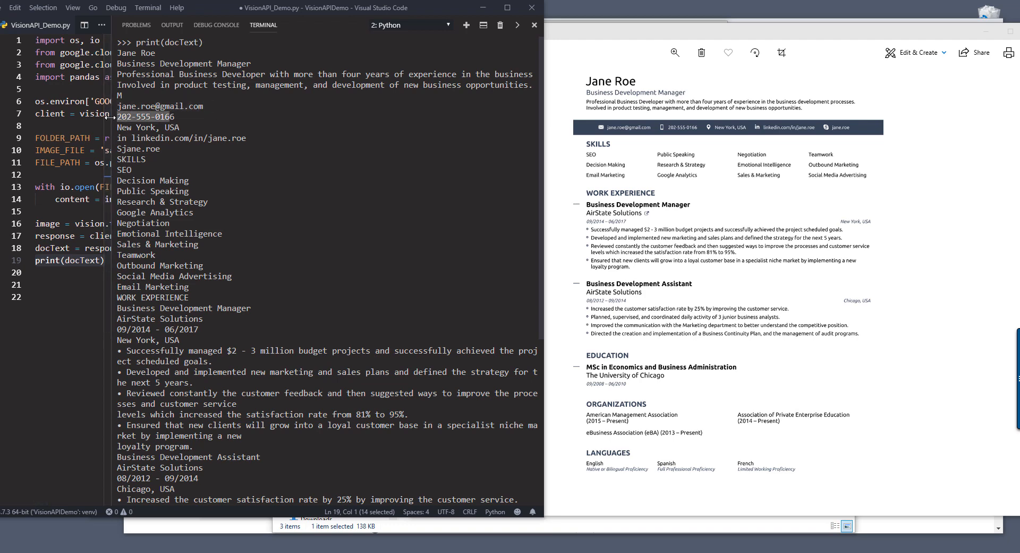
double_click(148, 127)
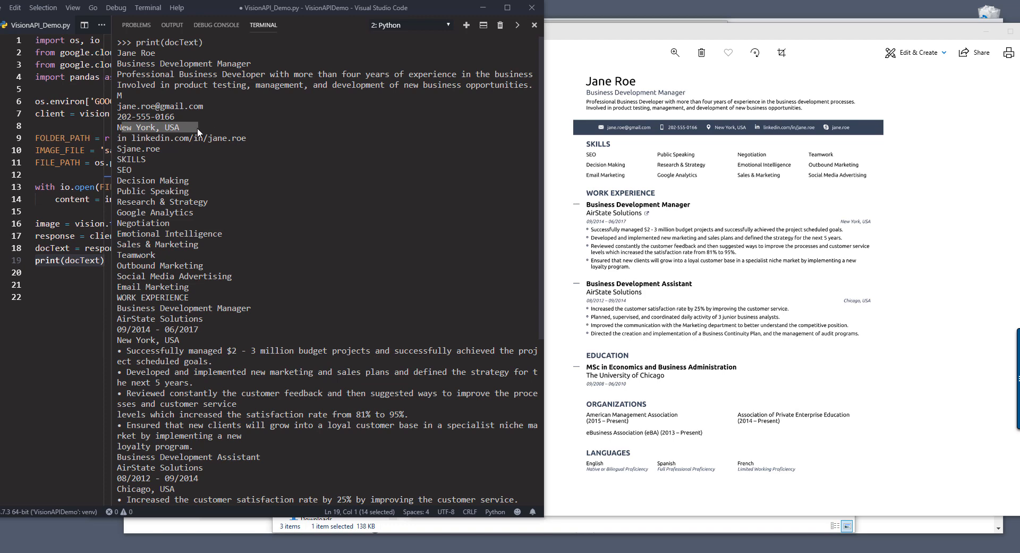
scroll(down, 3)
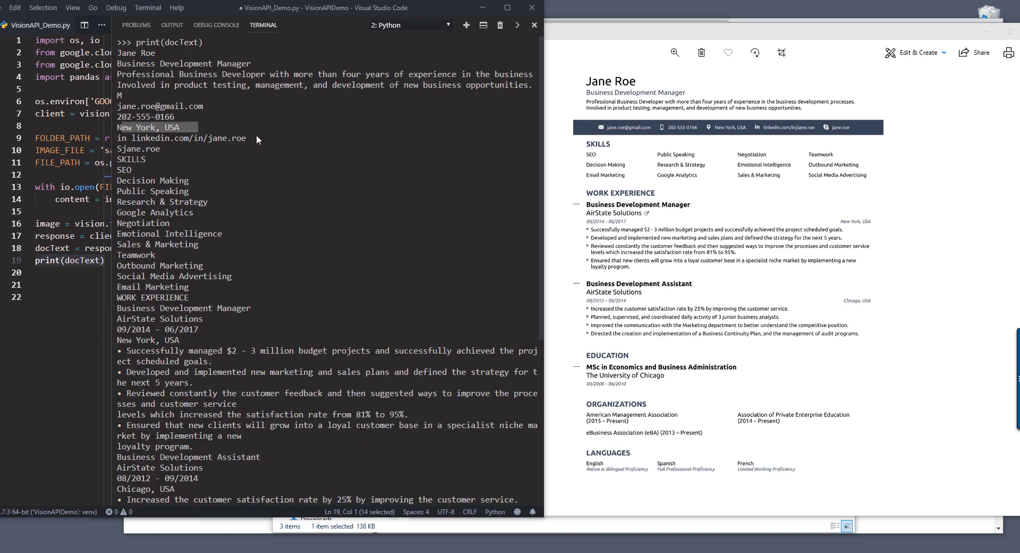
click(182, 137)
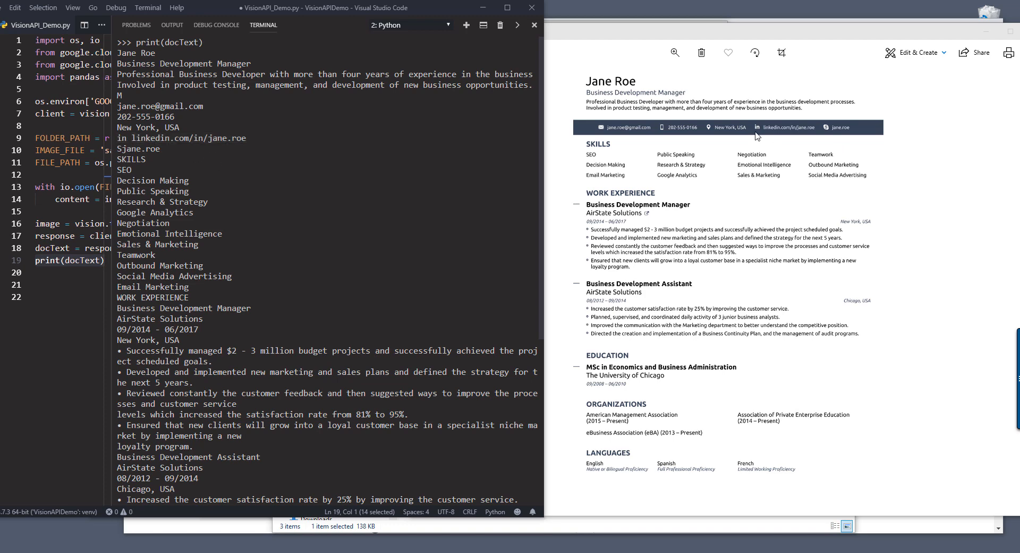
mouse_move(174, 139)
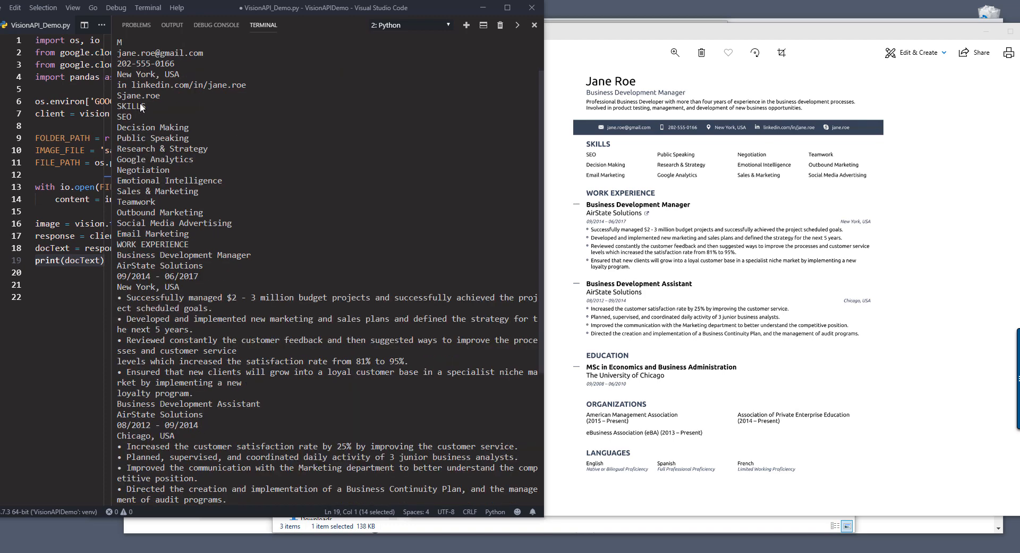
Highlight the assistant role's bullet points, then return to the terminal output.
scroll(down, 3)
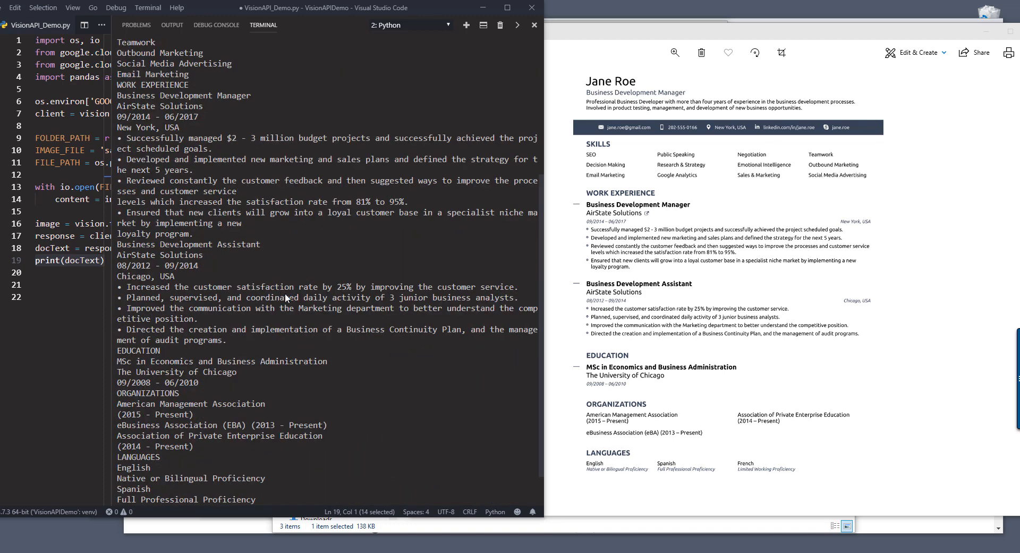
mouse_move(185, 267)
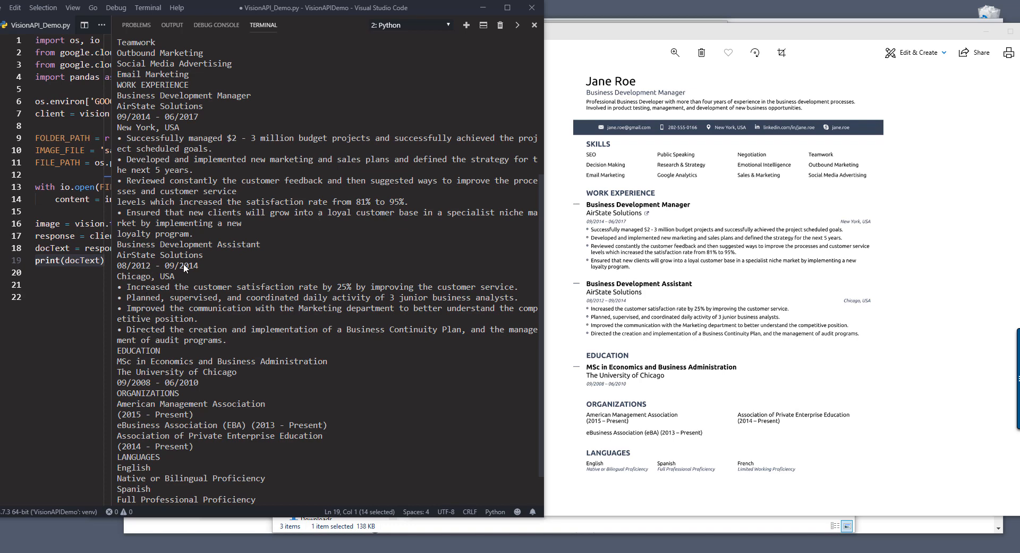
mouse_move(459, 326)
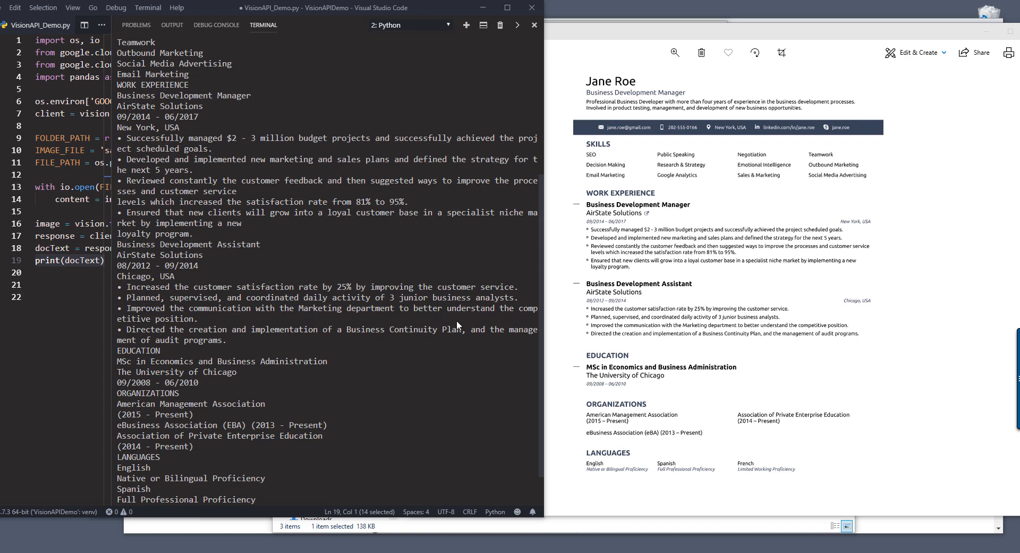
mouse_move(236, 344)
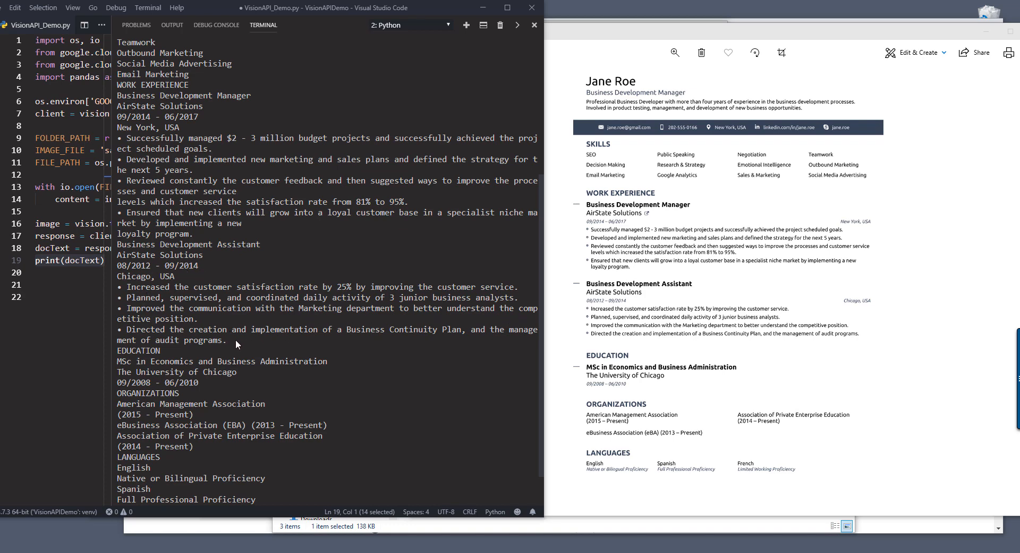
drag(124, 329, 236, 344)
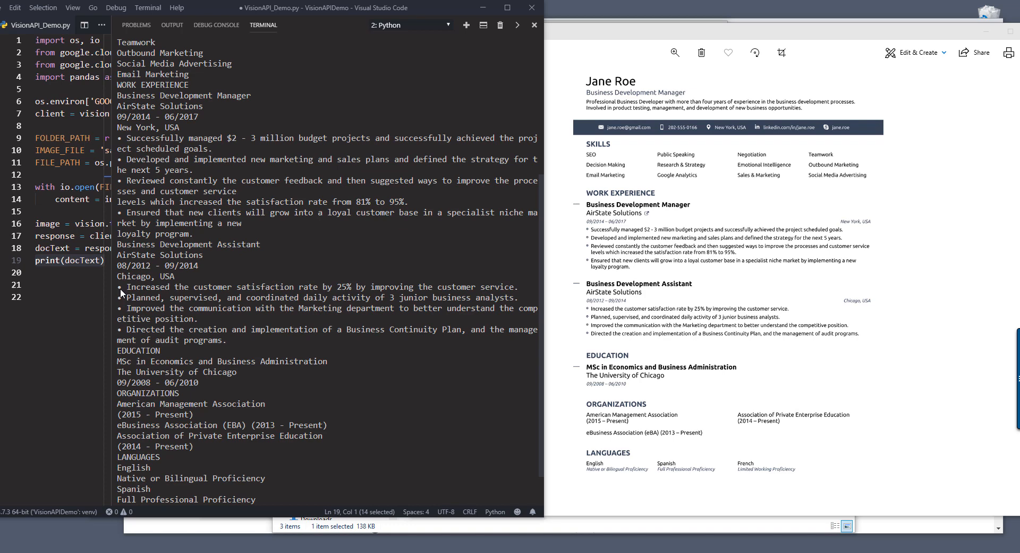
drag(119, 293, 227, 340)
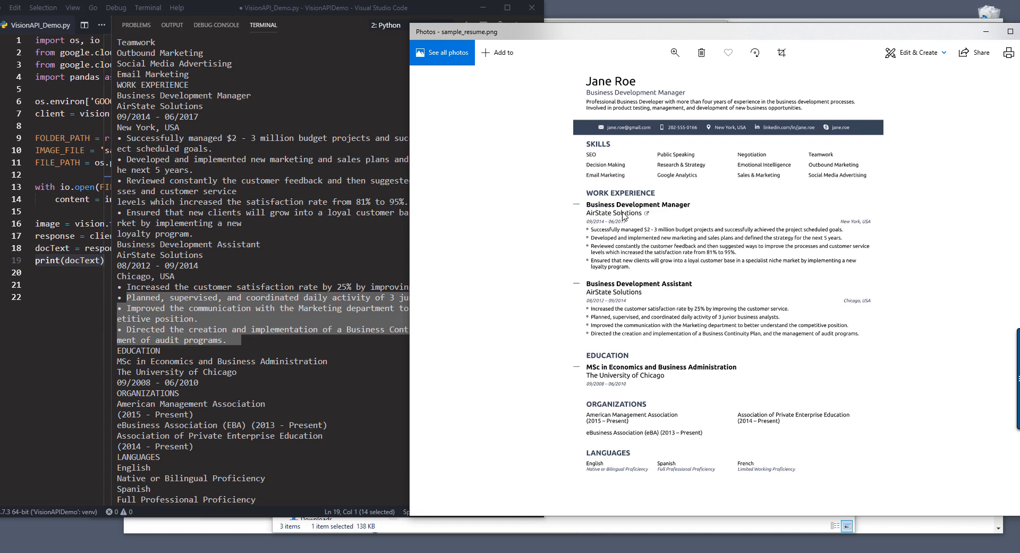
mouse_move(634, 261)
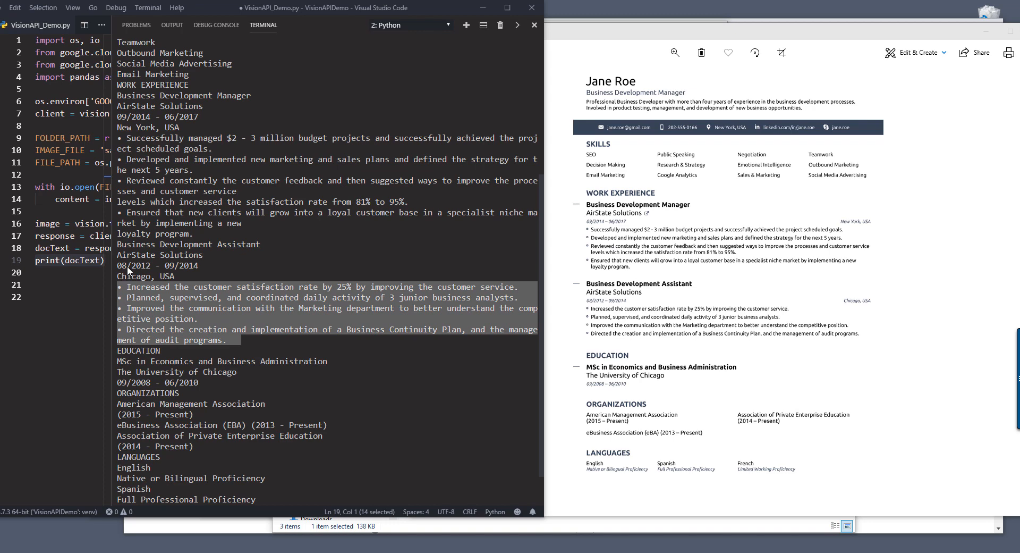
click(242, 345)
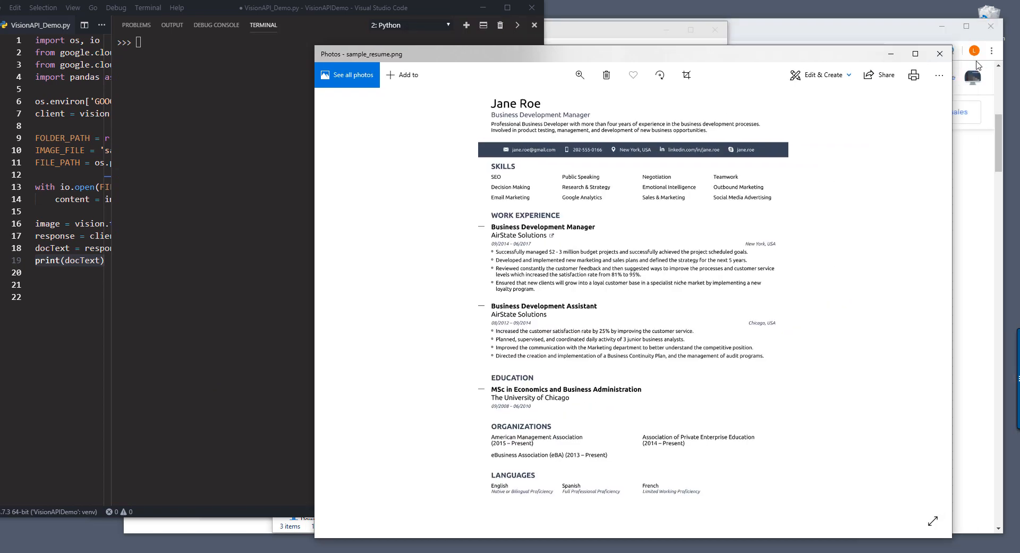
Set IMAGE_FILE to 'handwritten note.jpg' from the Images folder and rerun the code.
click(939, 53)
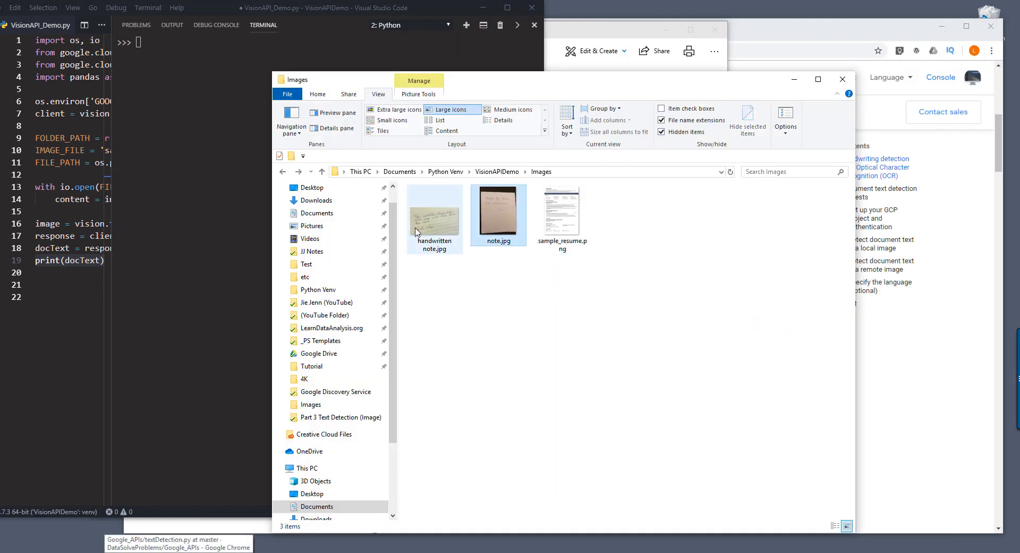
double_click(435, 215)
text(handwritten note.jpg')
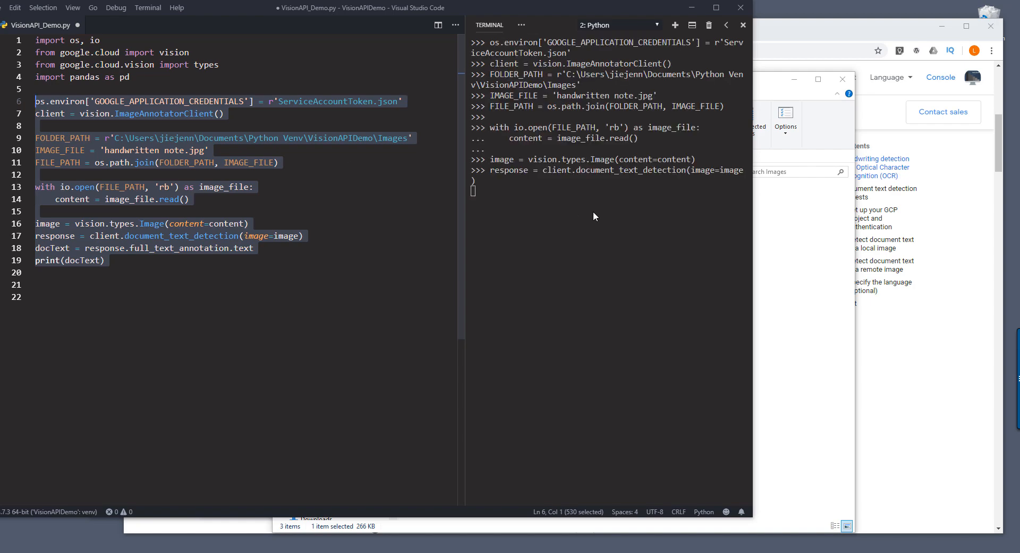
Run the detection script and open the handwritten note image to compare with its text.
key(enter)
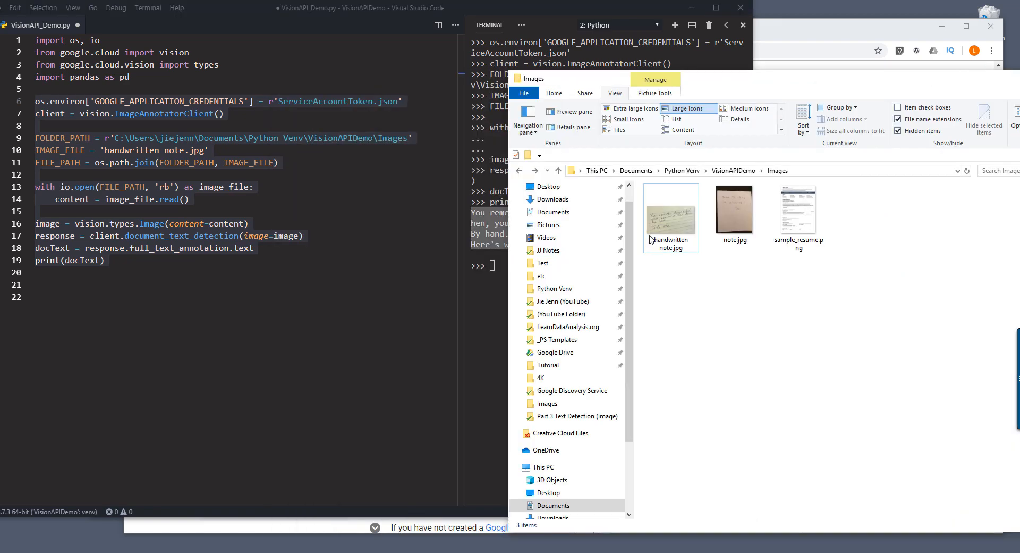
double_click(671, 216)
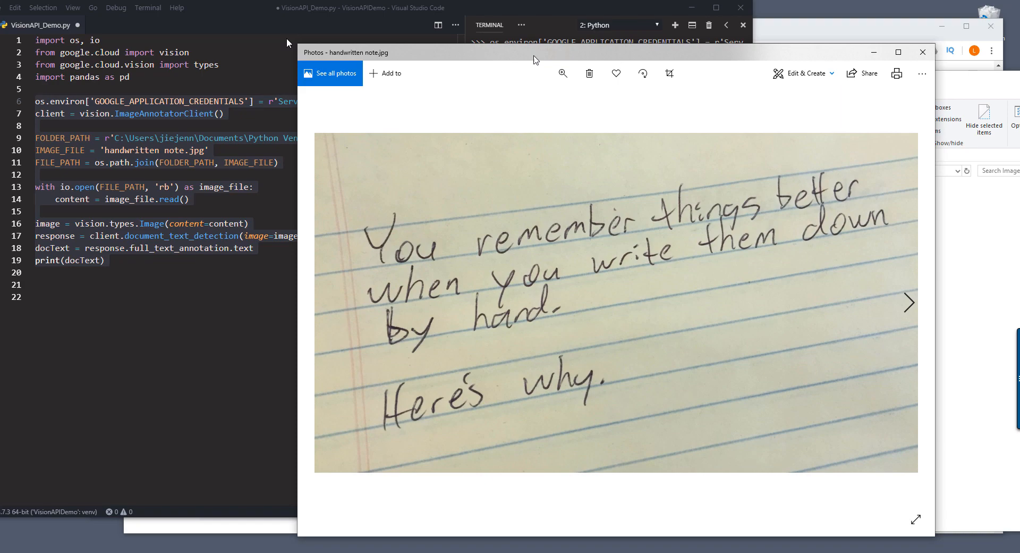
click(922, 52)
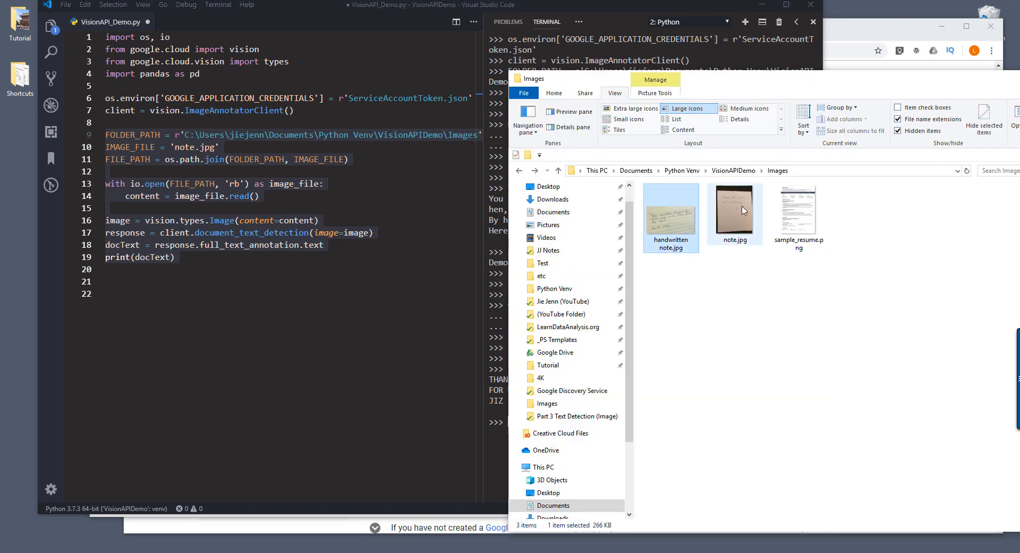
View note.jpg in Photos against the detected thank-you text, then close it.
double_click(734, 214)
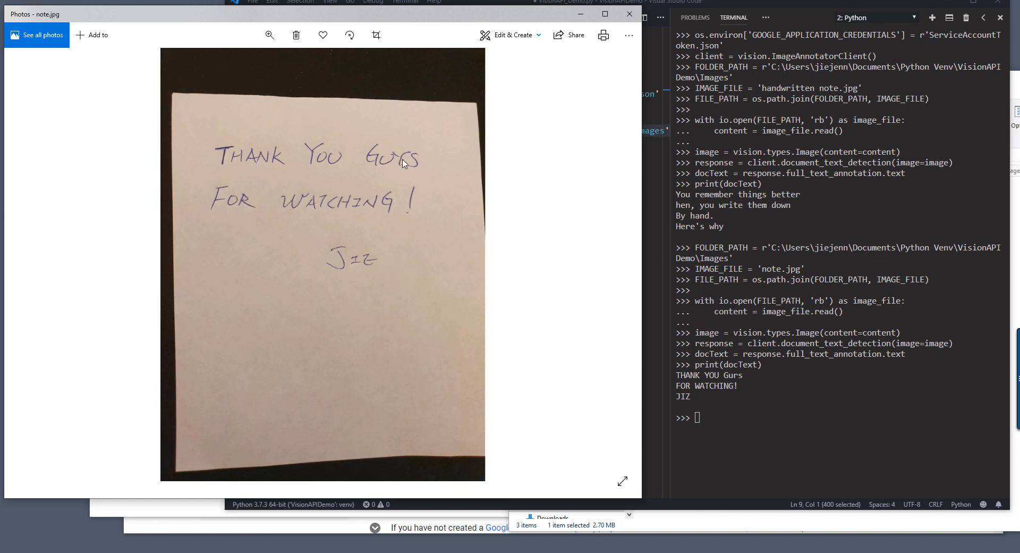
mouse_move(233, 209)
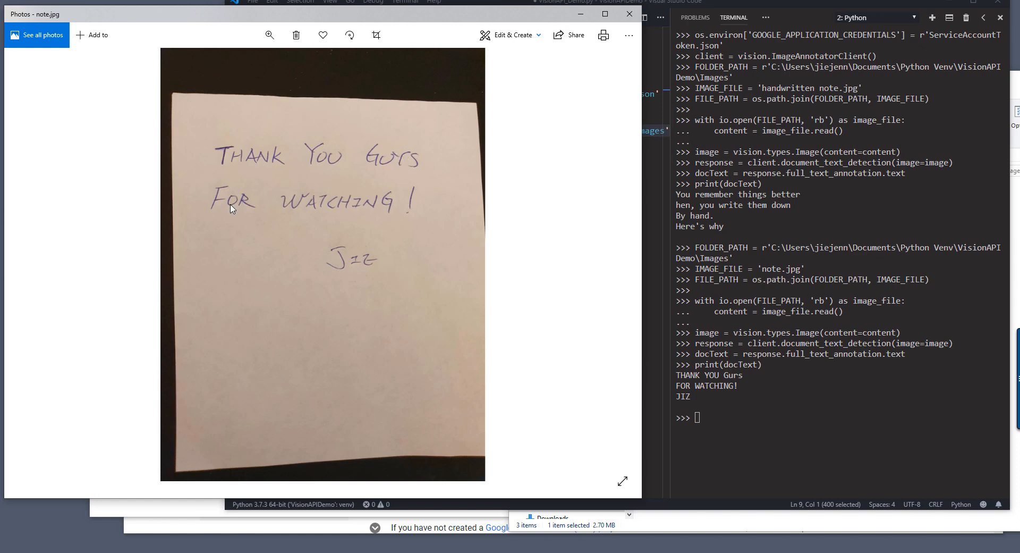
mouse_move(332, 212)
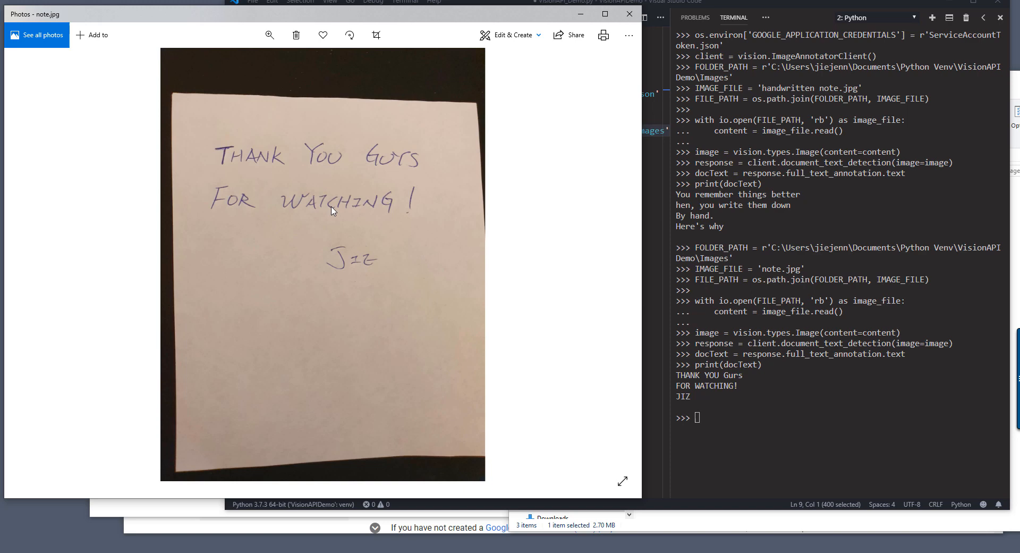
mouse_move(310, 267)
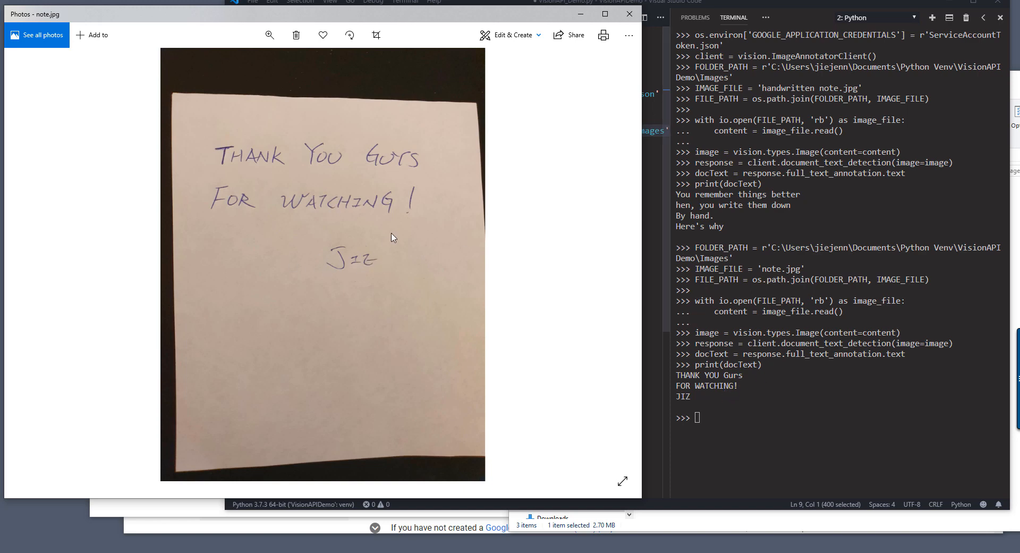
mouse_move(356, 286)
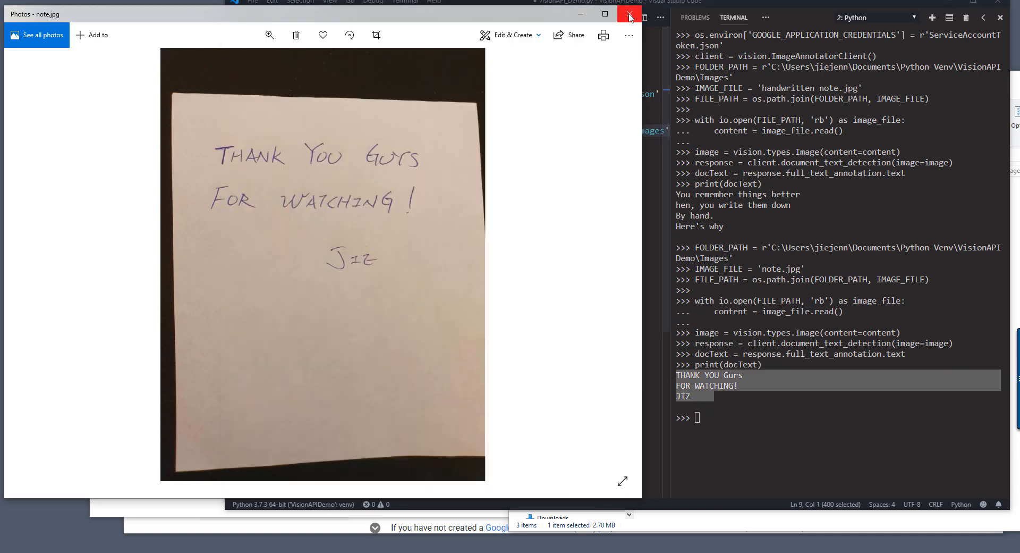
click(629, 14)
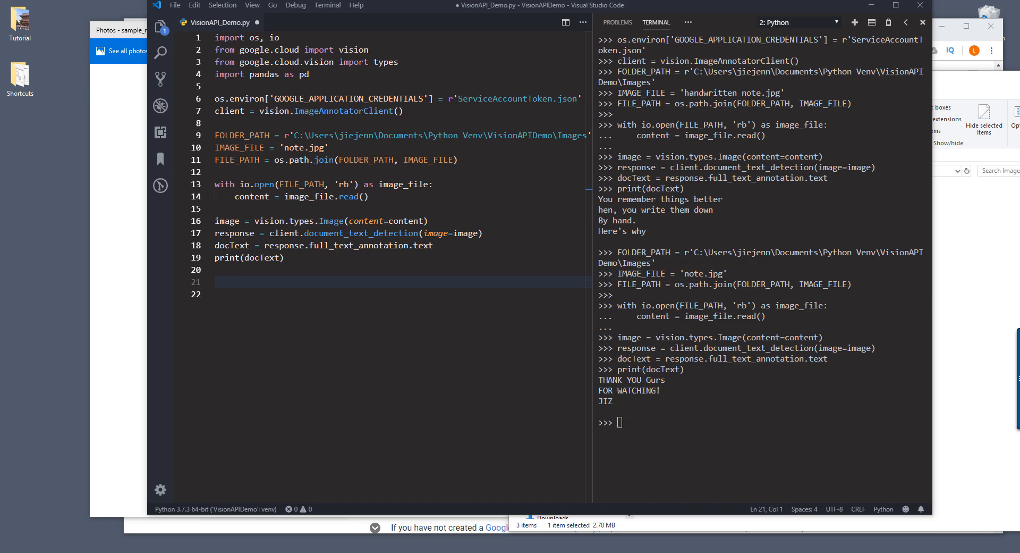
Add the line pages = response.full_text_annotation.pages at the end of the script.
click(404, 294)
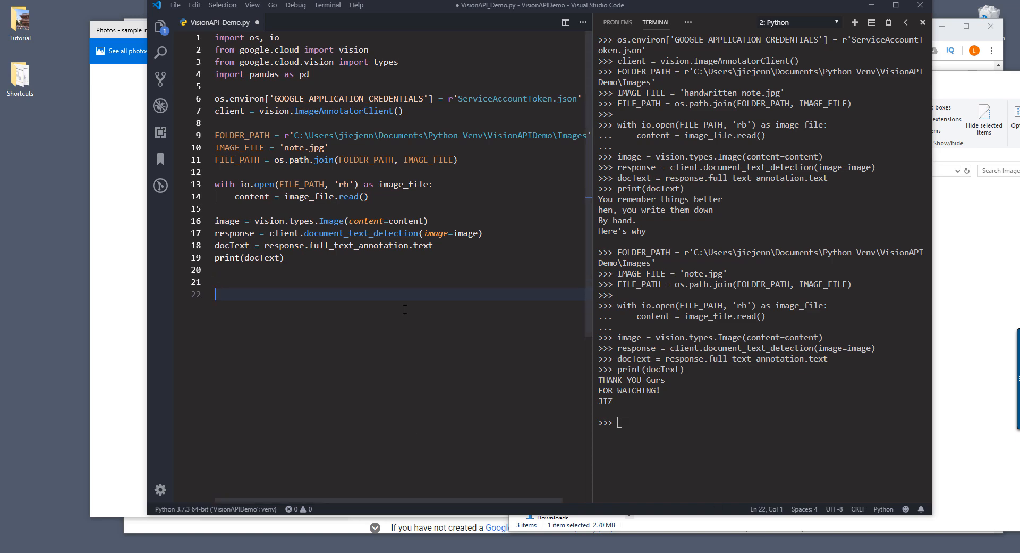
text(page =)
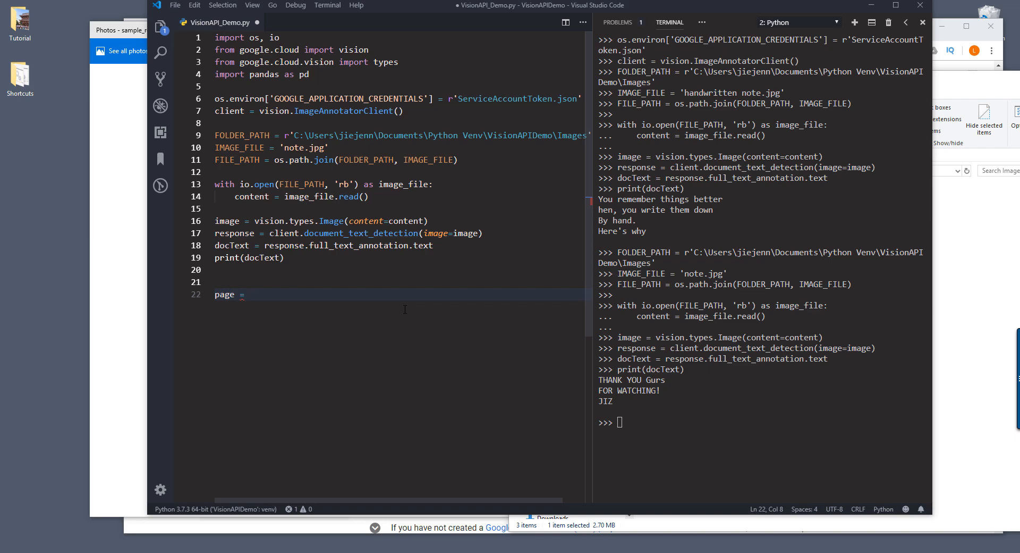
text(r)
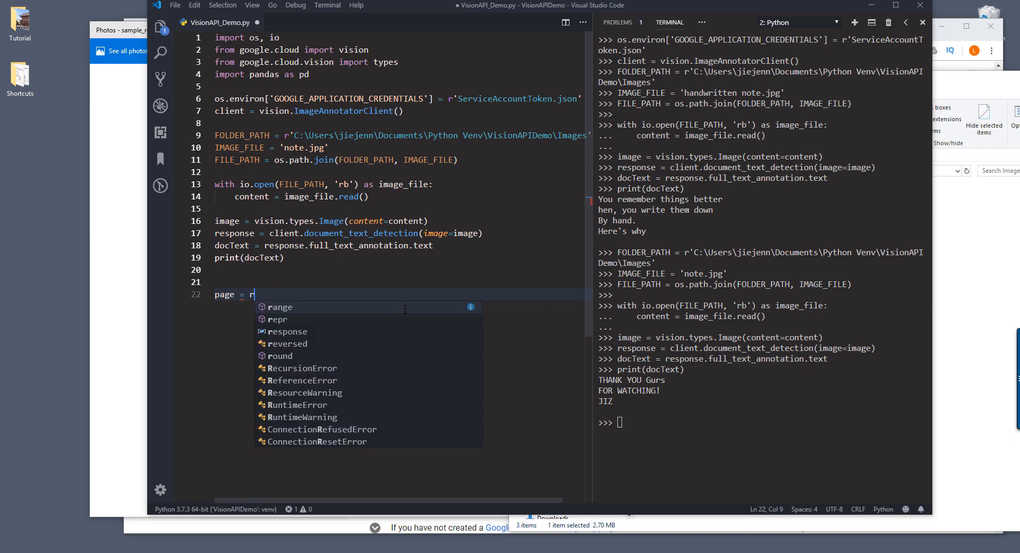
text(esponse.)
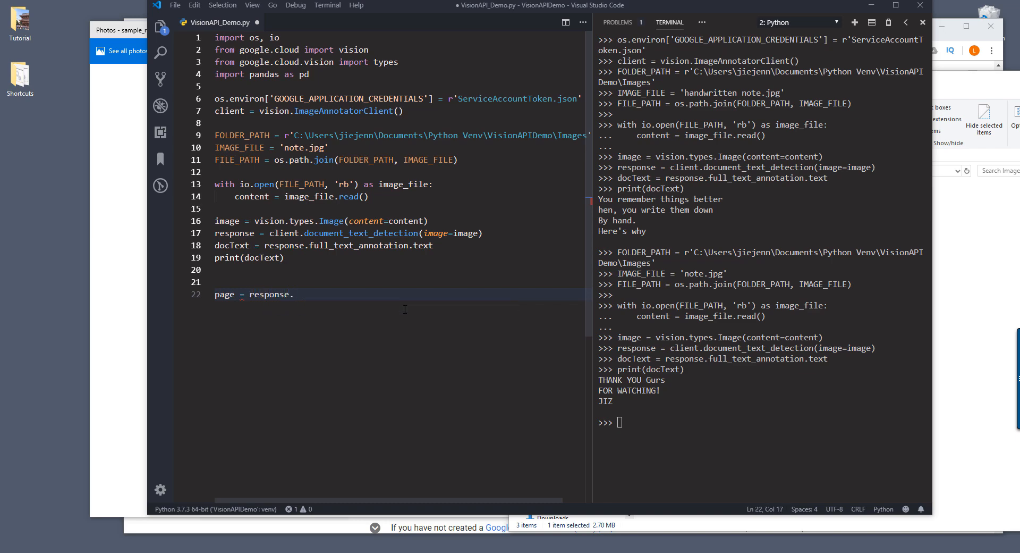
text(full_te)
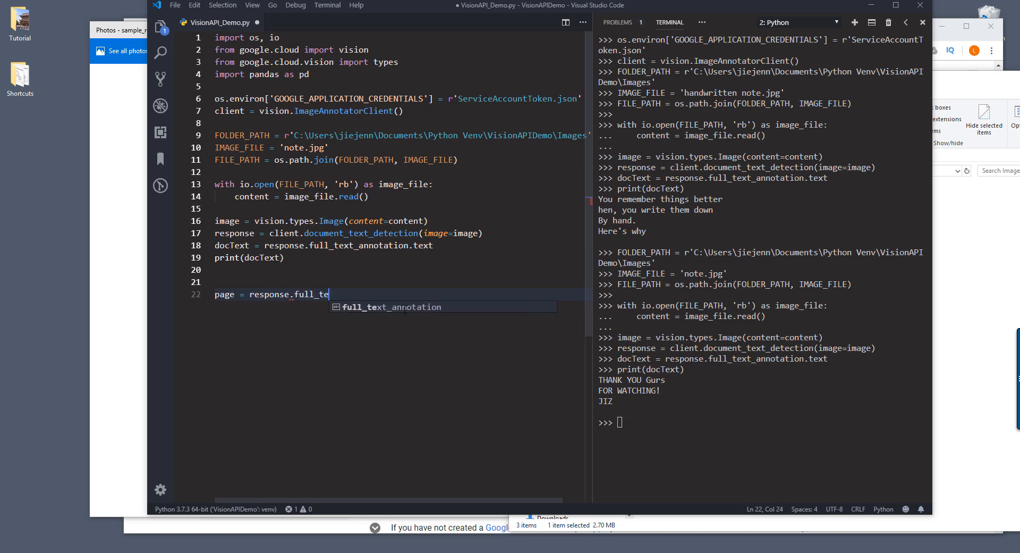
key(Tab)
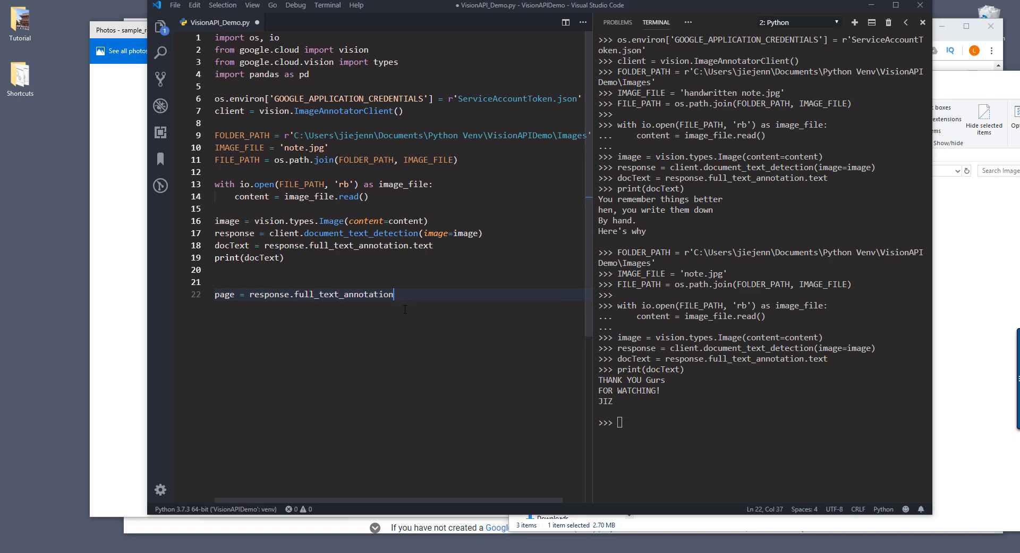
text(.pages)
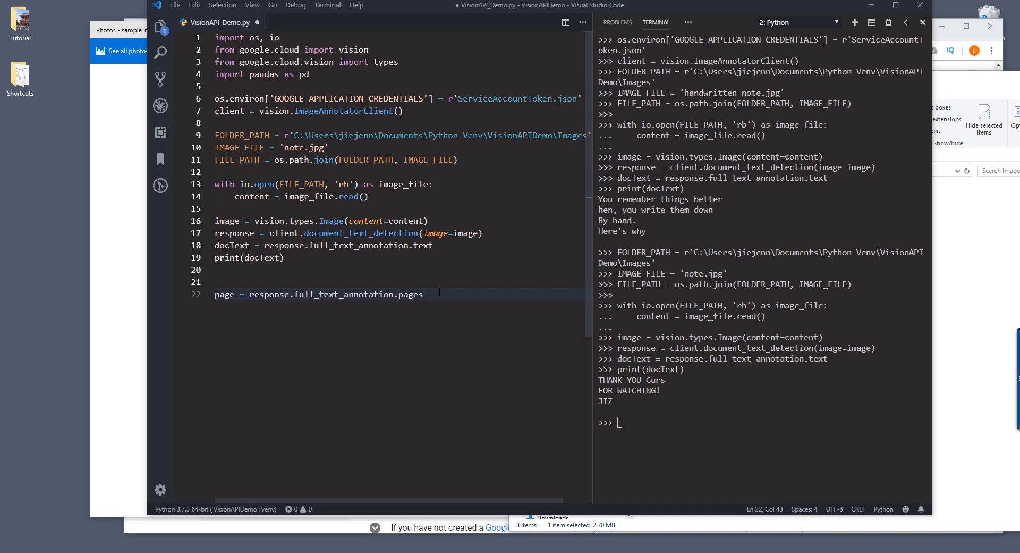
double_click(224, 293)
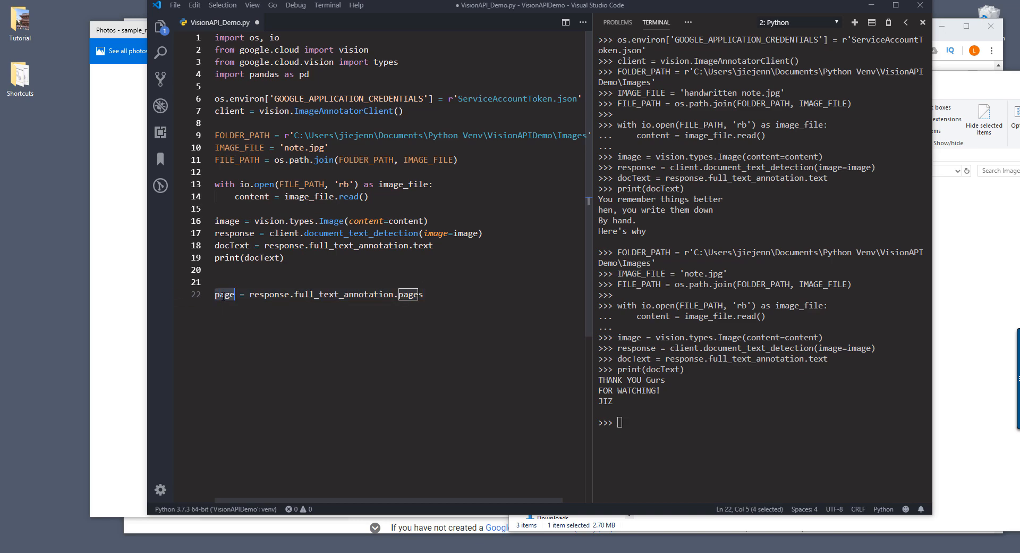
text(s)
click(764, 422)
text(print(pages))
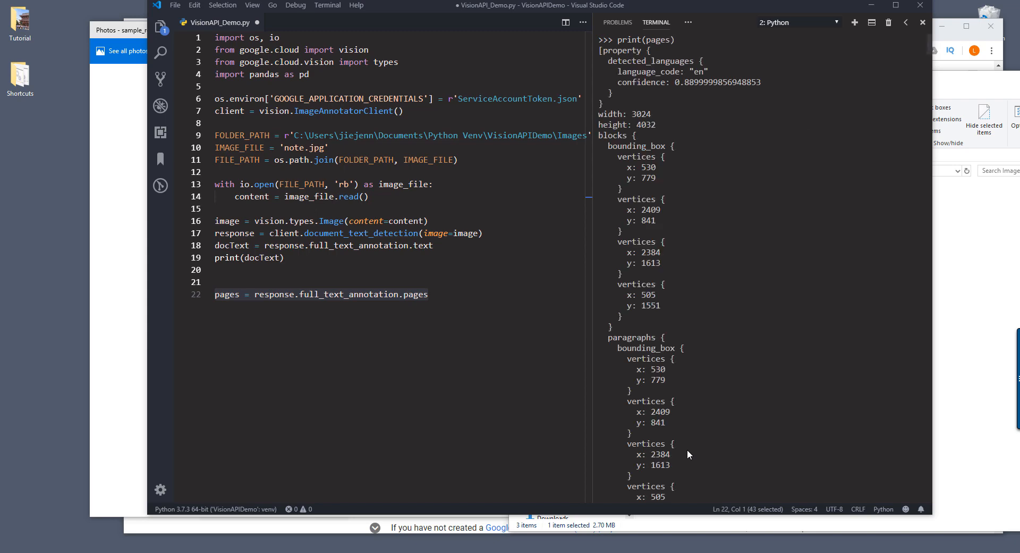
scroll(down, 3)
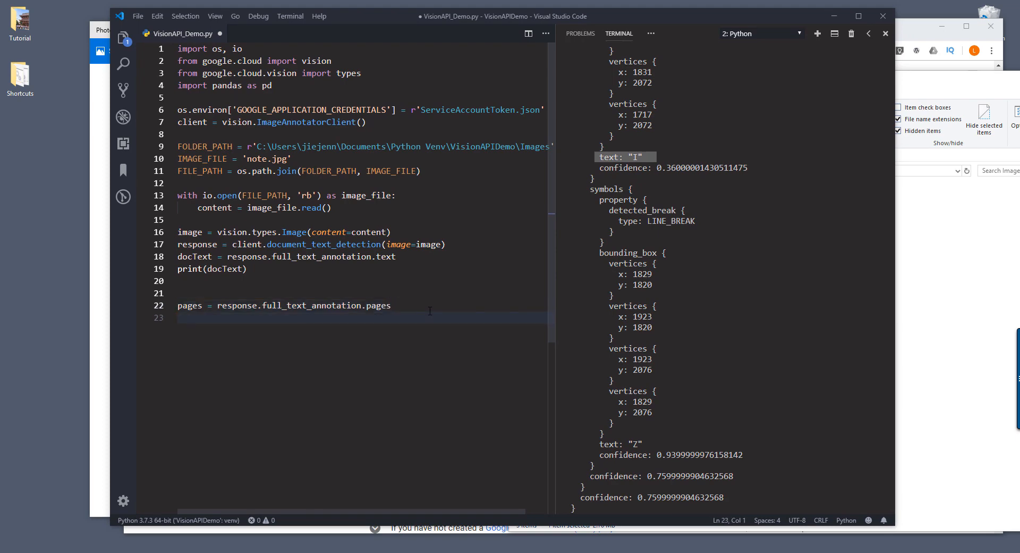
Loop over pages and their blocks, printing each block's confidence.
text(for page)
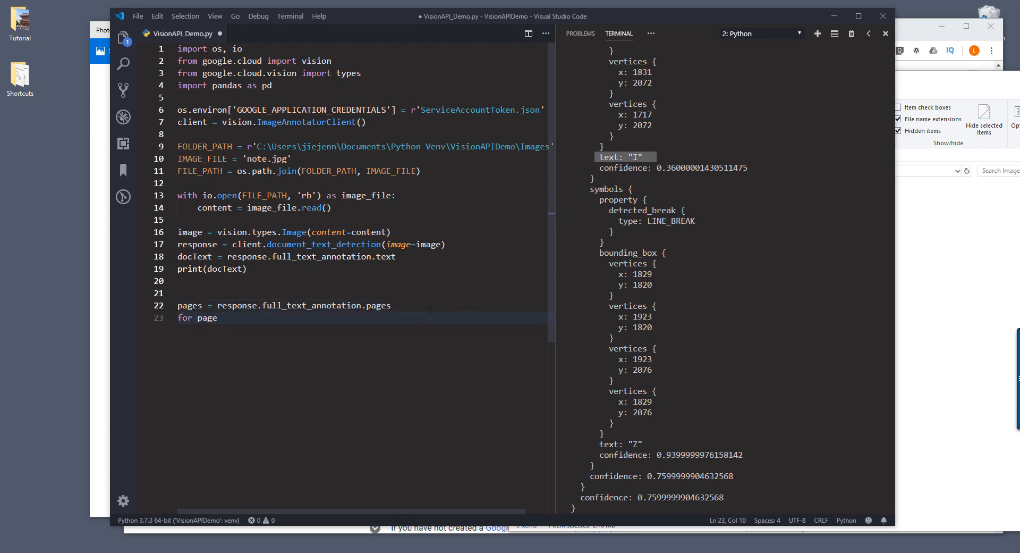
text(in p)
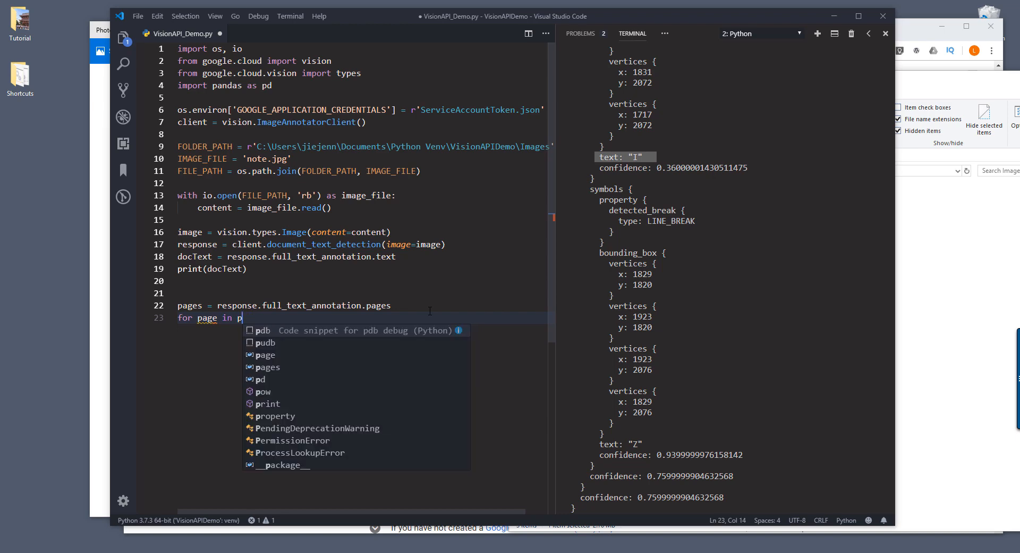
key(Enter)
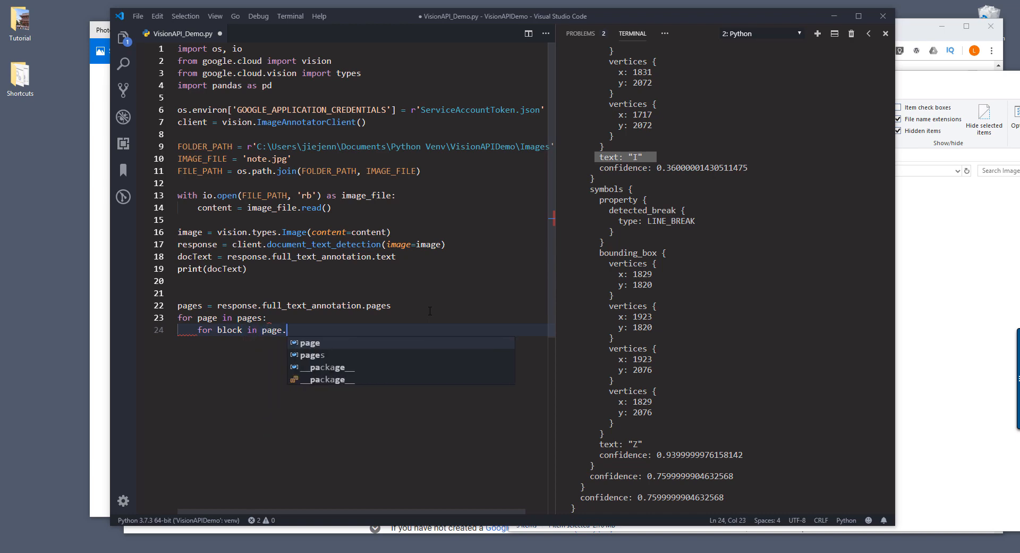
text(blocks:)
text(print('blo)
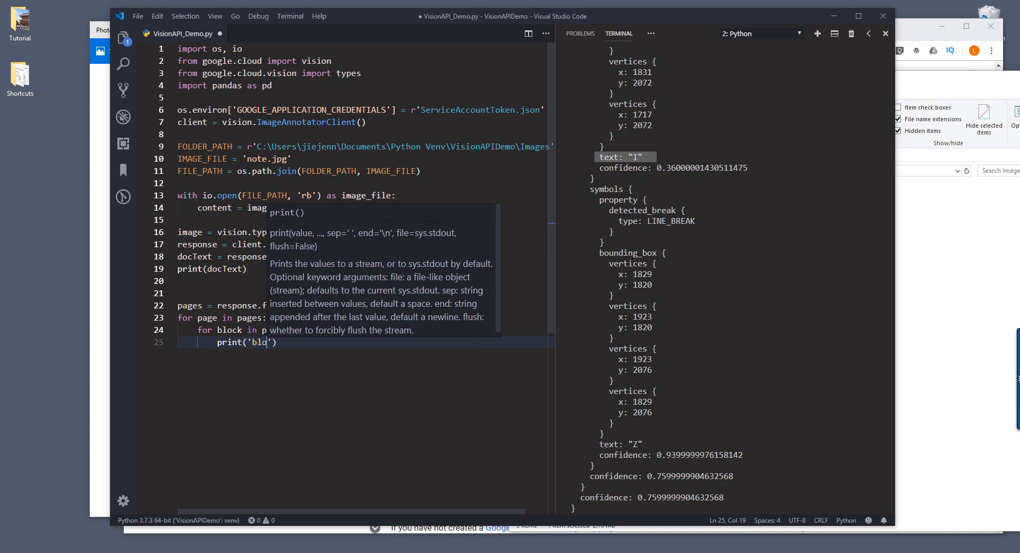
text(confidence:)
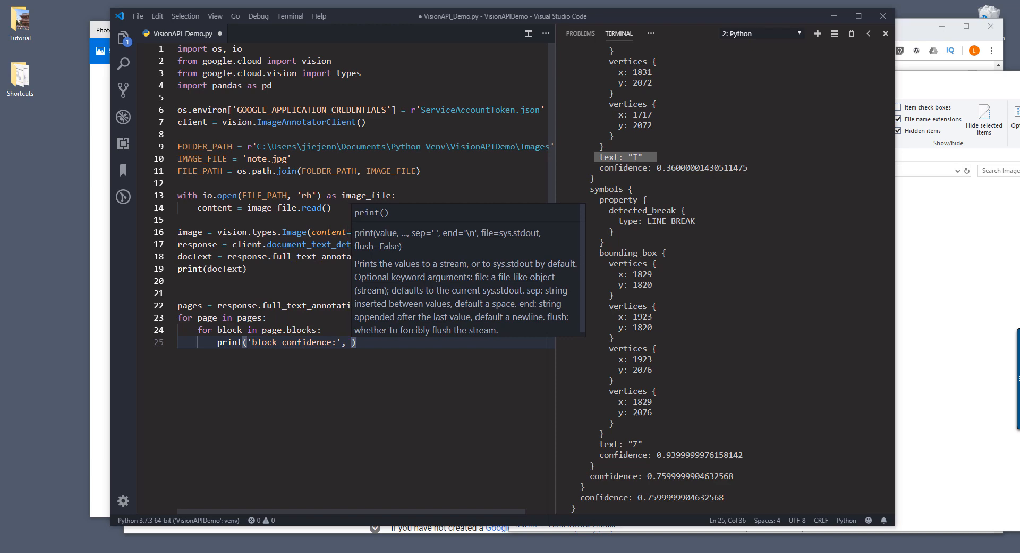
text(block.confidence)
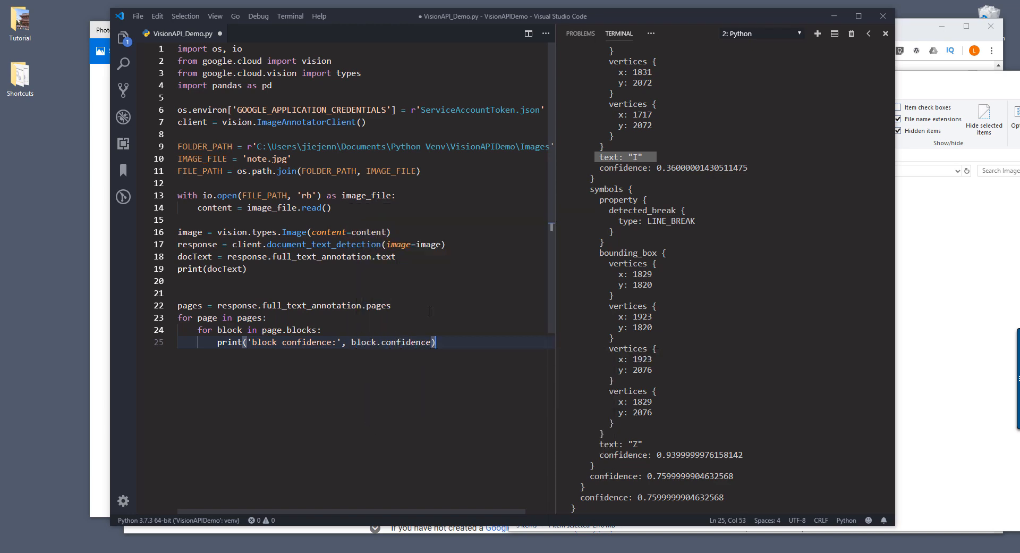
Nest a loop over block.paragraphs that prints each paragraph's confidence.
text(for)
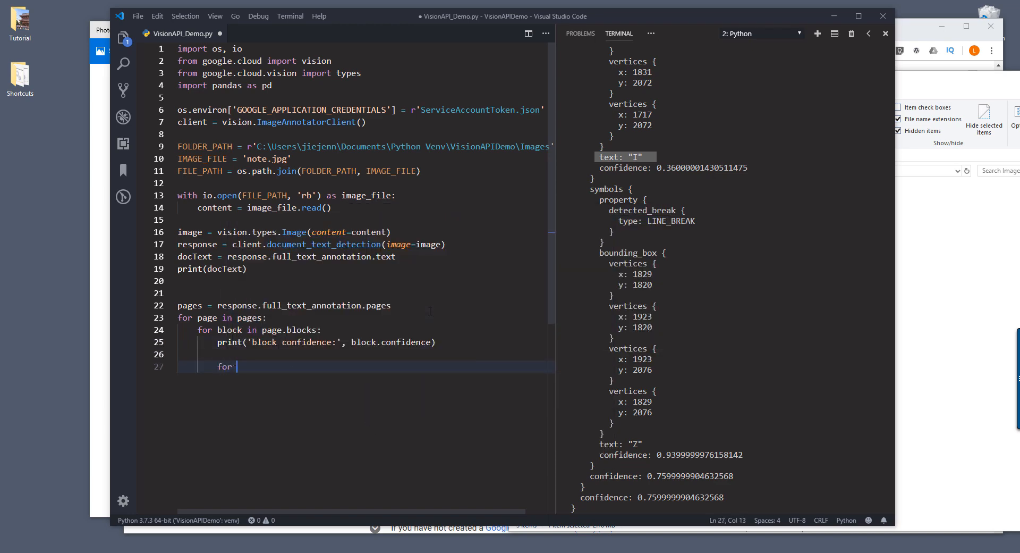
text(p)
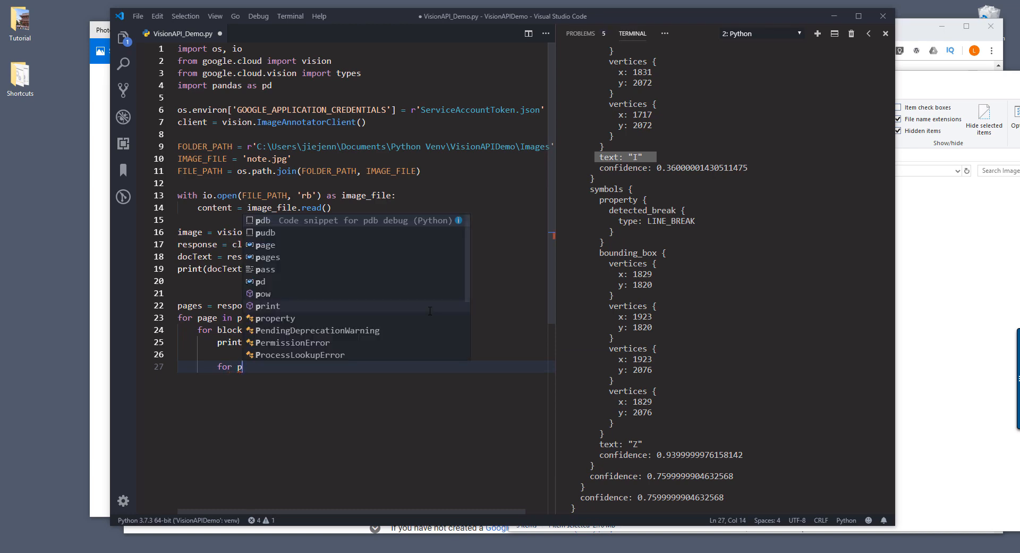
text(aragraph)
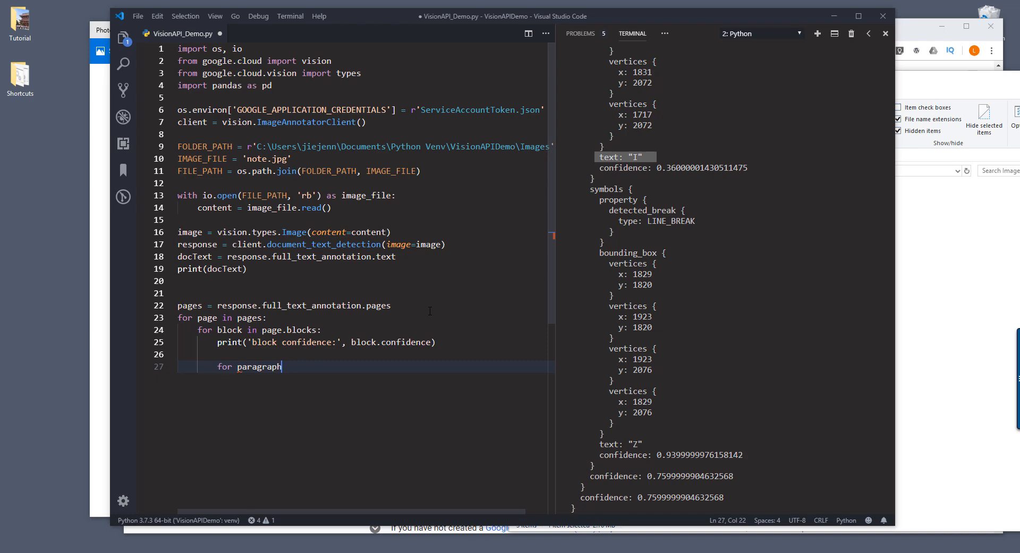
text(in block.)
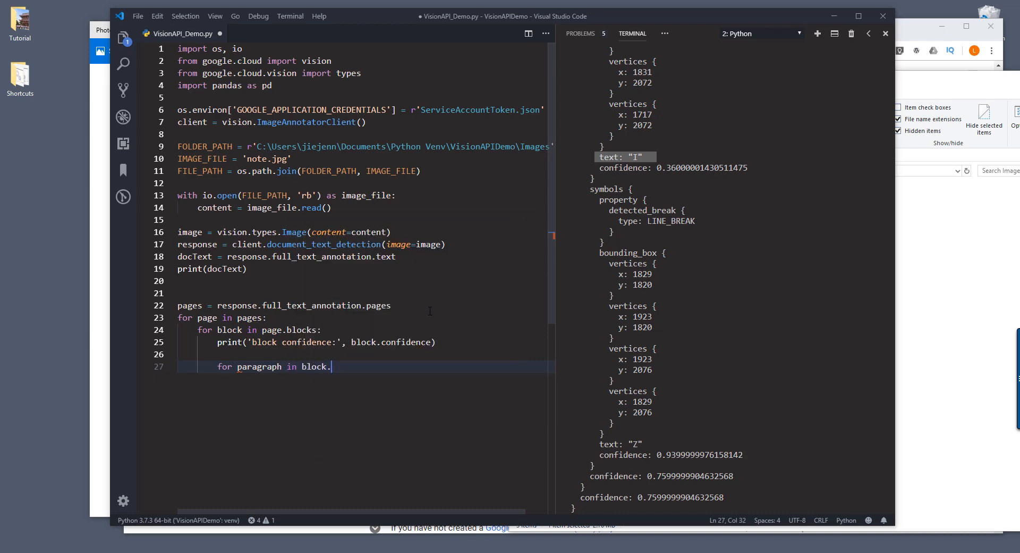
text(paragraphs:)
text(print()
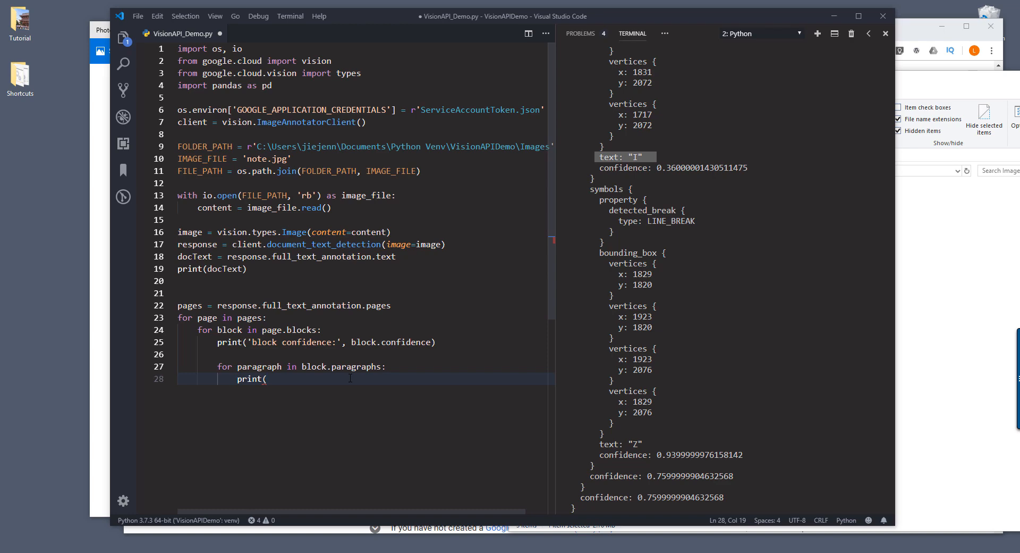
text(paragraph')
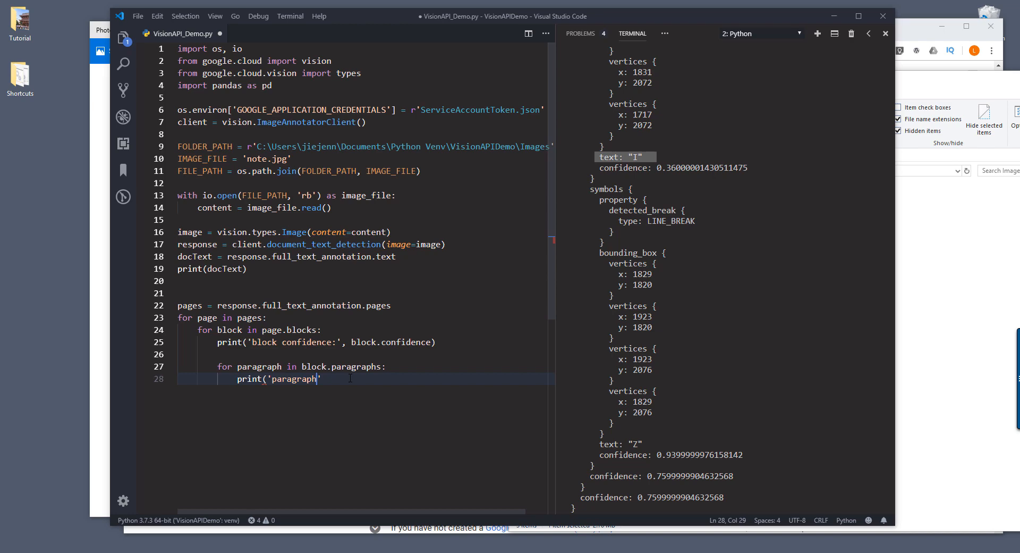
text(confidence)
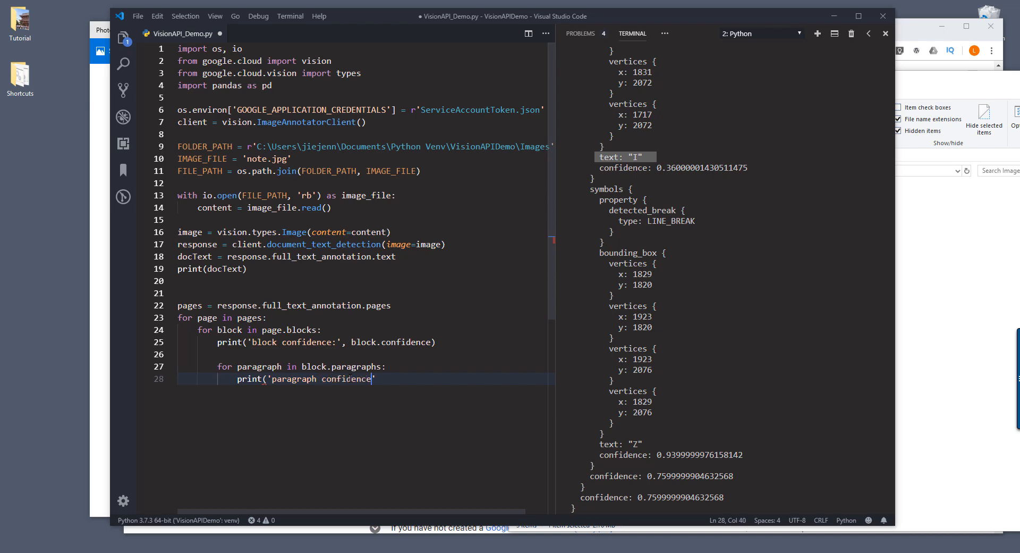
text(, paragraph.confid)
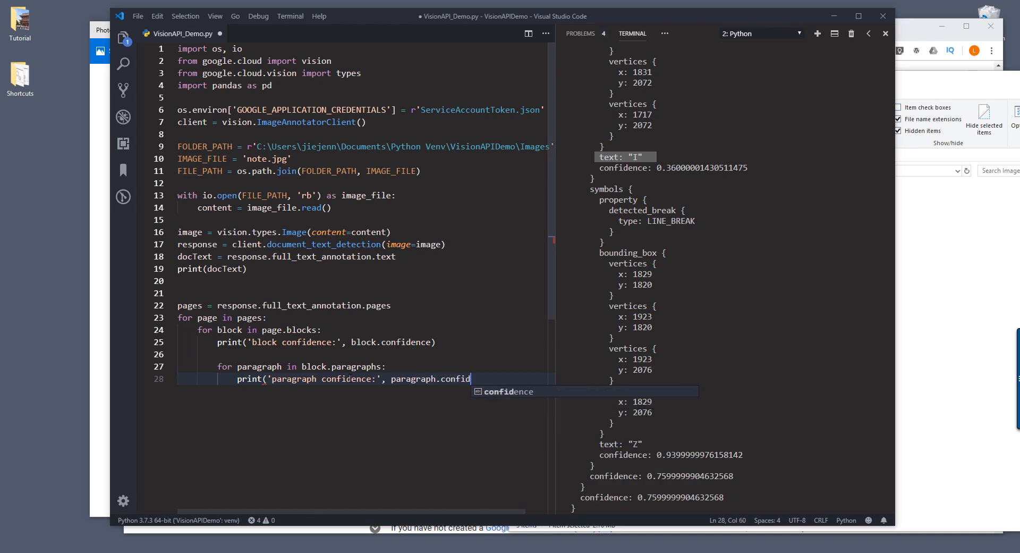
text(ence))
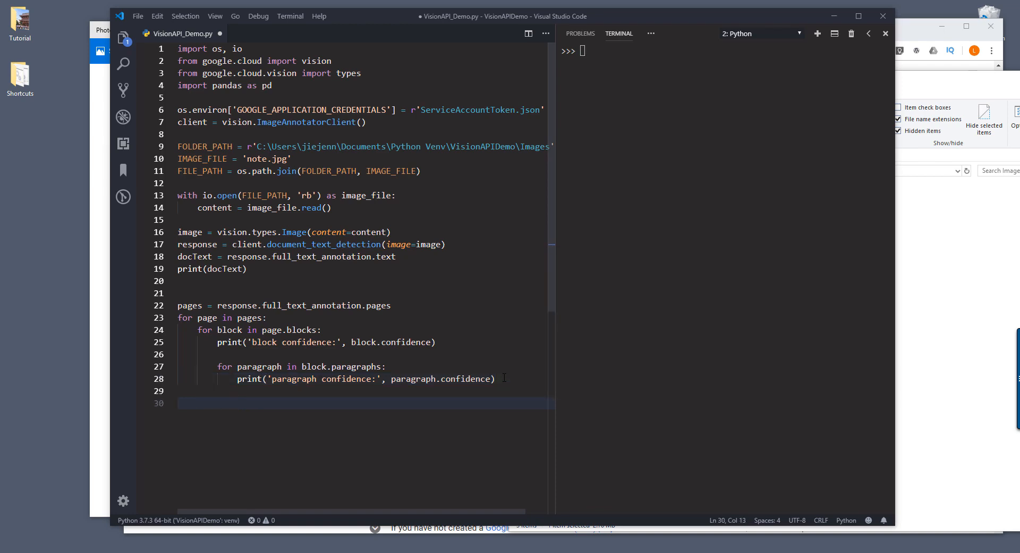
Add a paragraph.words loop building word_text by joining each symbol's text.
text(for word)
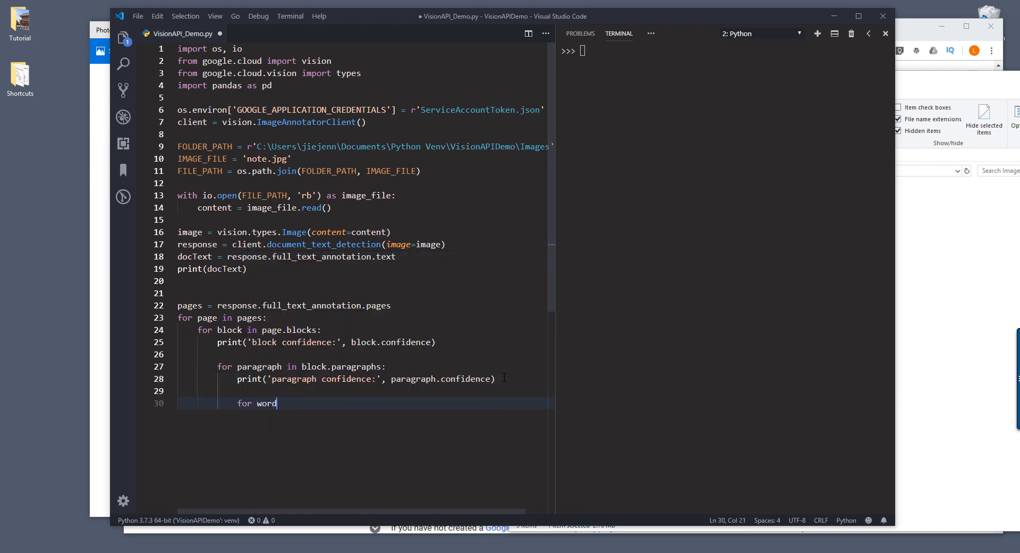
text(in)
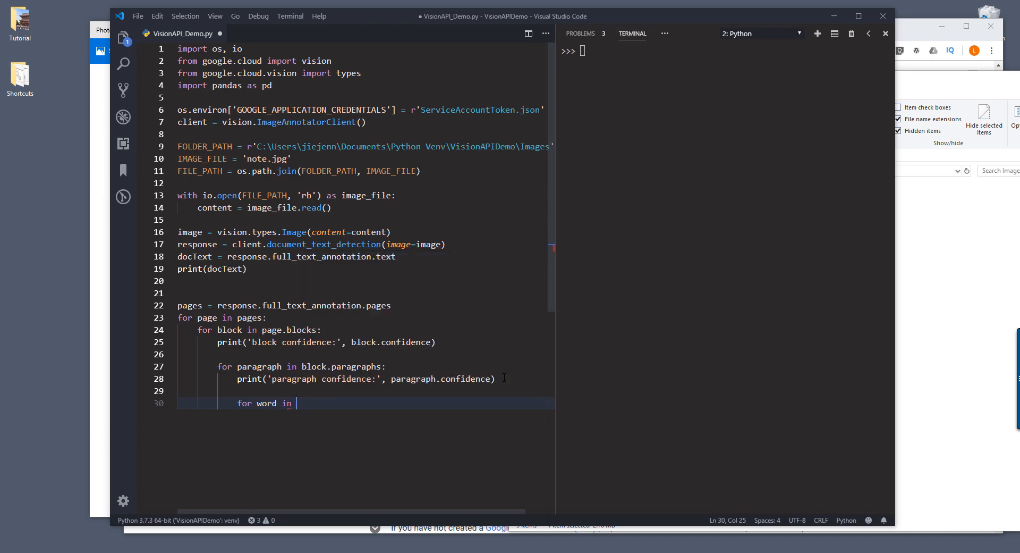
text(paragraph.words:)
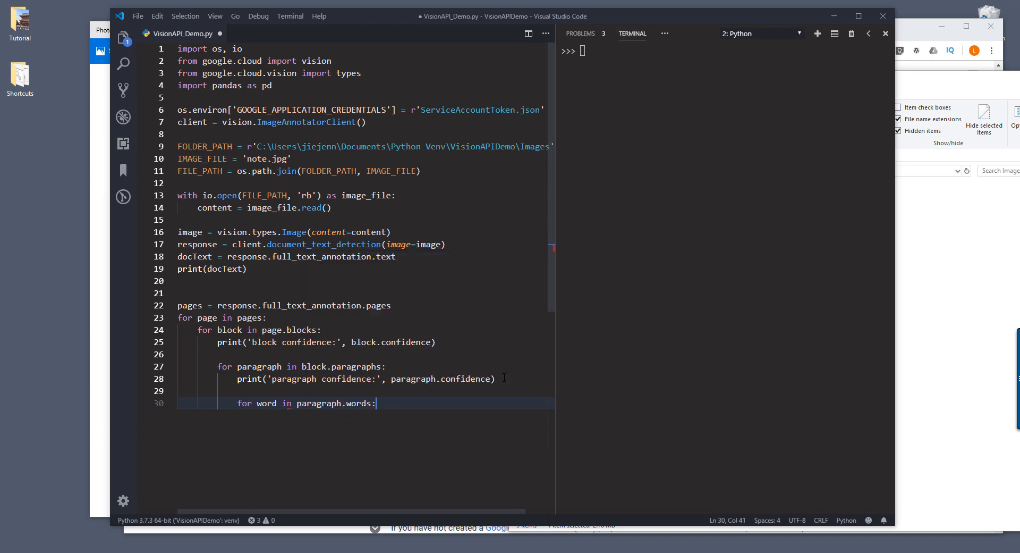
text(word_text =)
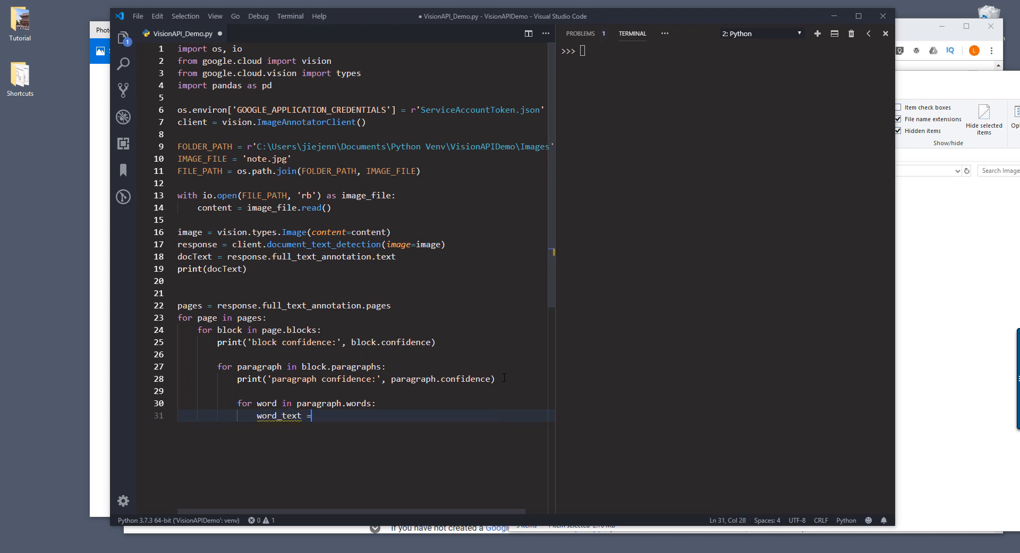
text(''.join)
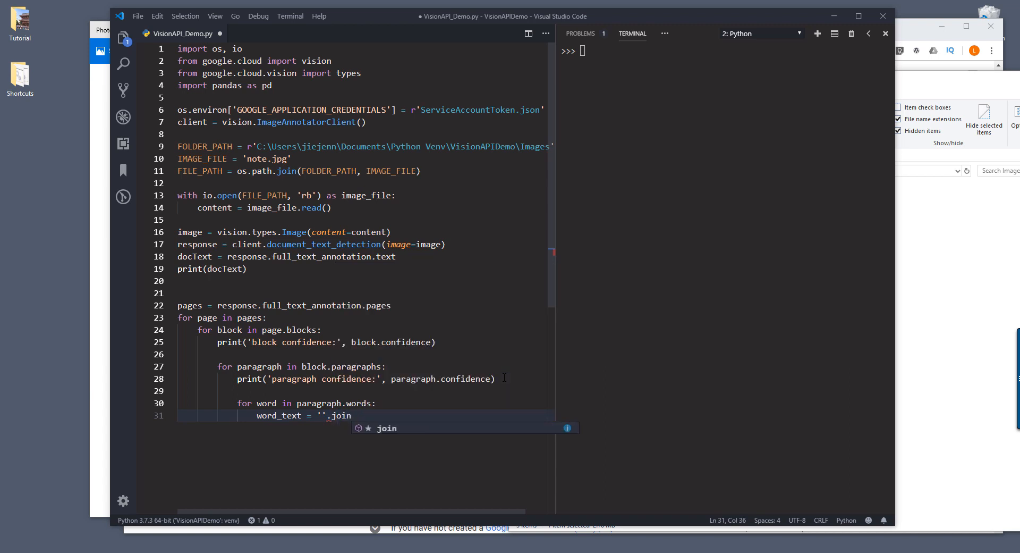
text(([]))
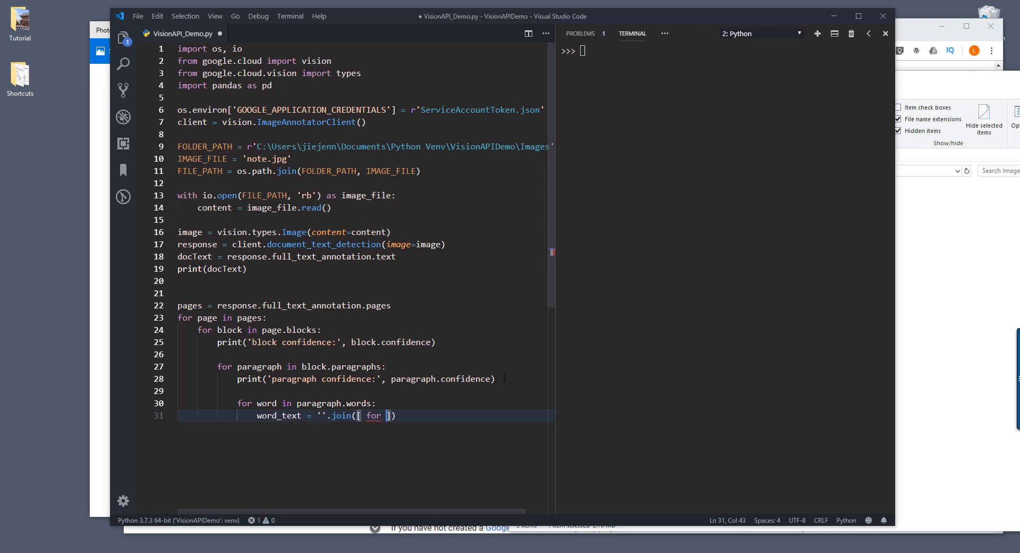
text(word)
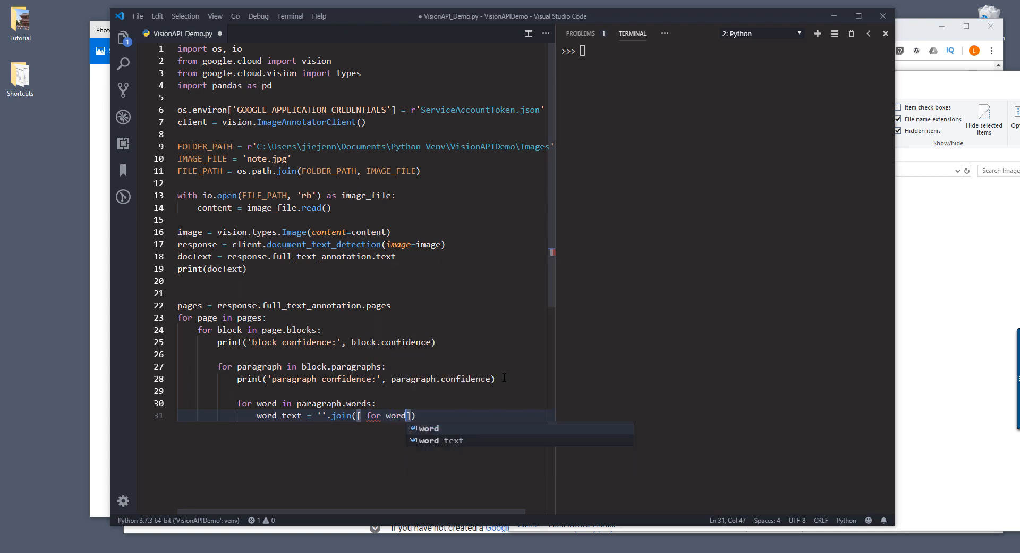
text(.syb)
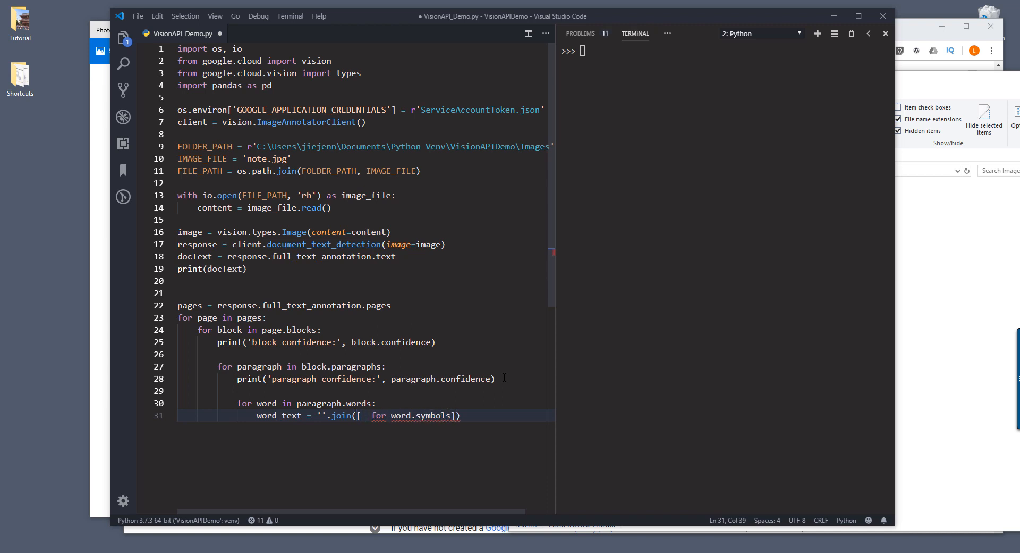
text(symbol in)
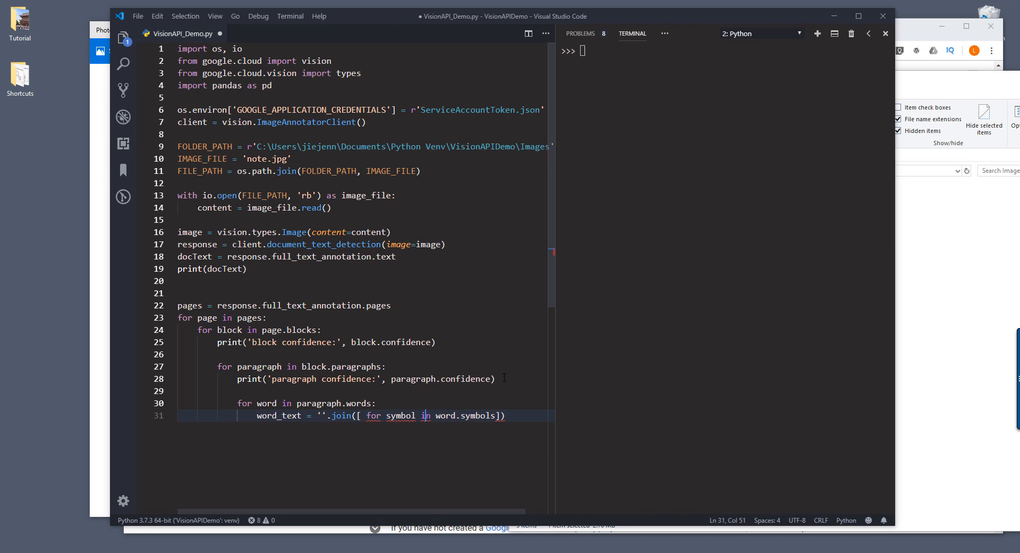
text(s)
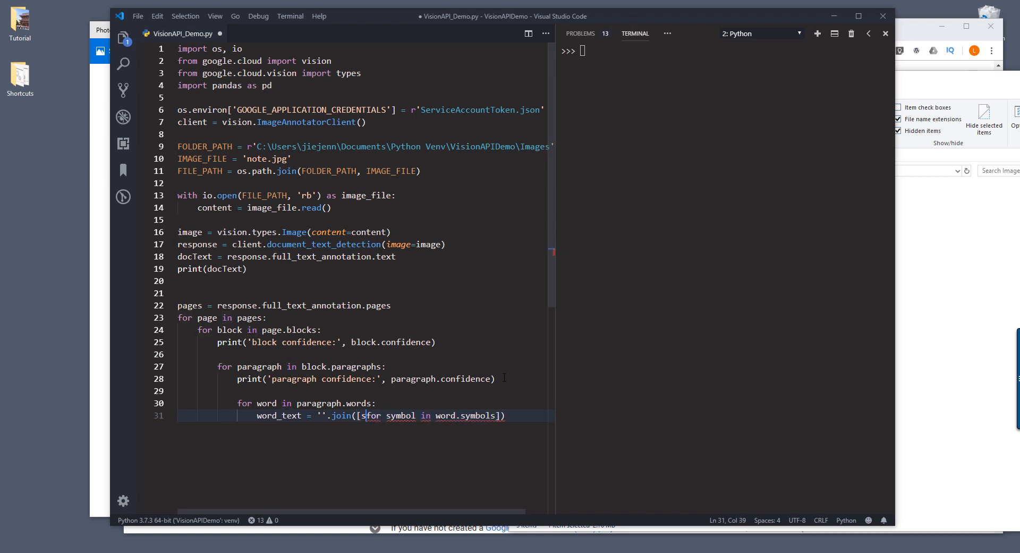
text(ymbol)
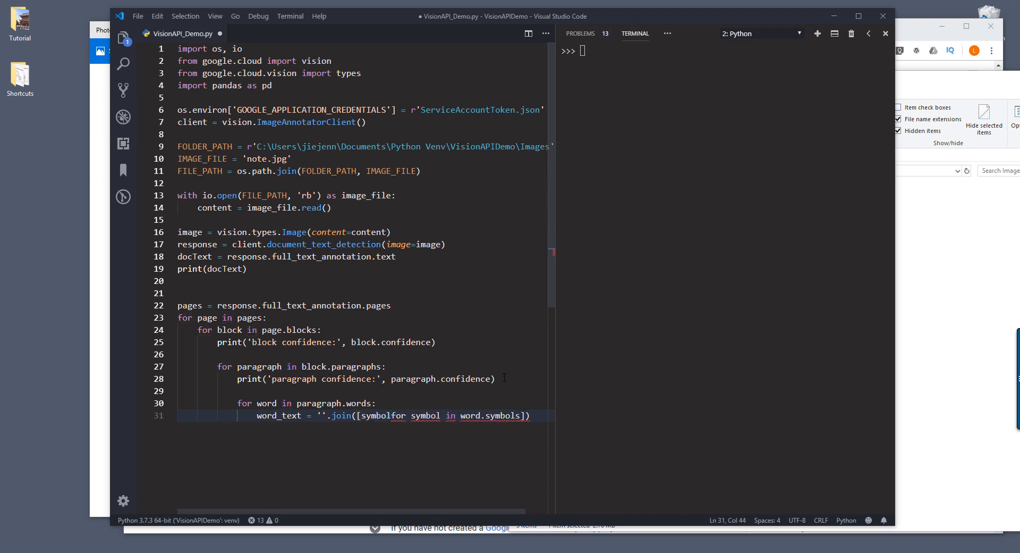
text(.text)
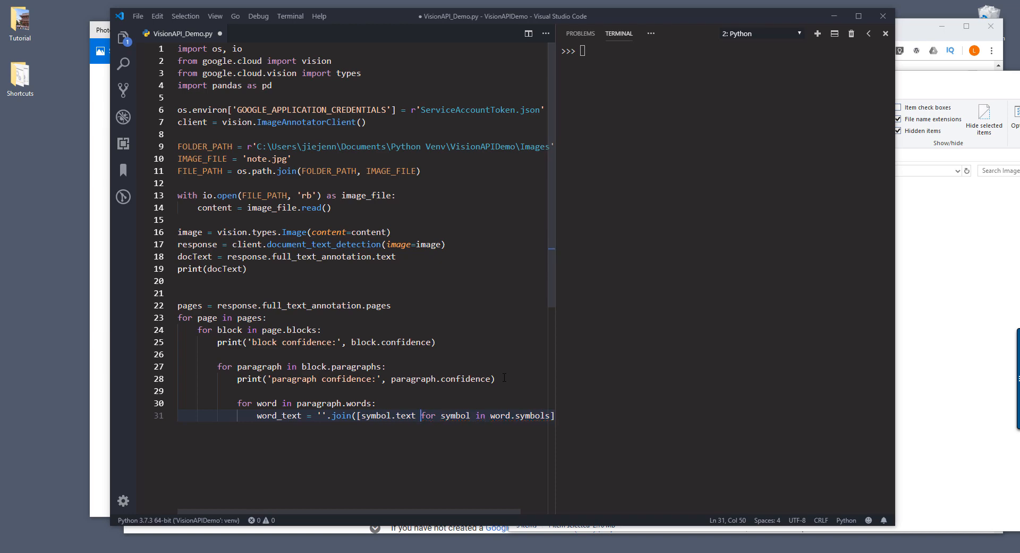
Print each word_text with its word confidence using format().
double_click(374, 414)
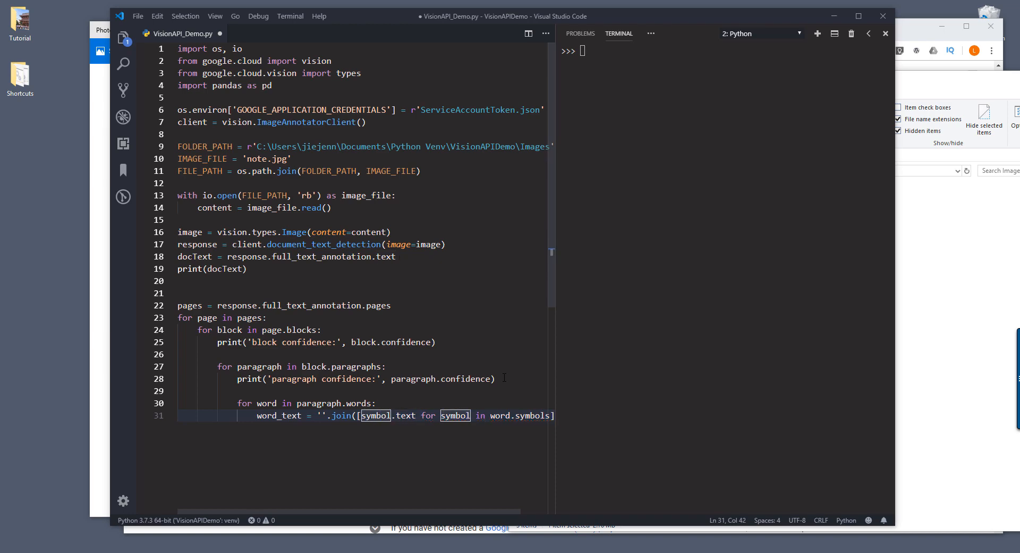
click(858, 15)
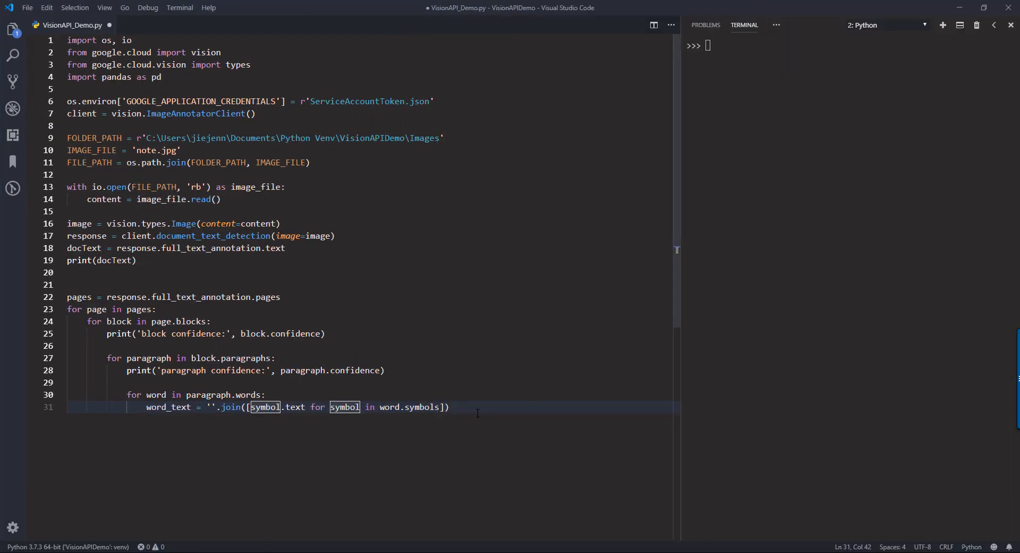
click(452, 407)
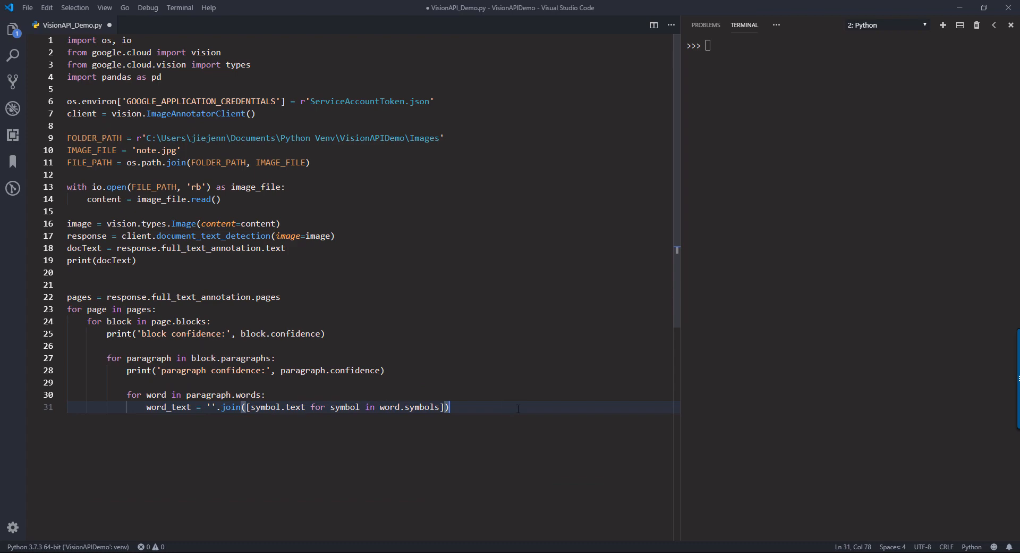
text(print('Word text: {0)
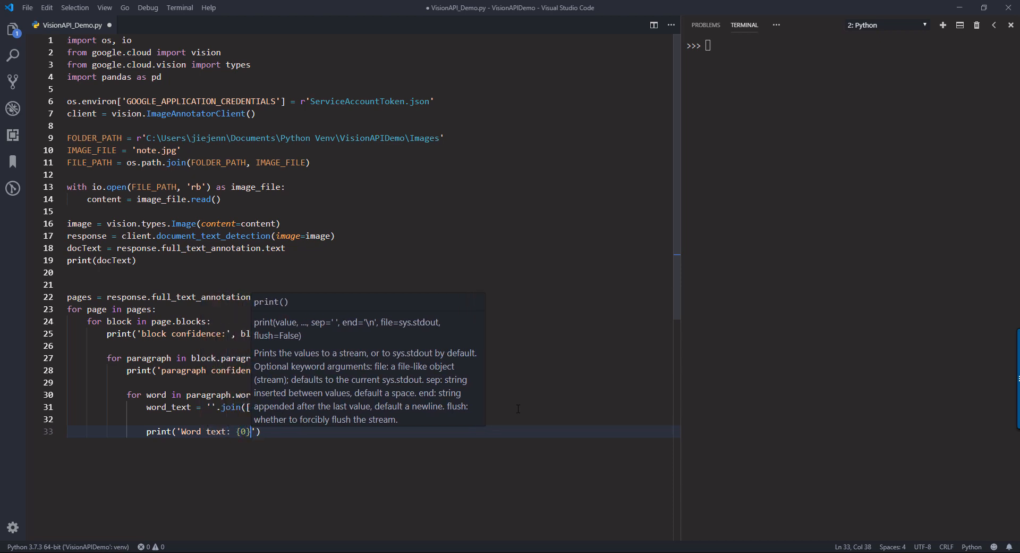
text(" ")
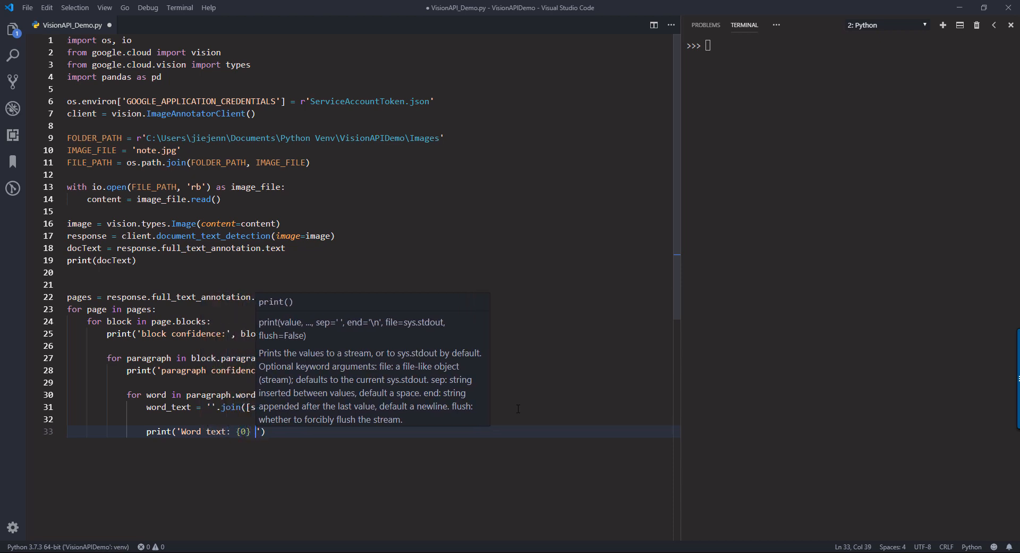
text((confidence: {1)
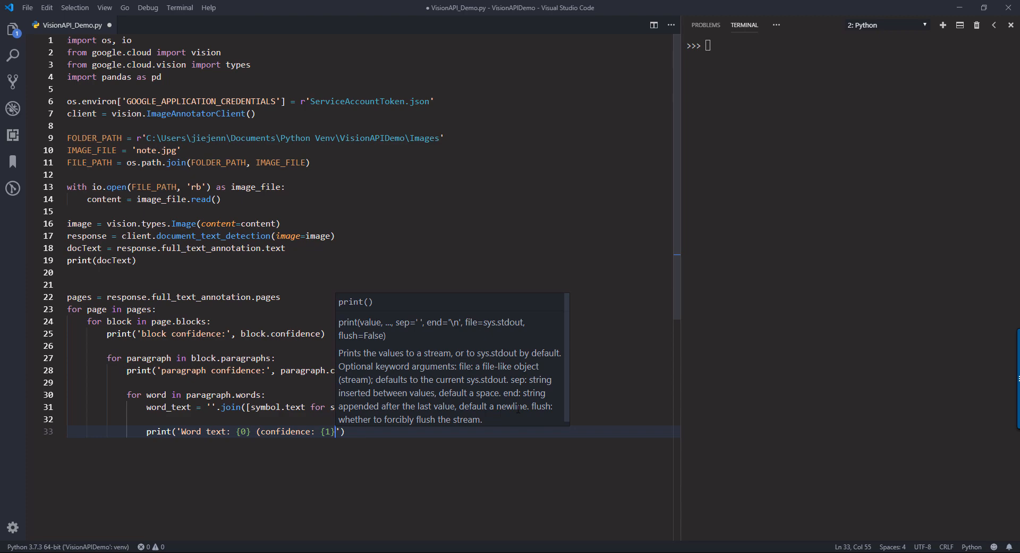
text(.format(word_text,)
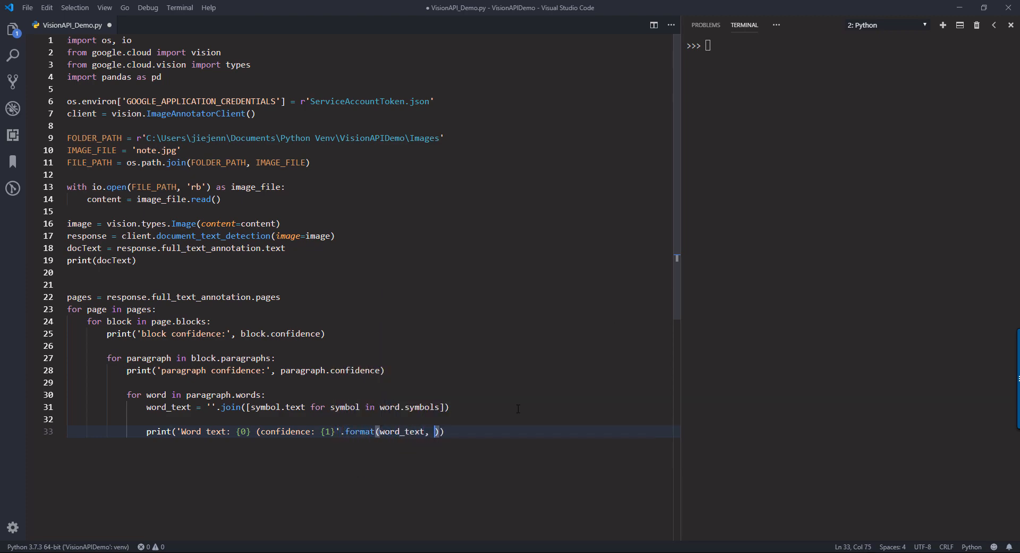
text(word.confidene)
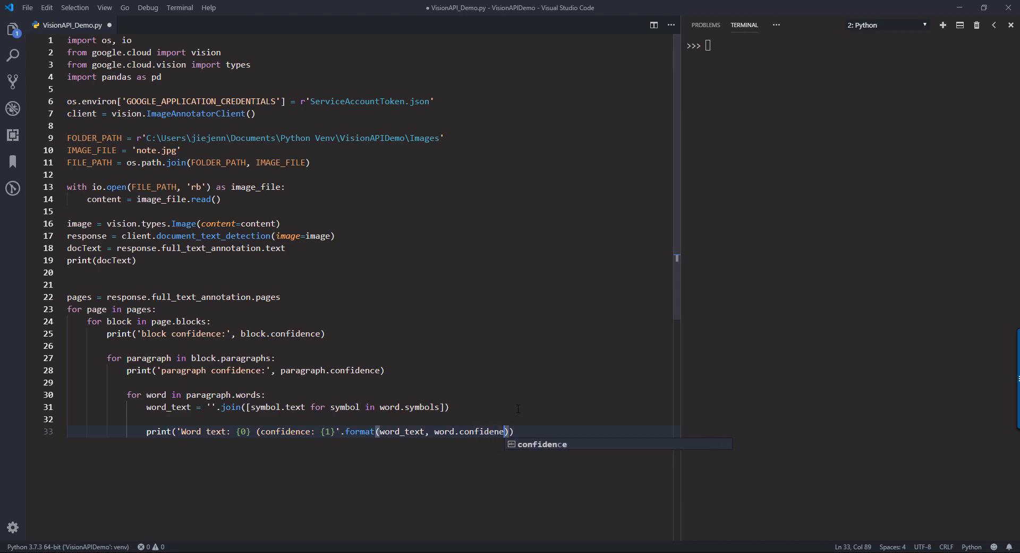
key(enter)
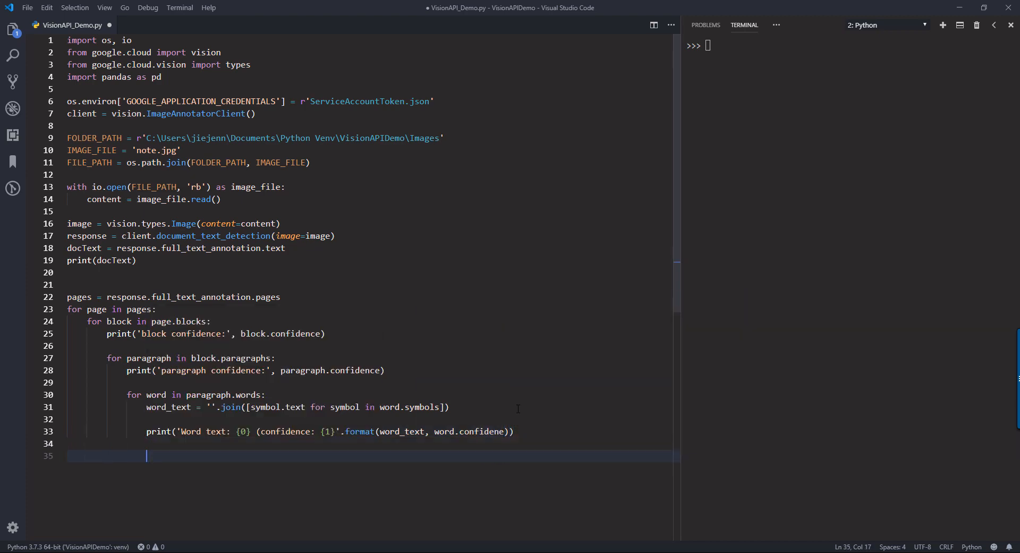
Add a word.symbols loop printing each symbol's text and confidence, tab-indented.
text(for)
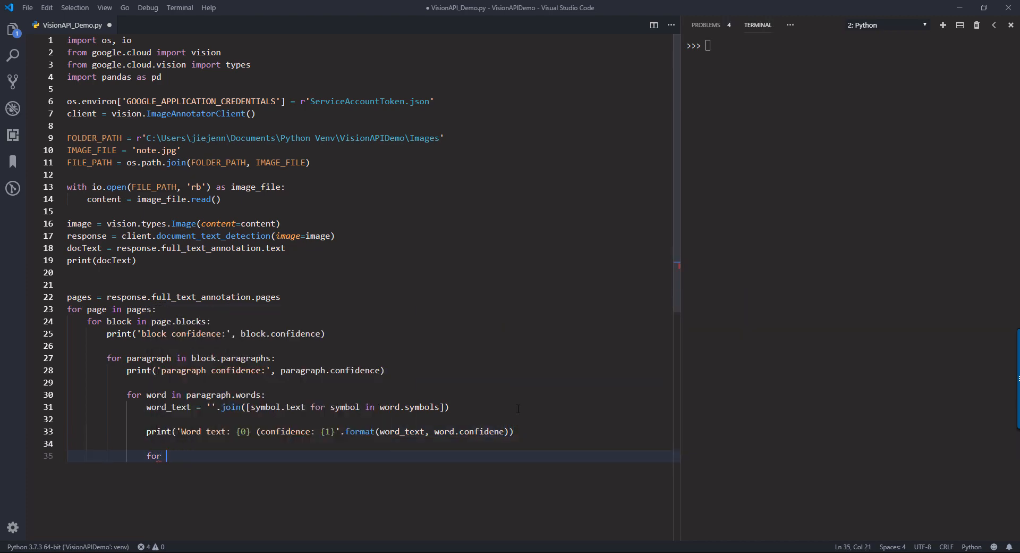
text(symbol)
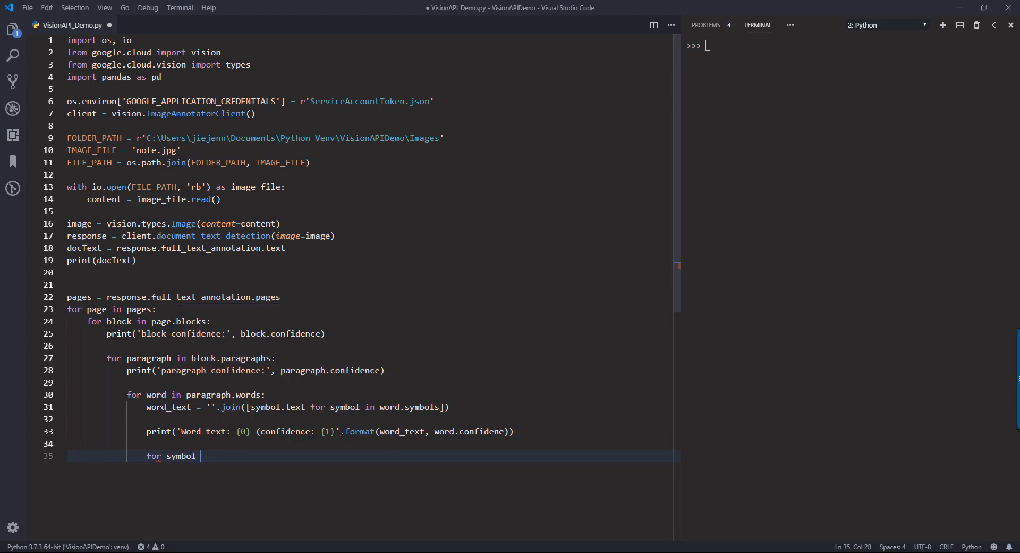
text(in word.symbols:)
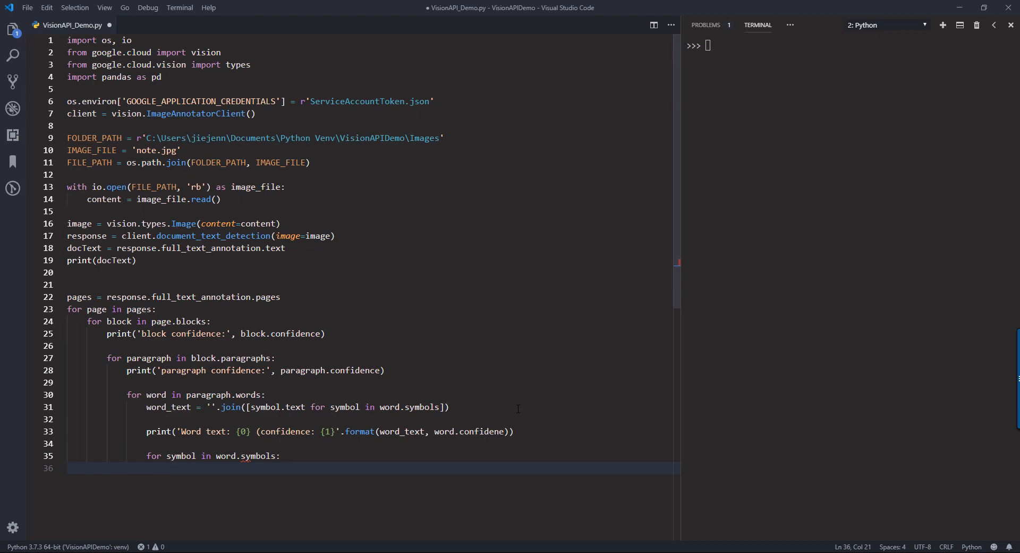
text(print('\t'))
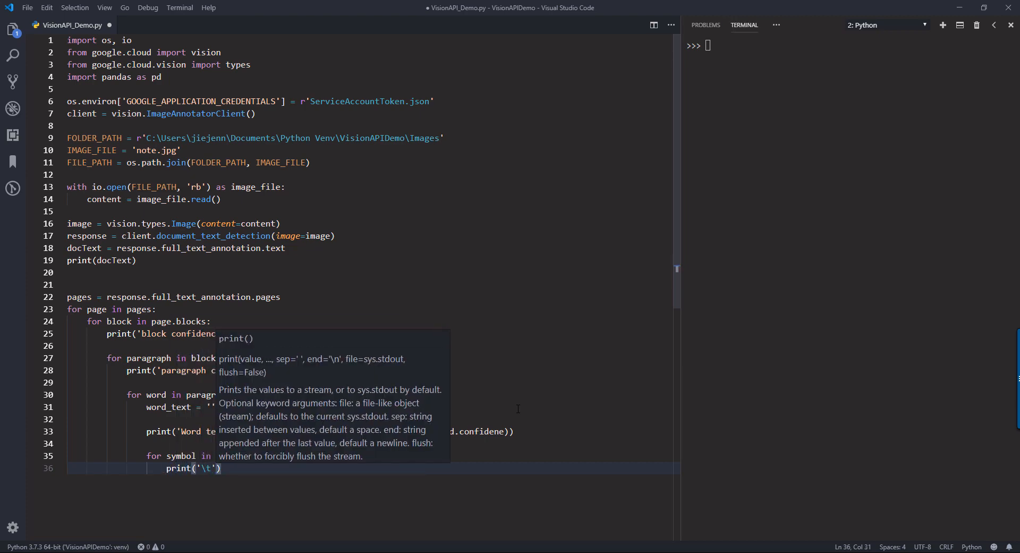
text(Symbol: {0} (confidence:)
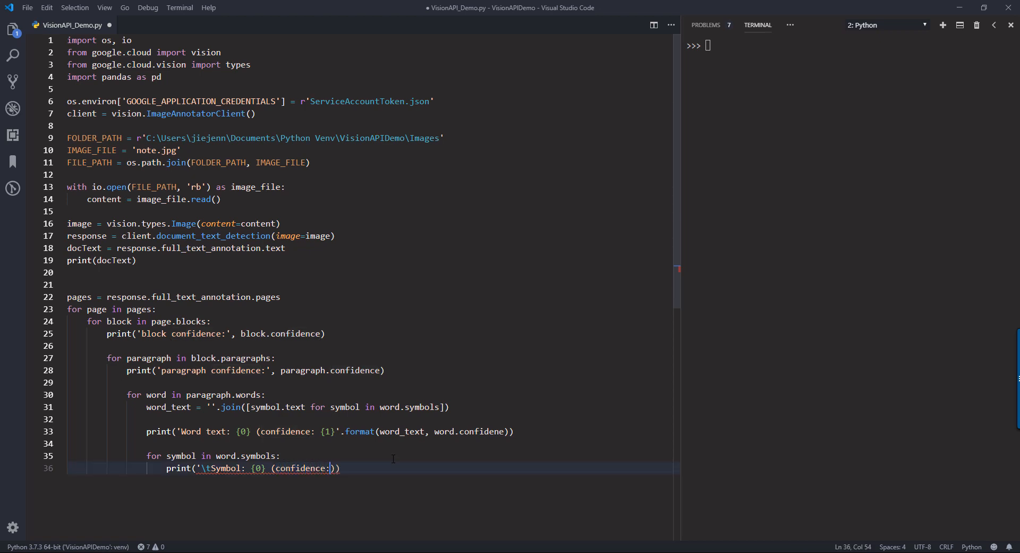
text({1})
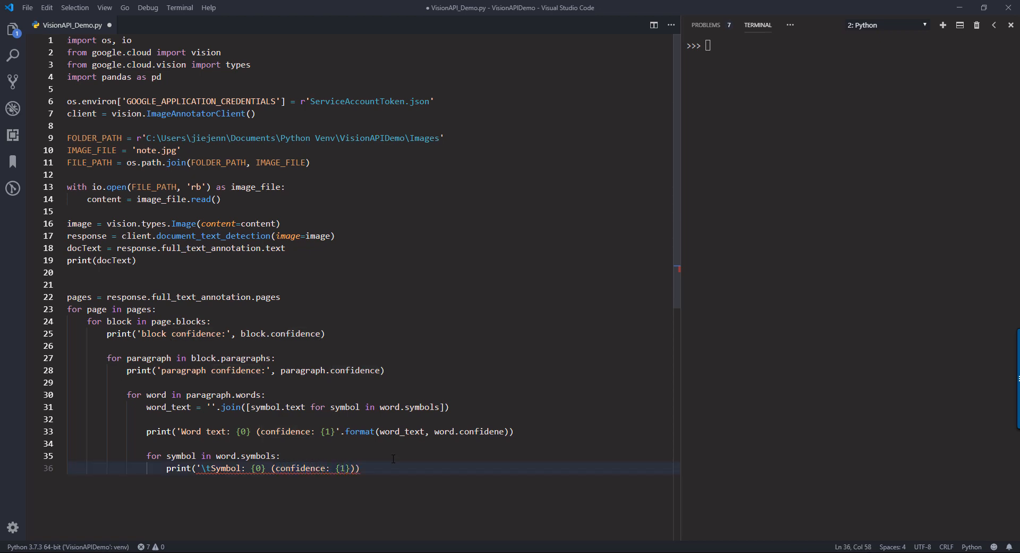
text(.format(symbol.)
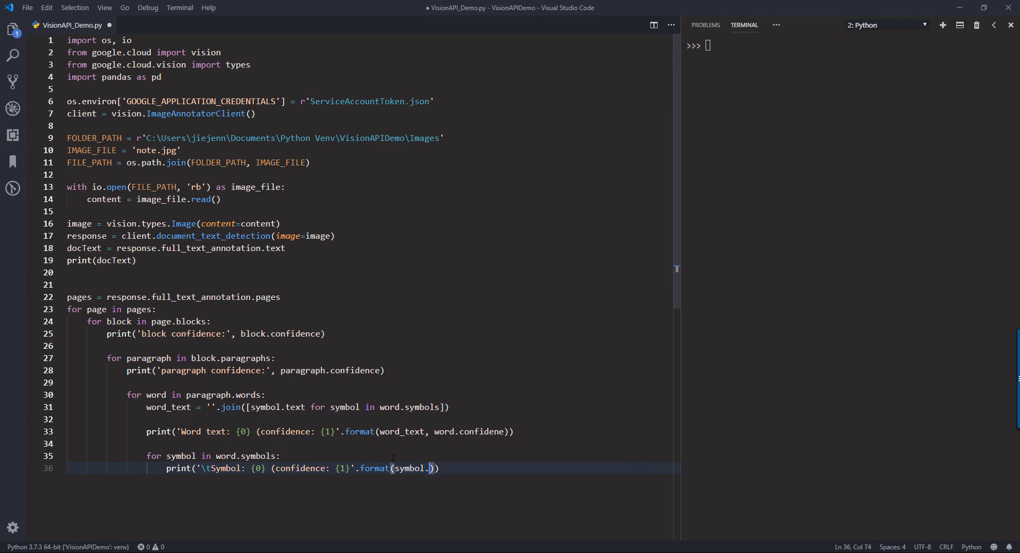
text(text, symbo)
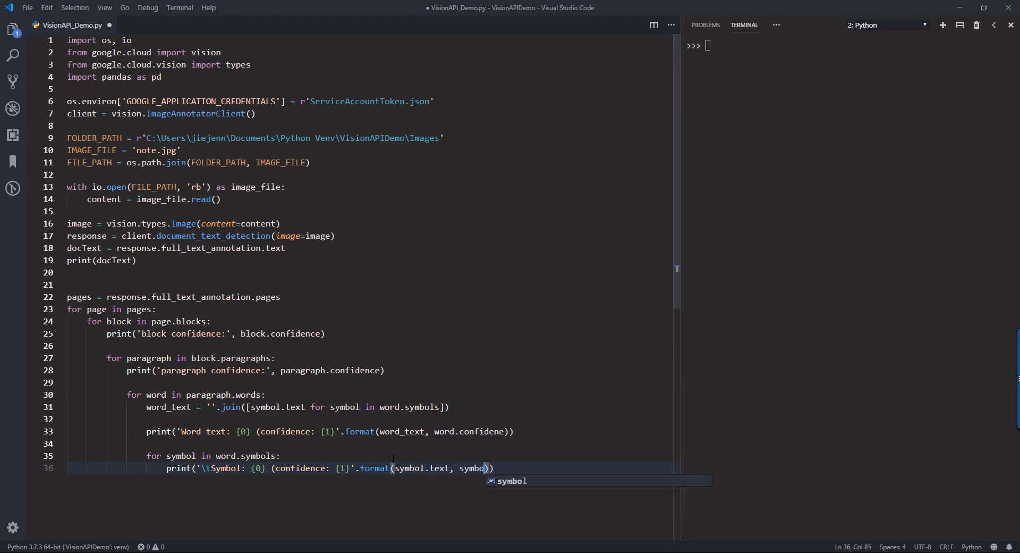
text(.confidence)
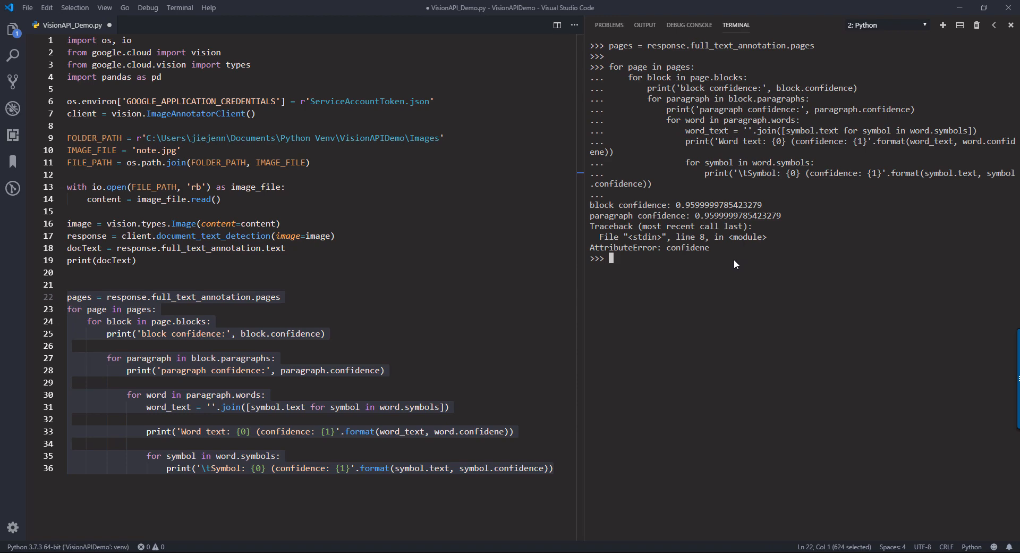
Pick the misspelled 'confidene' from the error and search the script for it.
double_click(687, 247)
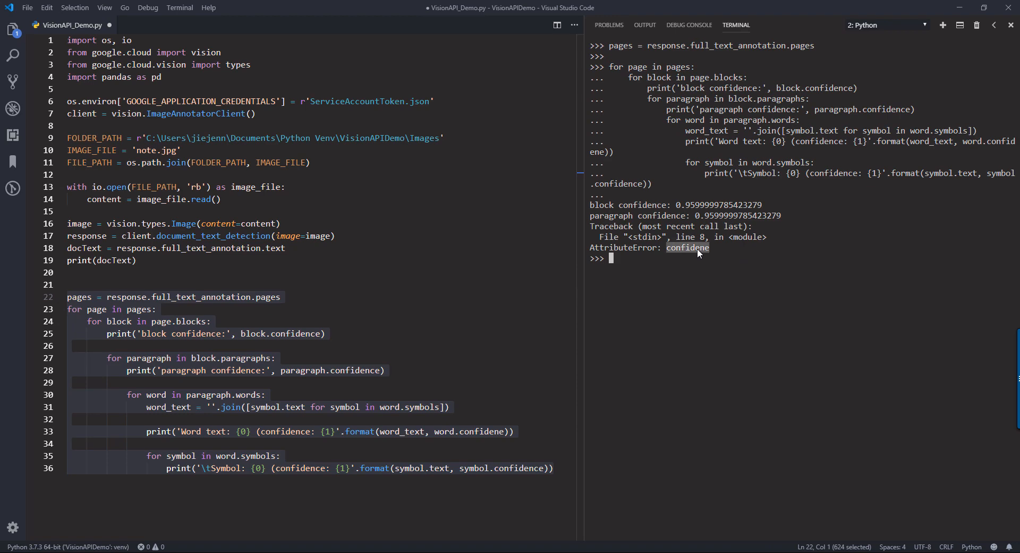
key(ctrl+f)
text(confidene)
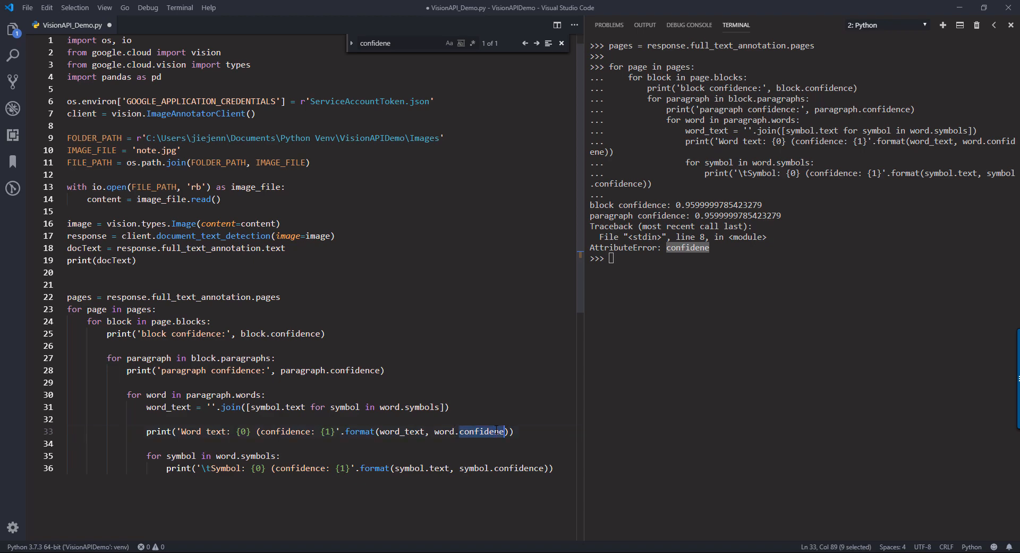
text(c)
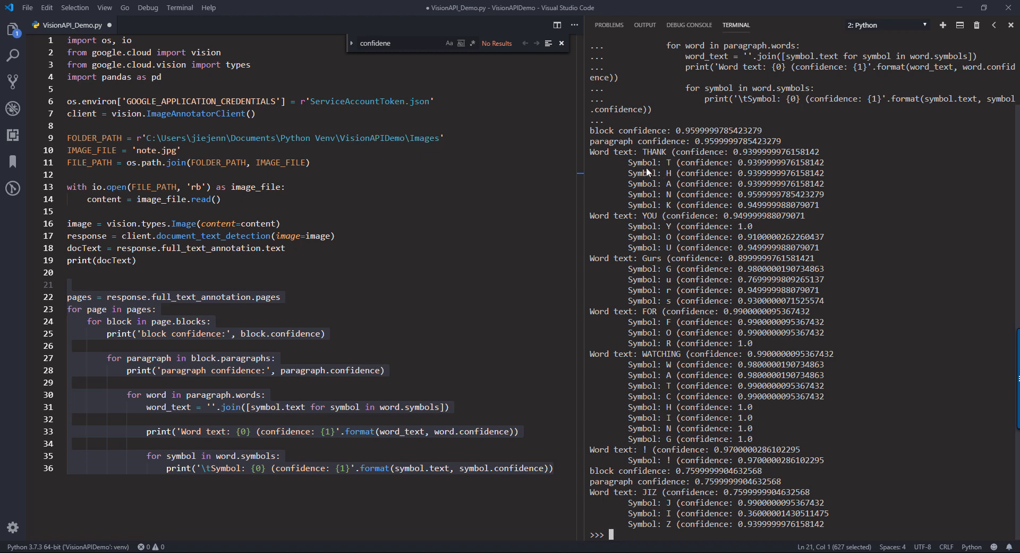
Rerun the corrected loop code and review the printed block, word and symbol confidences.
scroll(down, 3)
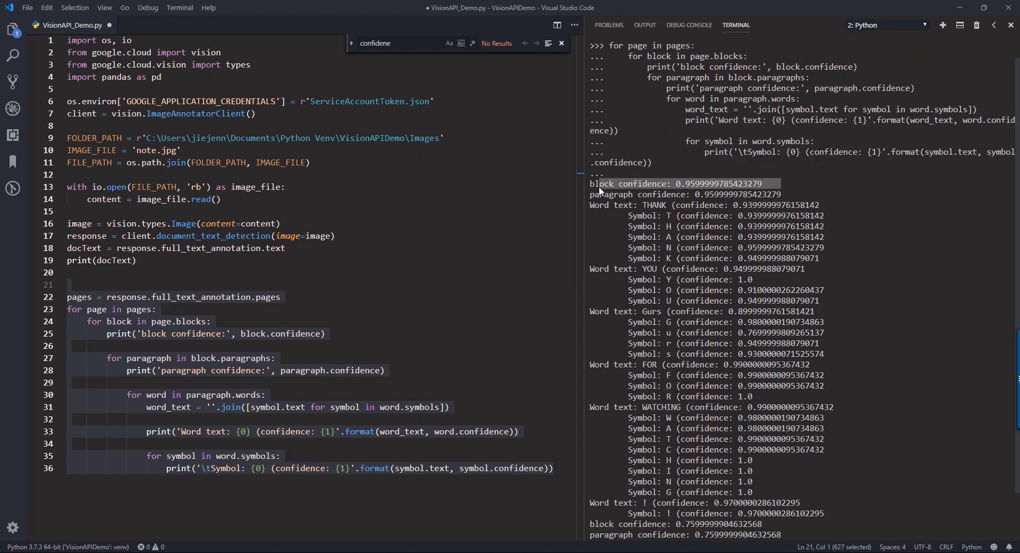
mouse_move(679, 187)
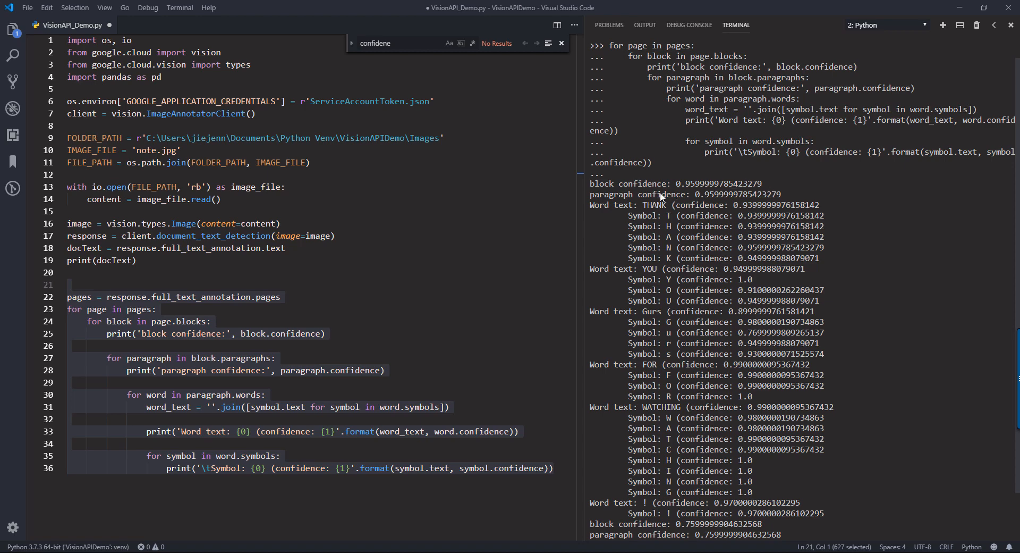
mouse_move(677, 195)
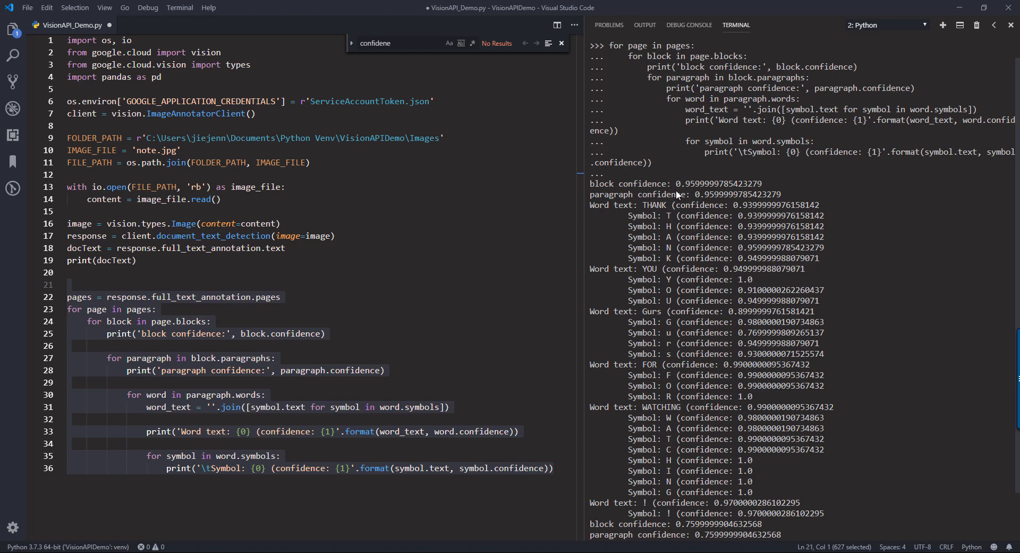
mouse_move(278, 444)
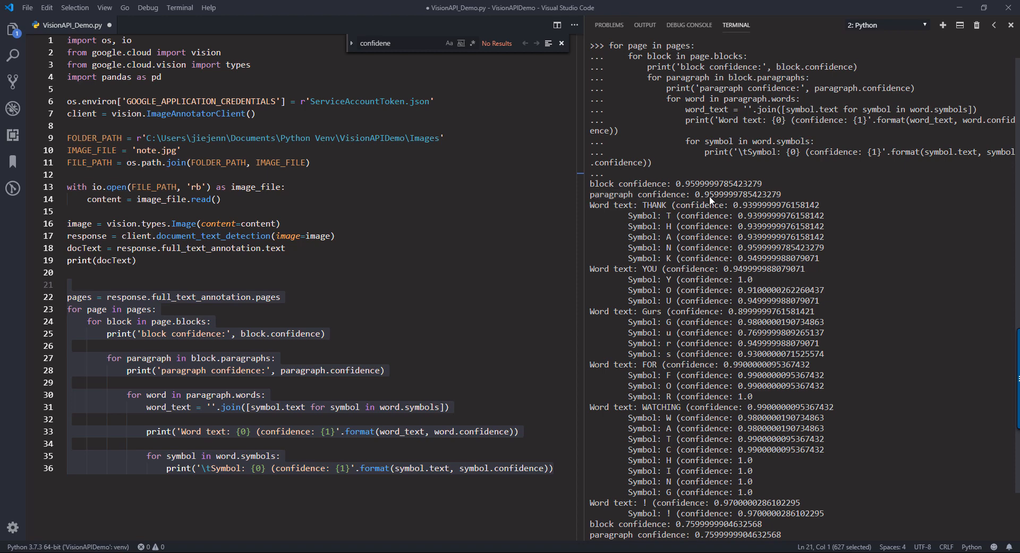
double_click(625, 205)
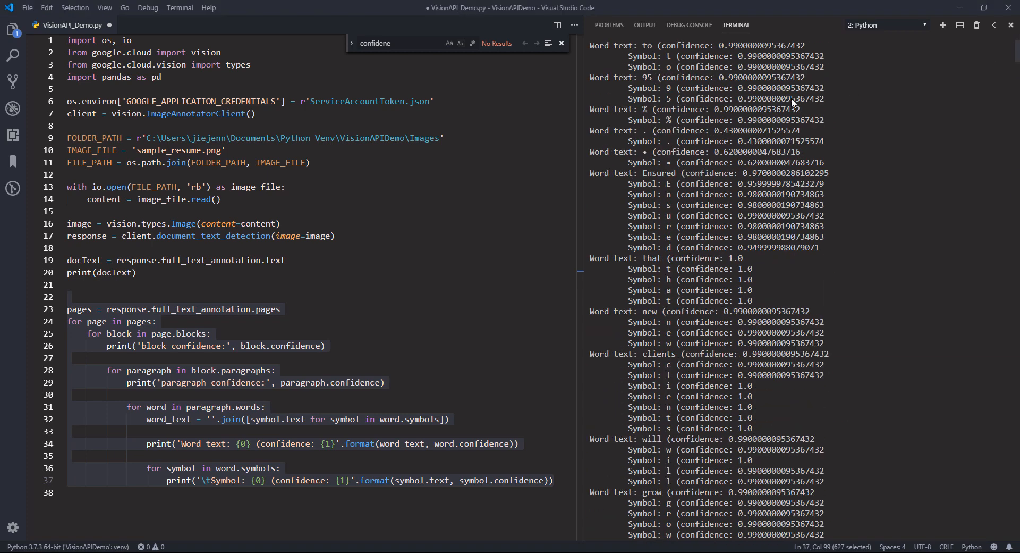
mouse_move(567, 290)
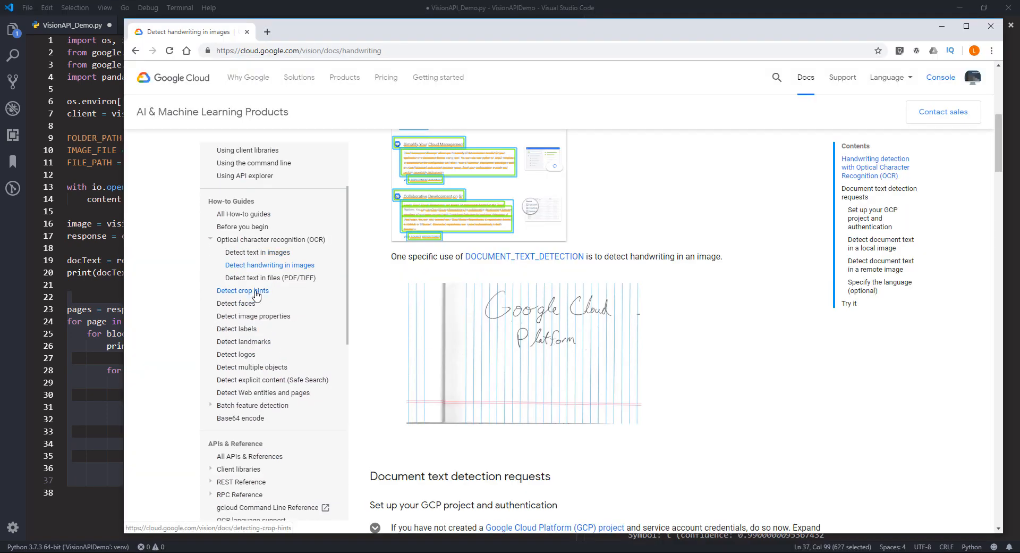
Choose 'Detect crop hints' under How-to Guides in the Vision docs sidebar.
click(242, 290)
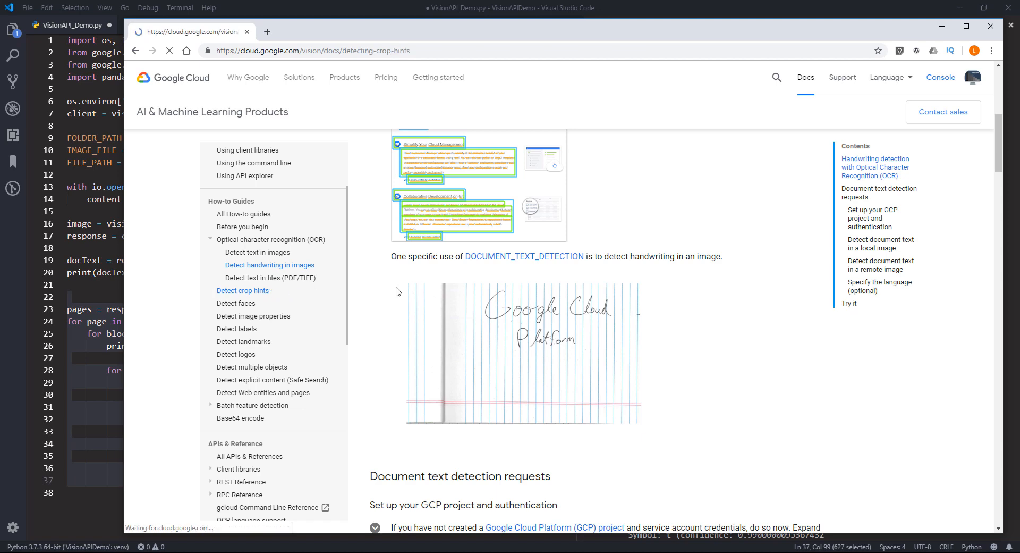
click(242, 290)
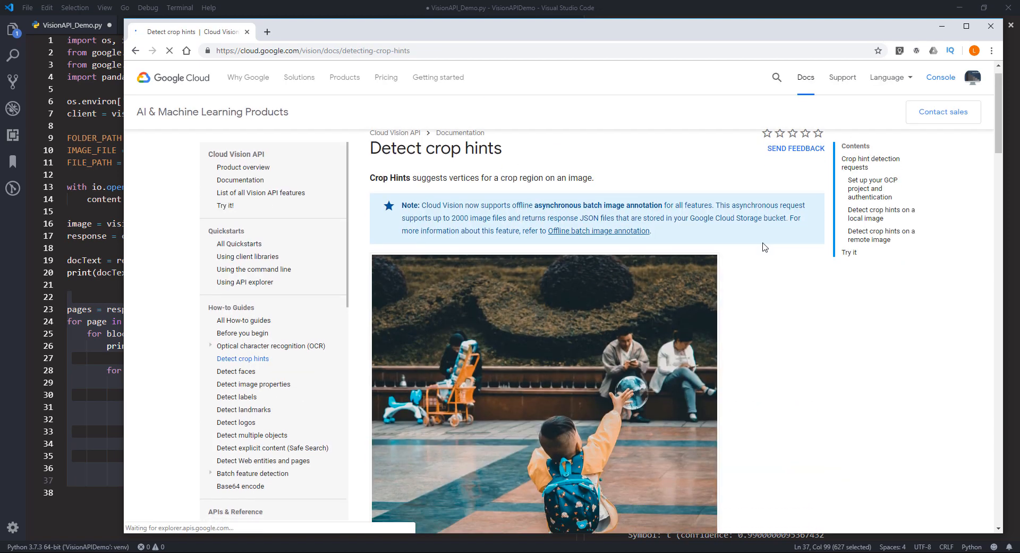